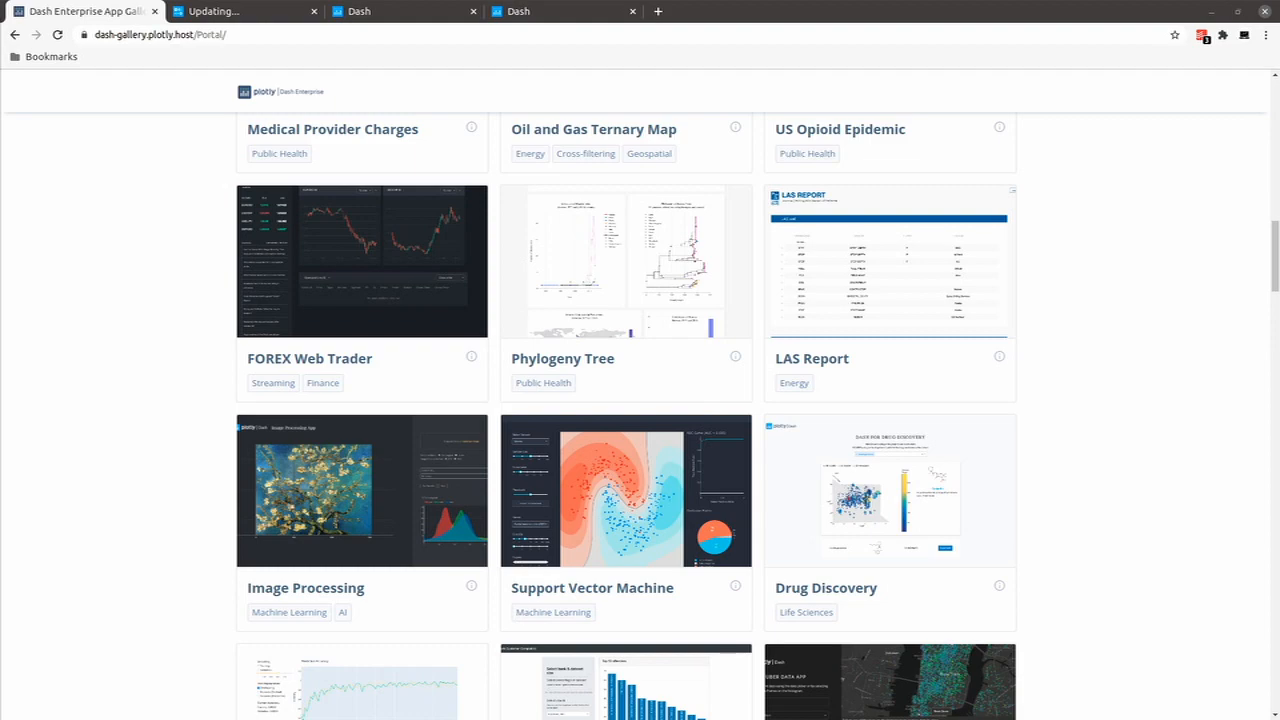
Step: Browse the Dash gallery and launch the FOREX Web Trader demo app
scroll("down", 3)
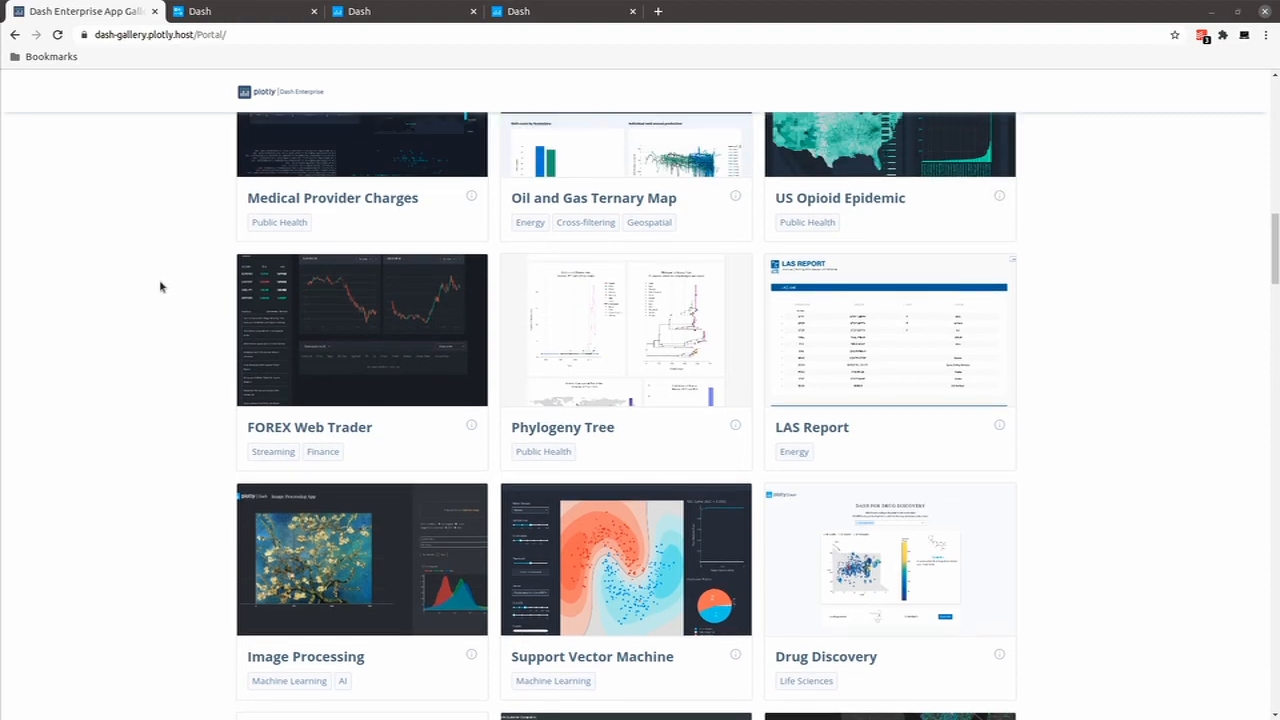
scroll("up", 3)
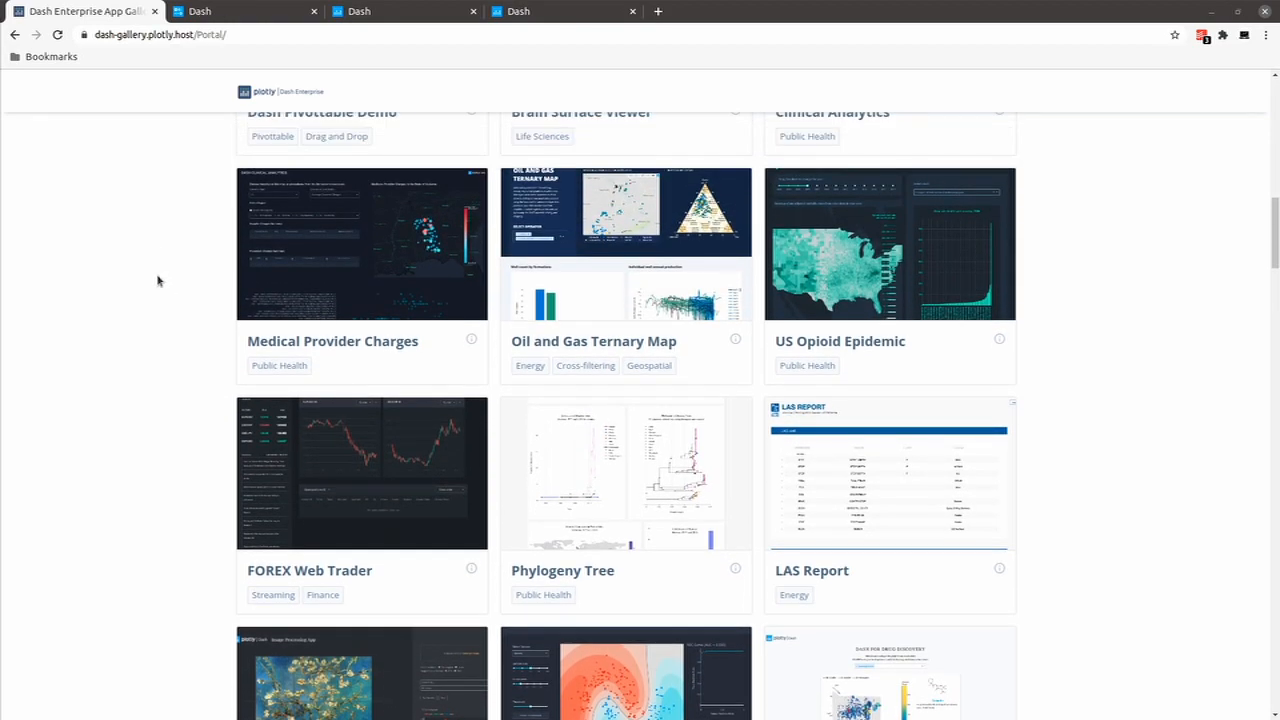
scroll("down", 3)
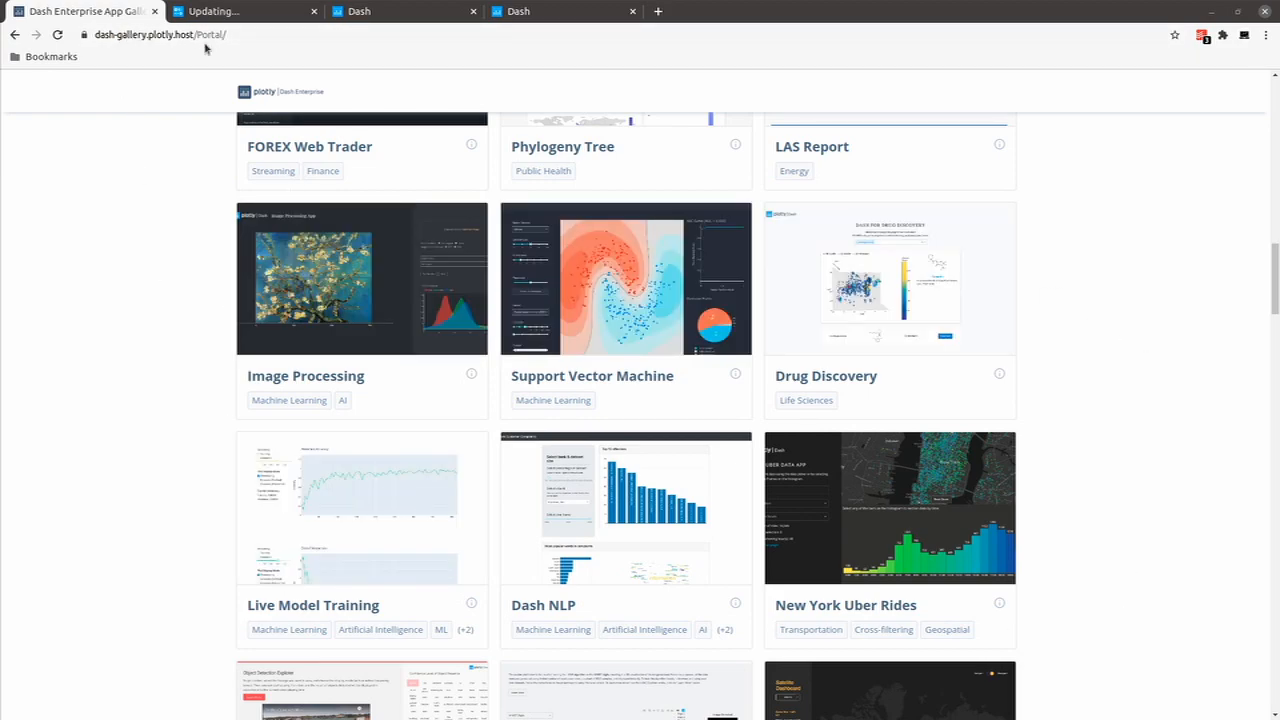
mouse_move(68, 344)
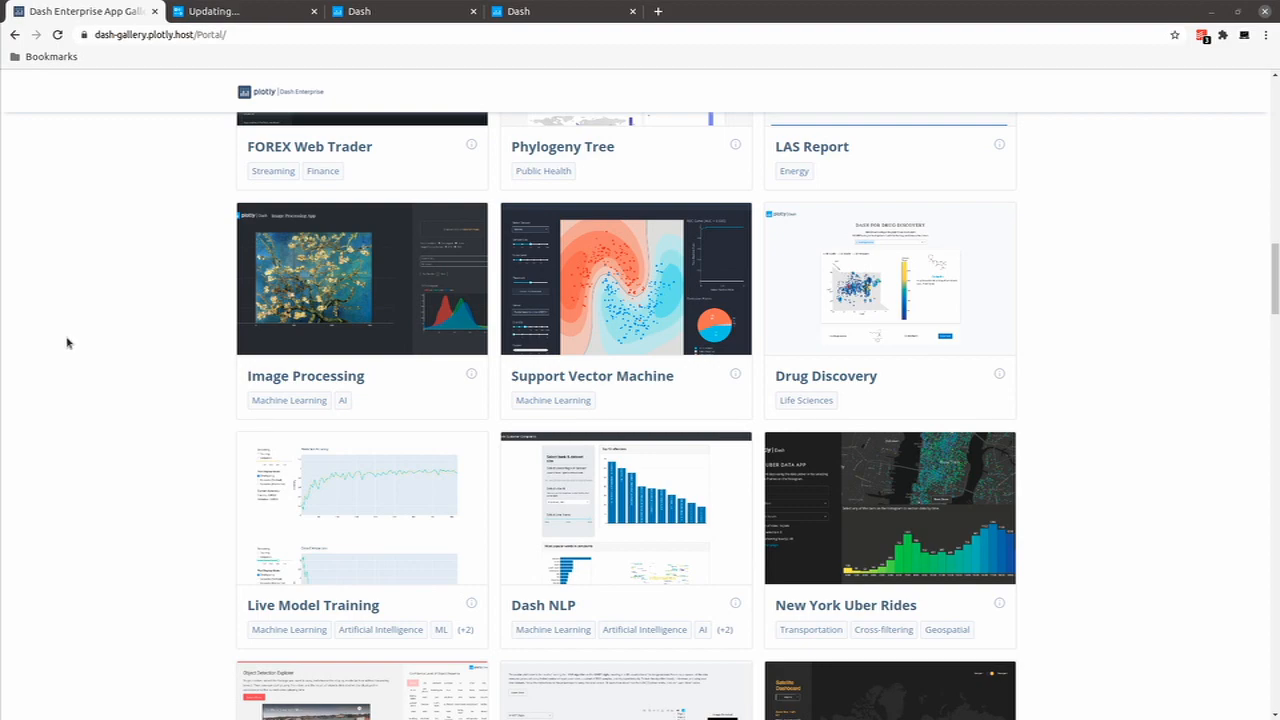
left_click(308, 146)
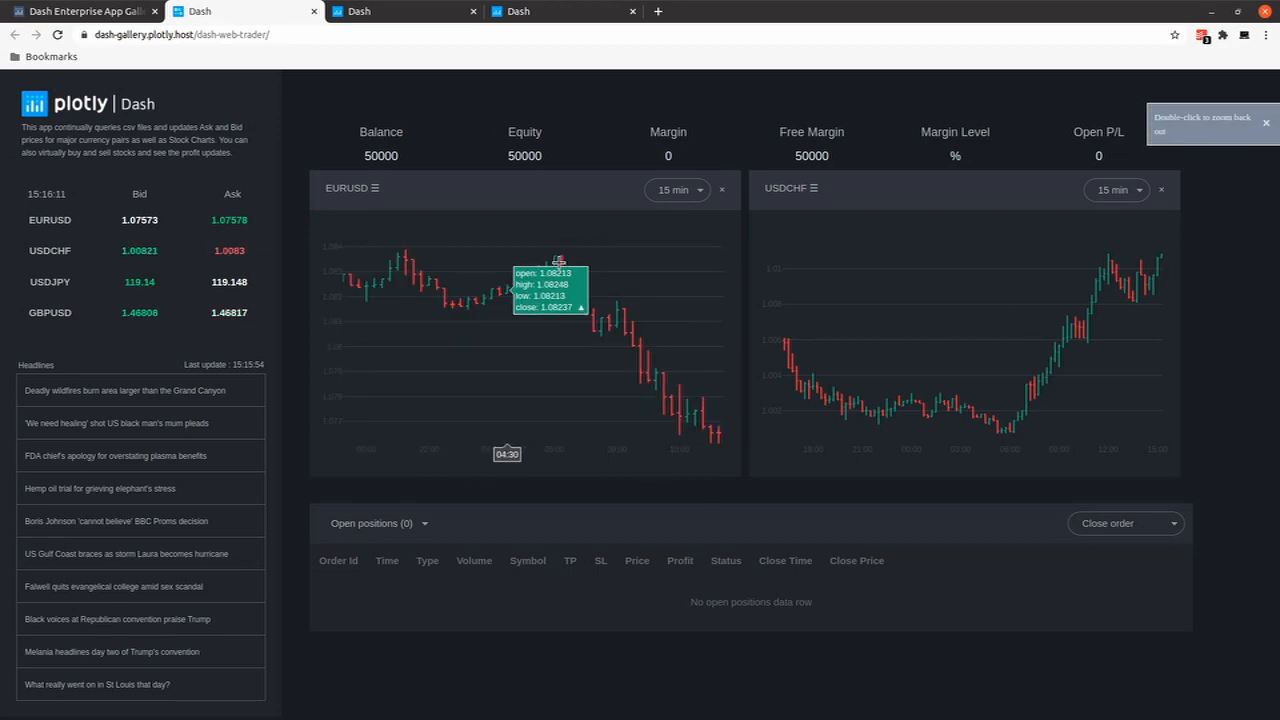
Step: Switch the EURUSD chart to 5-minute, then 30-minute candles
left_click(676, 188)
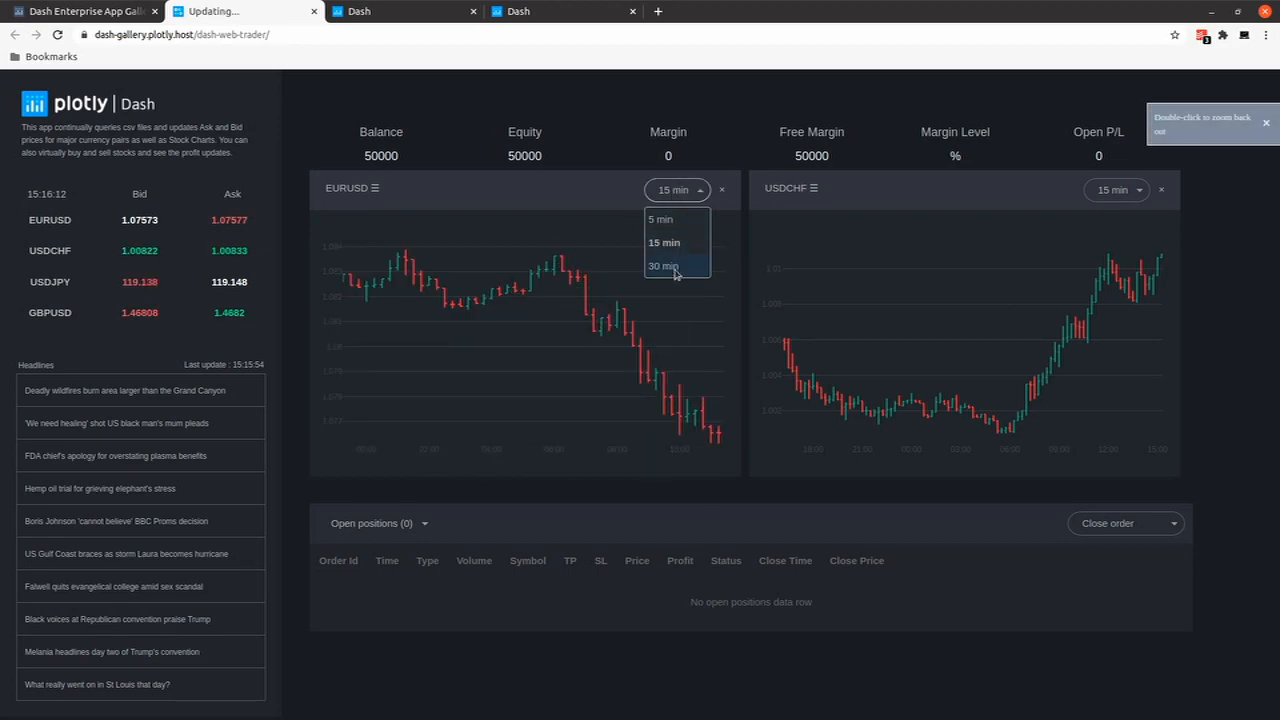
left_click(660, 218)
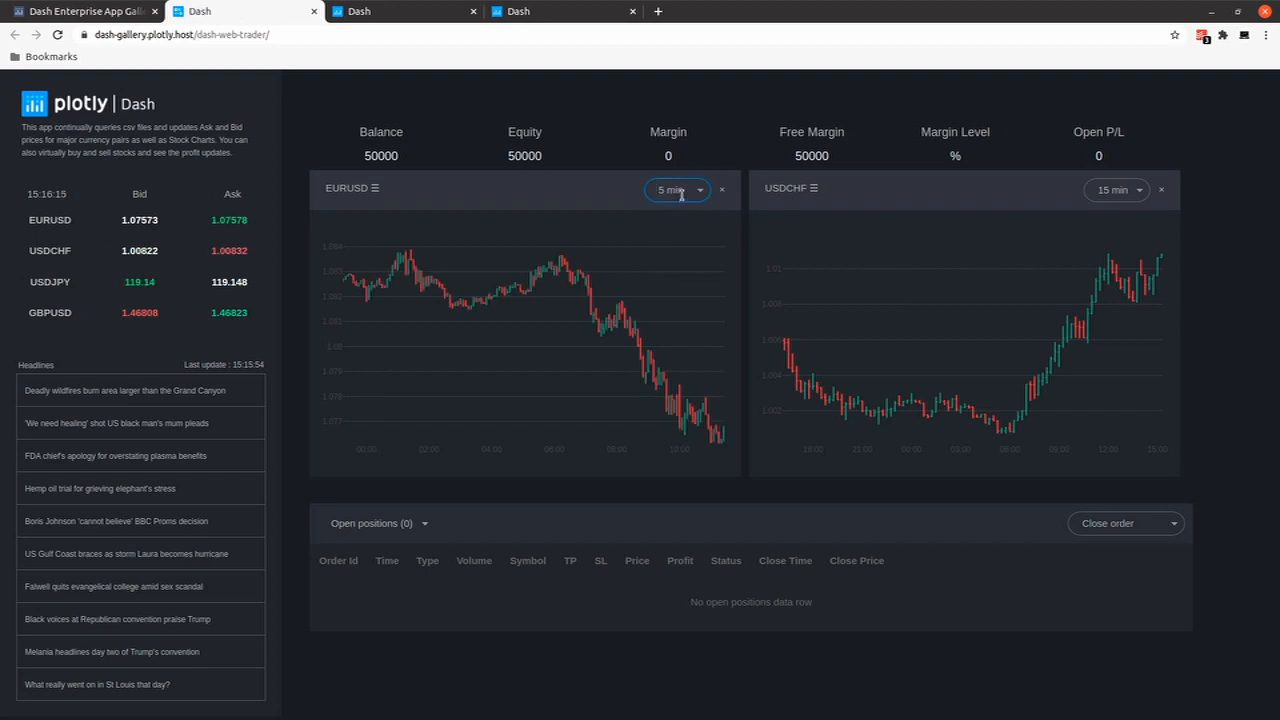
left_click(676, 190)
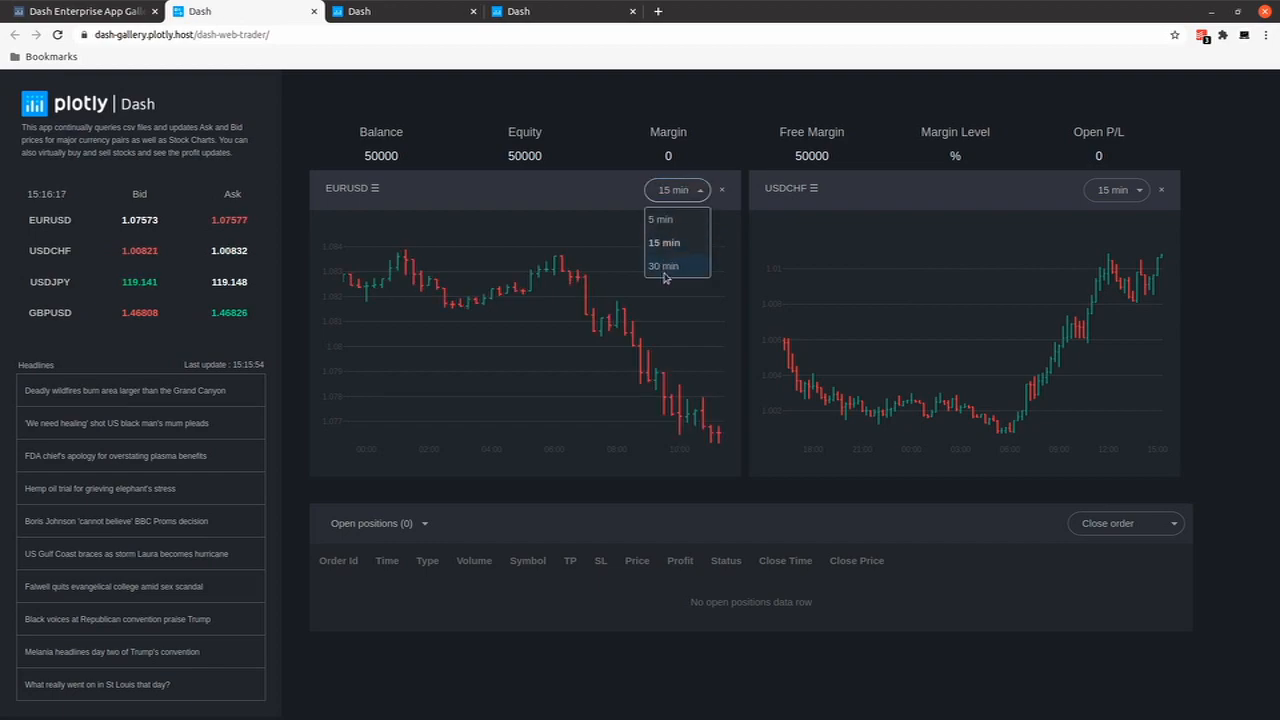
left_click(664, 264)
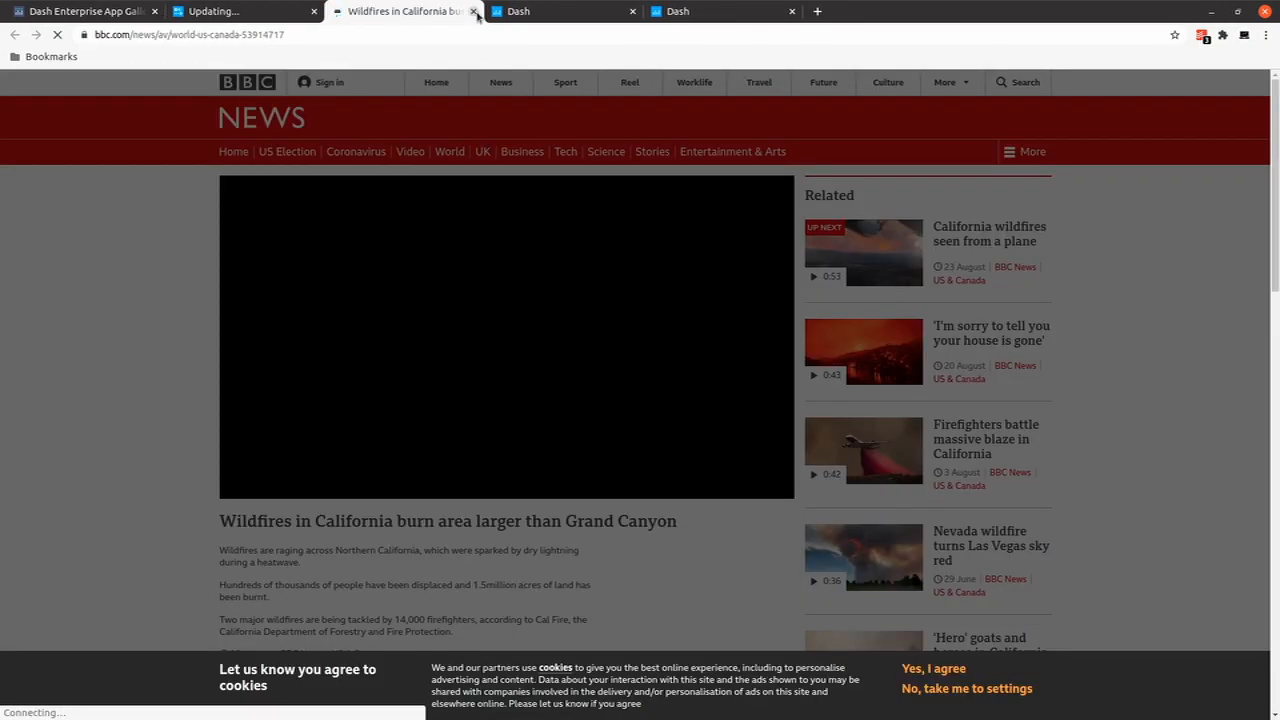
Step: Close the wildfires news article and move to the Image Processing app
left_click(472, 12)
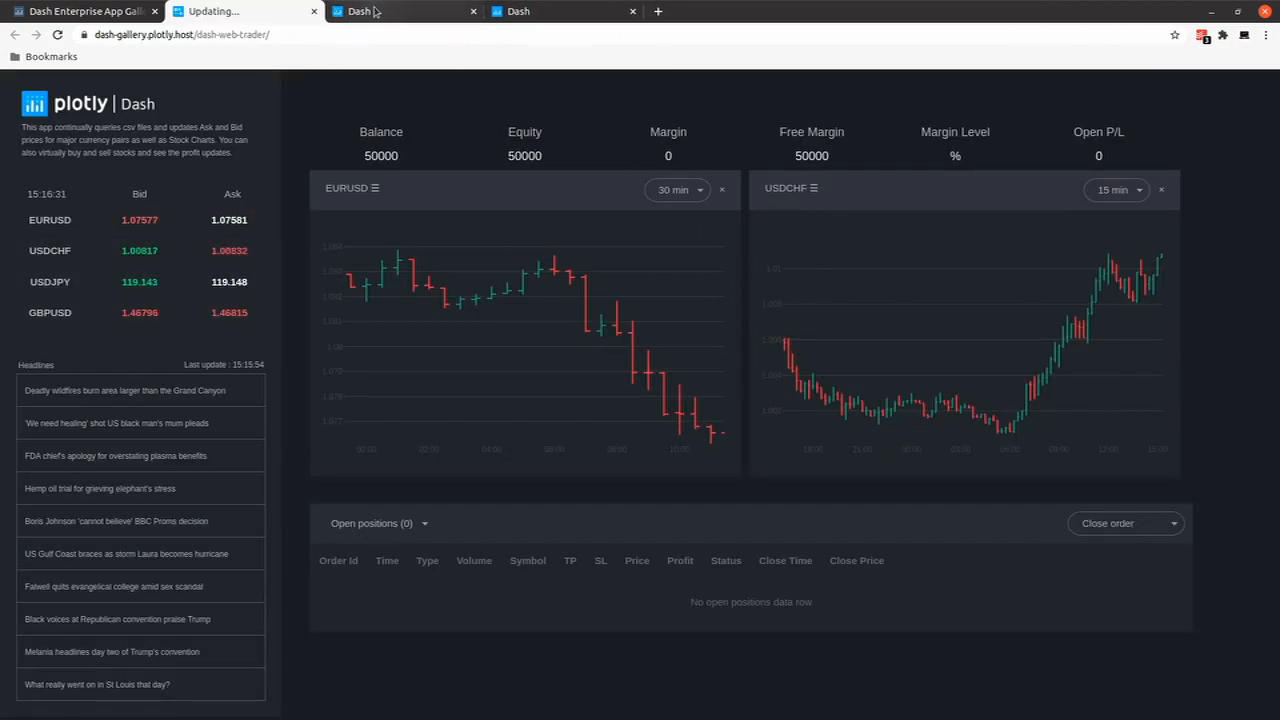
left_click(404, 12)
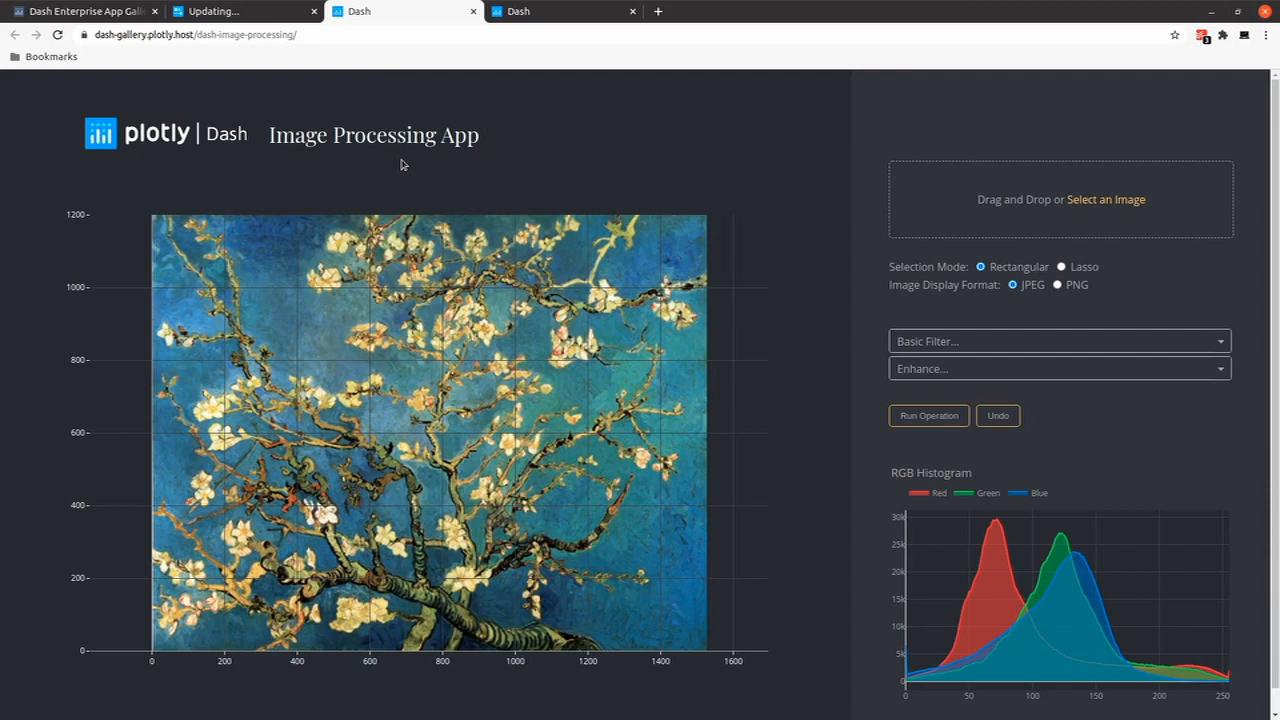
mouse_move(396, 184)
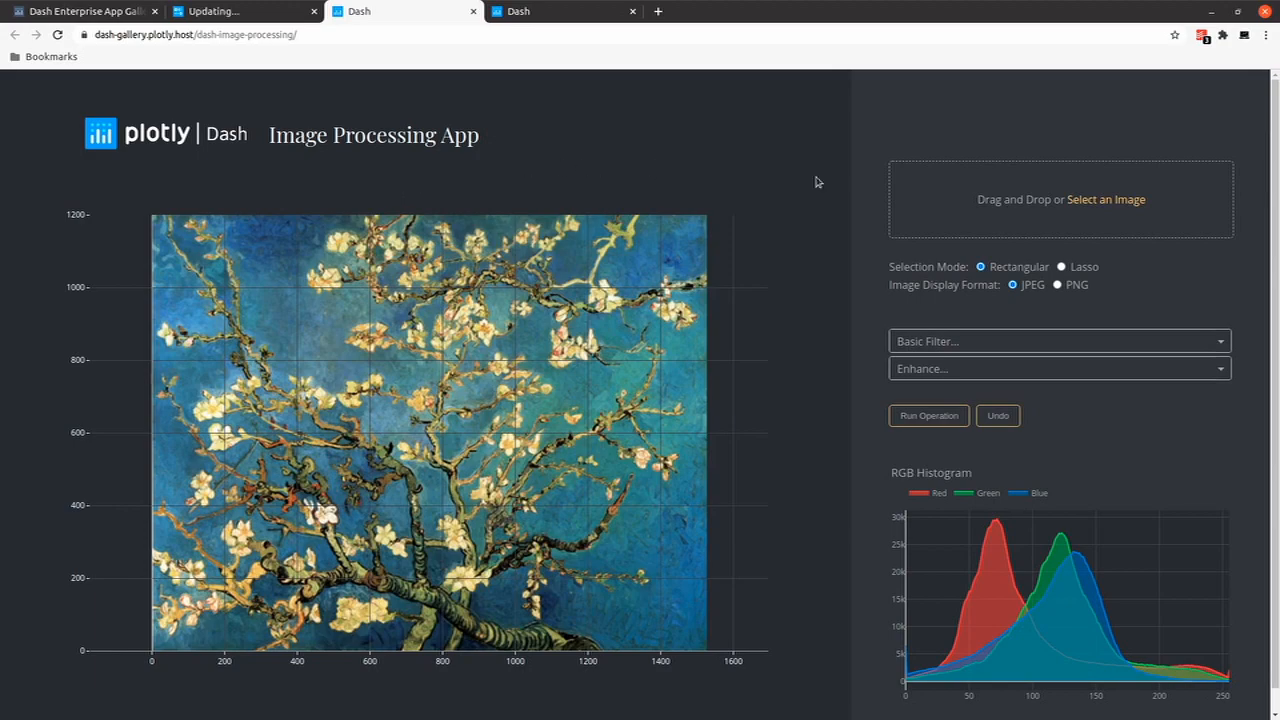
Step: Load a cat photo, mark a rectangle around its head, and choose Brightness as the enhancement
left_click(1106, 200)
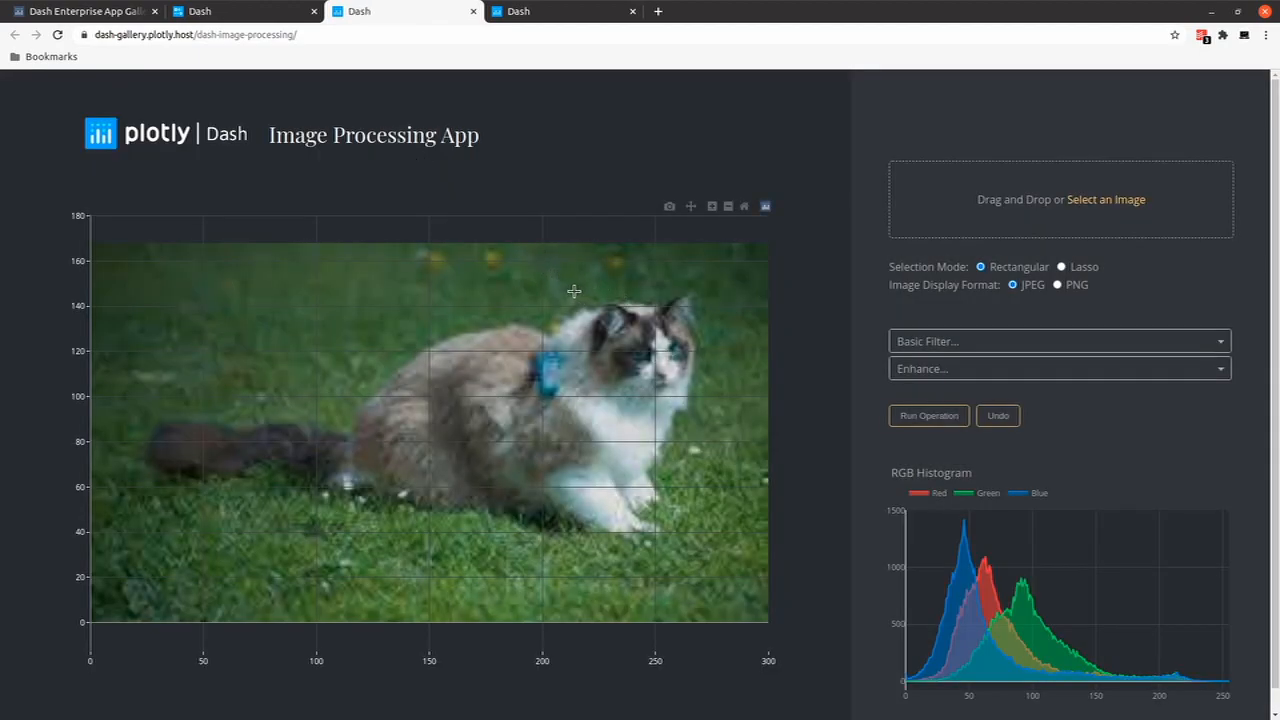
left_click_drag(576, 292, 708, 406)
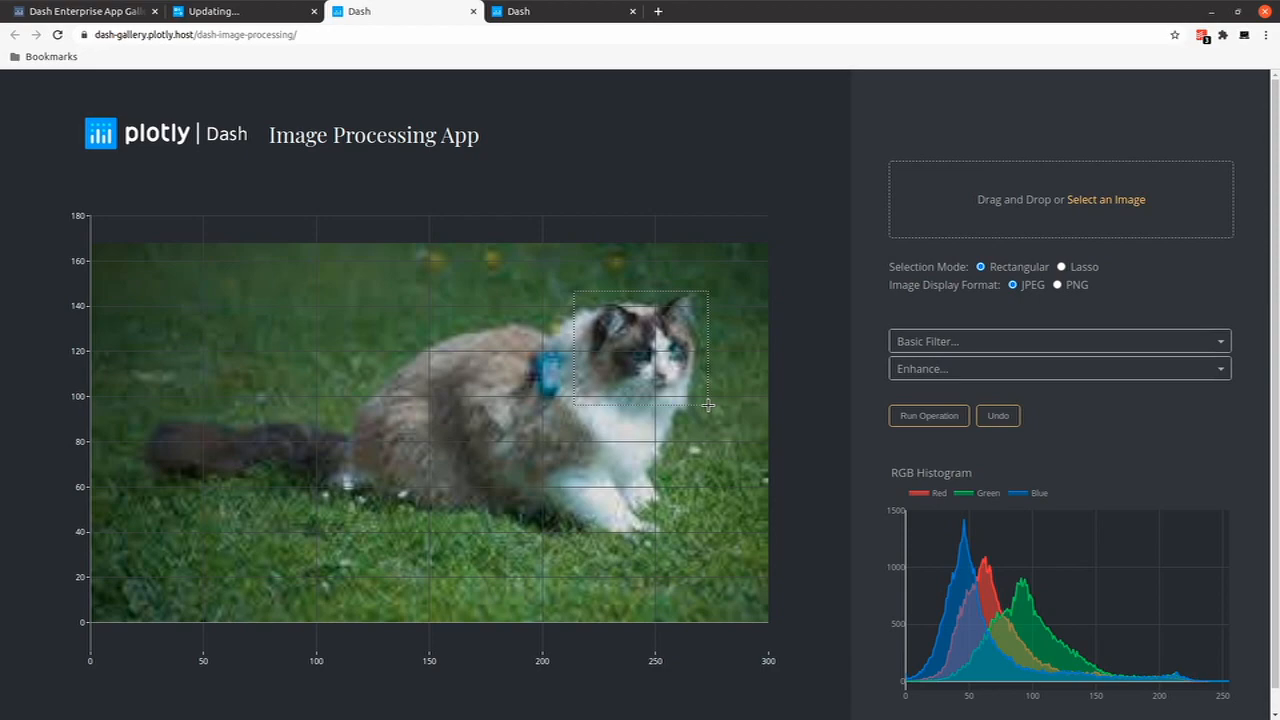
left_click(1056, 340)
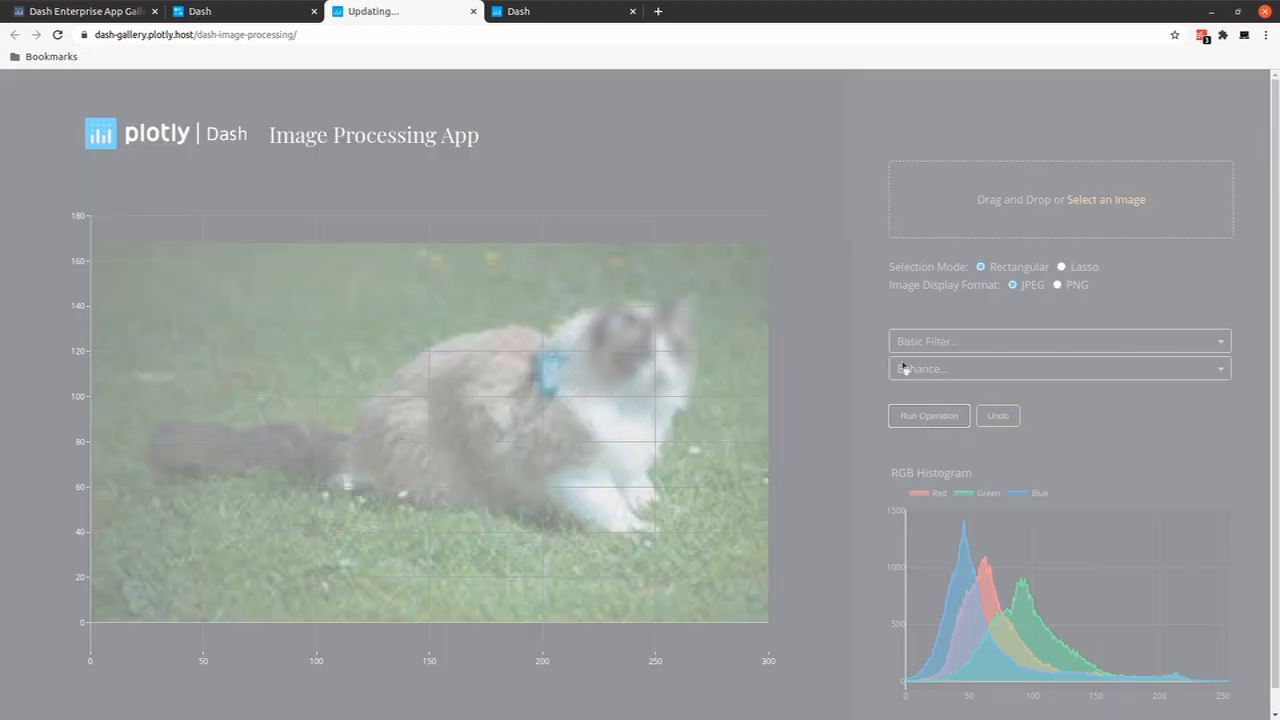
left_click(1056, 368)
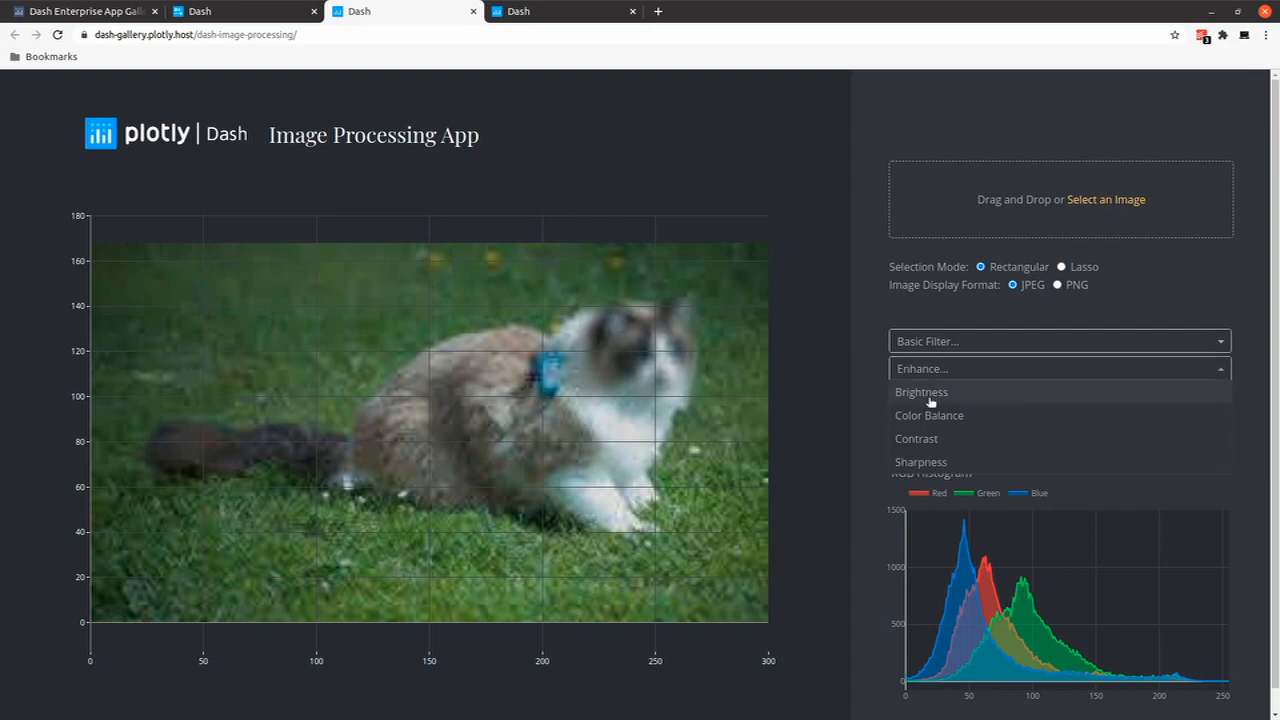
left_click(920, 390)
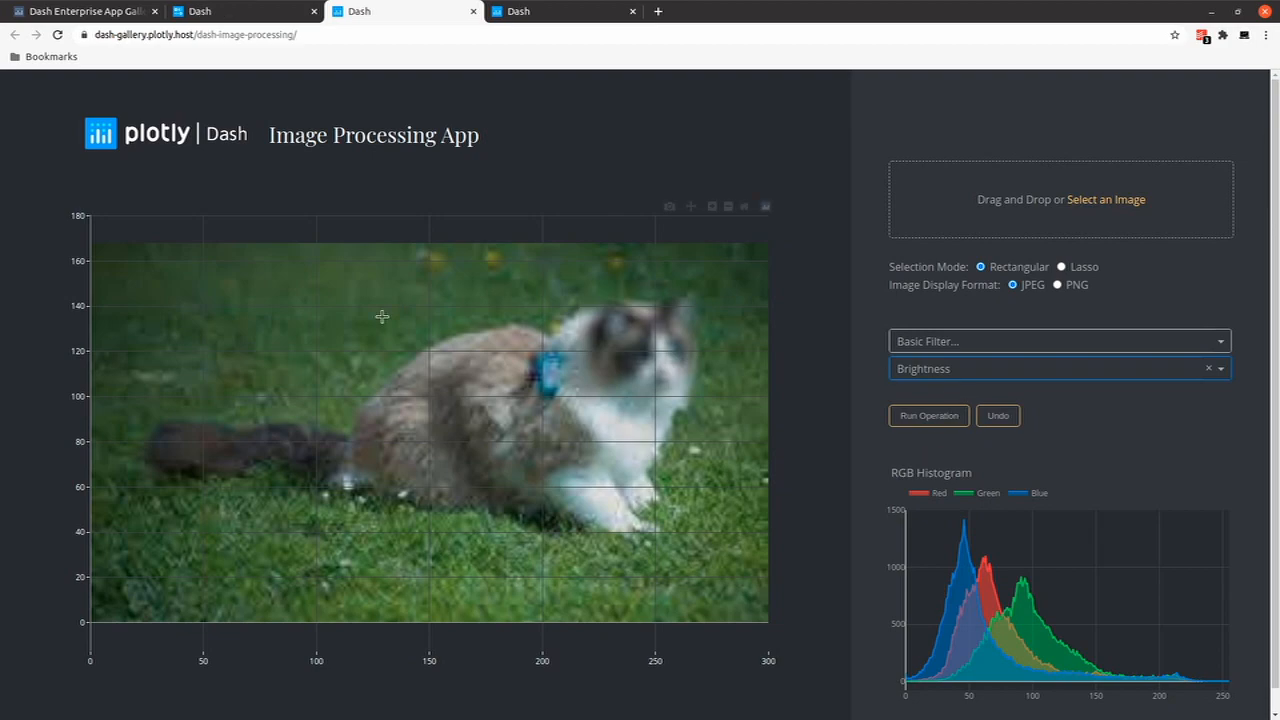
mouse_move(1128, 592)
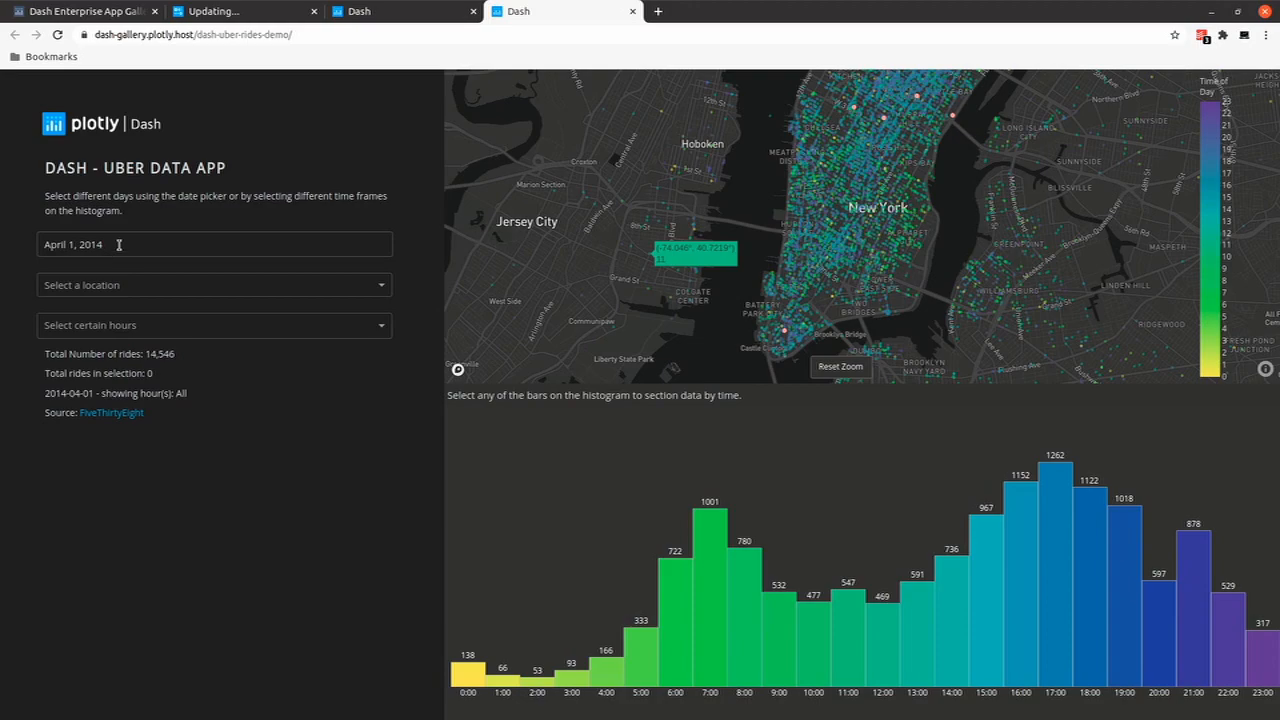
left_click(214, 284)
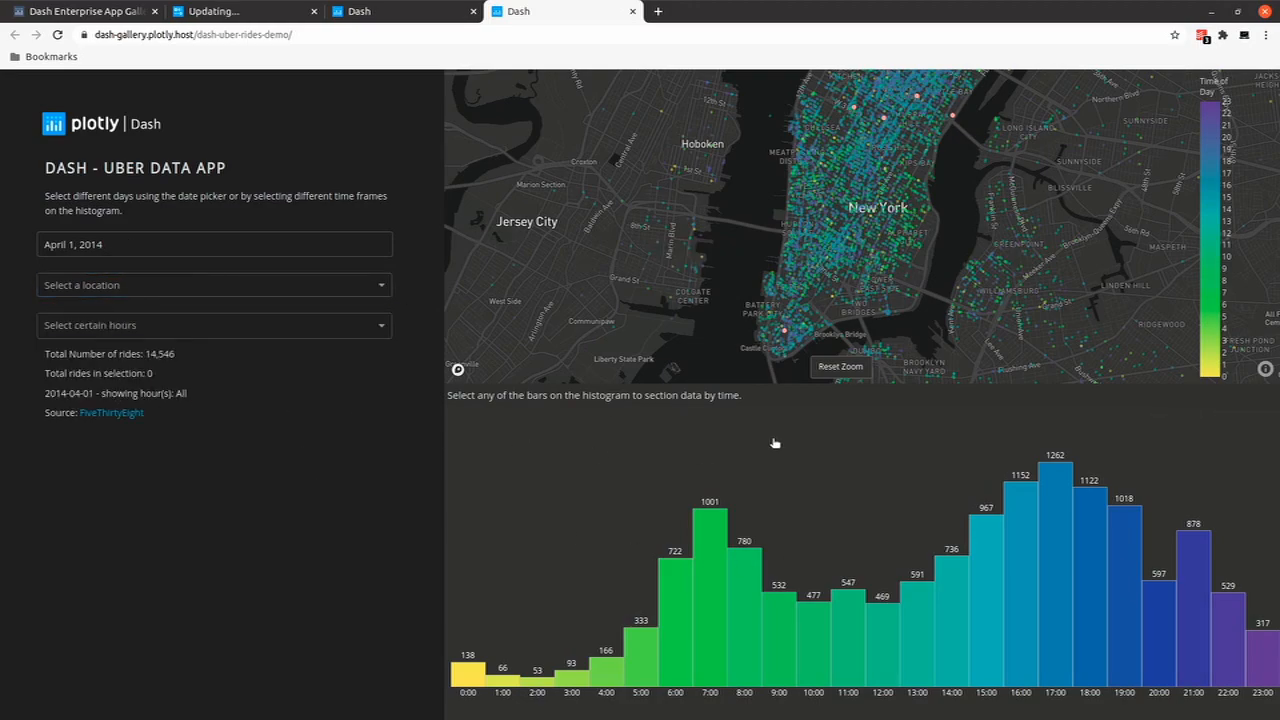
mouse_move(708, 602)
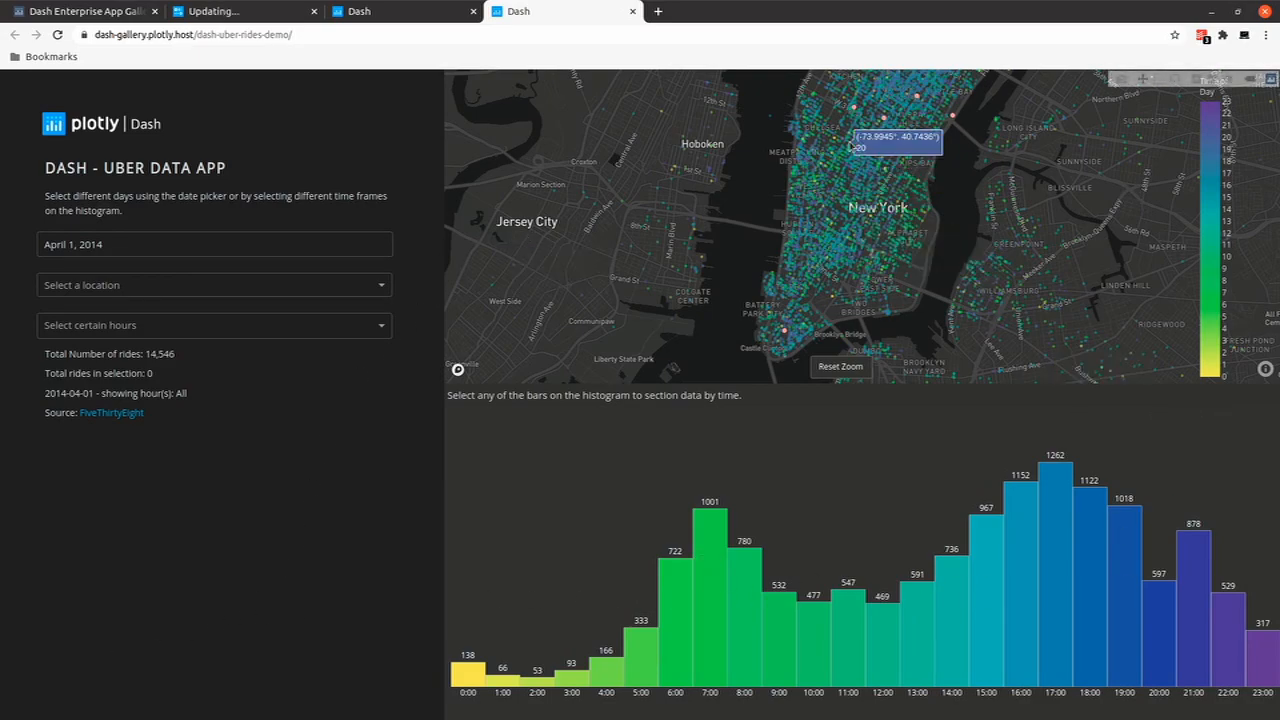
mouse_move(844, 304)
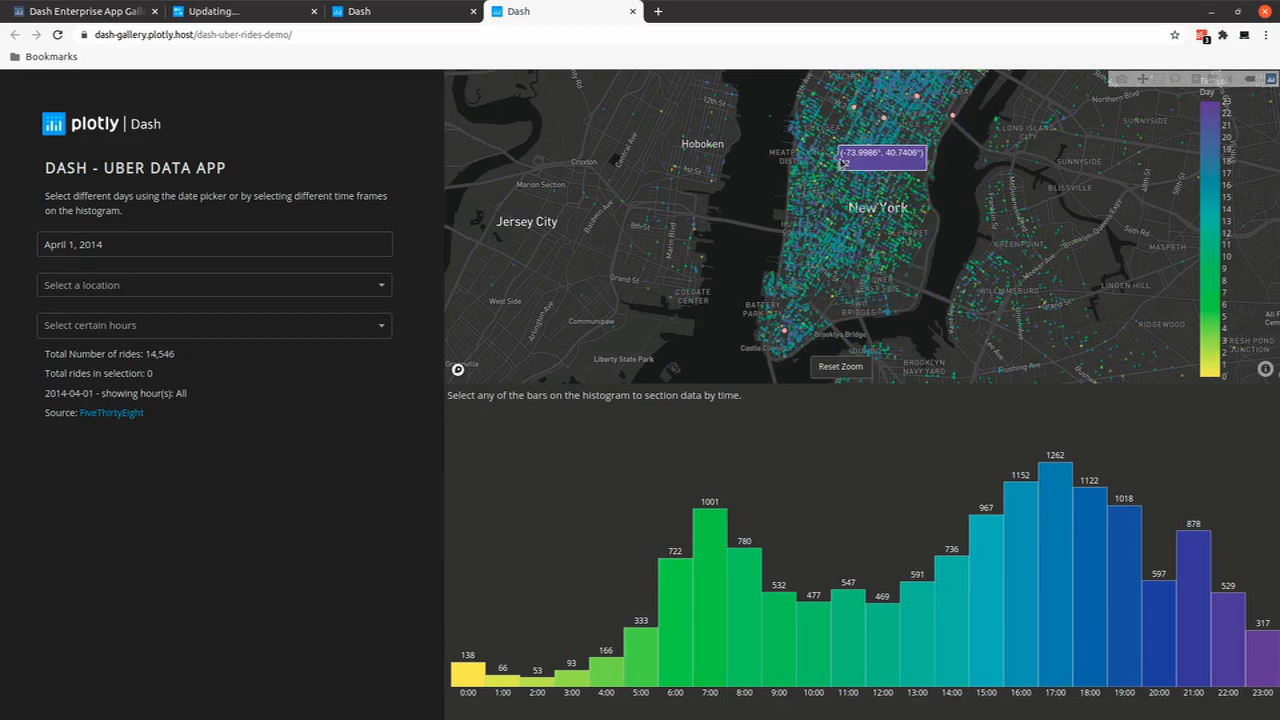
mouse_move(790, 296)
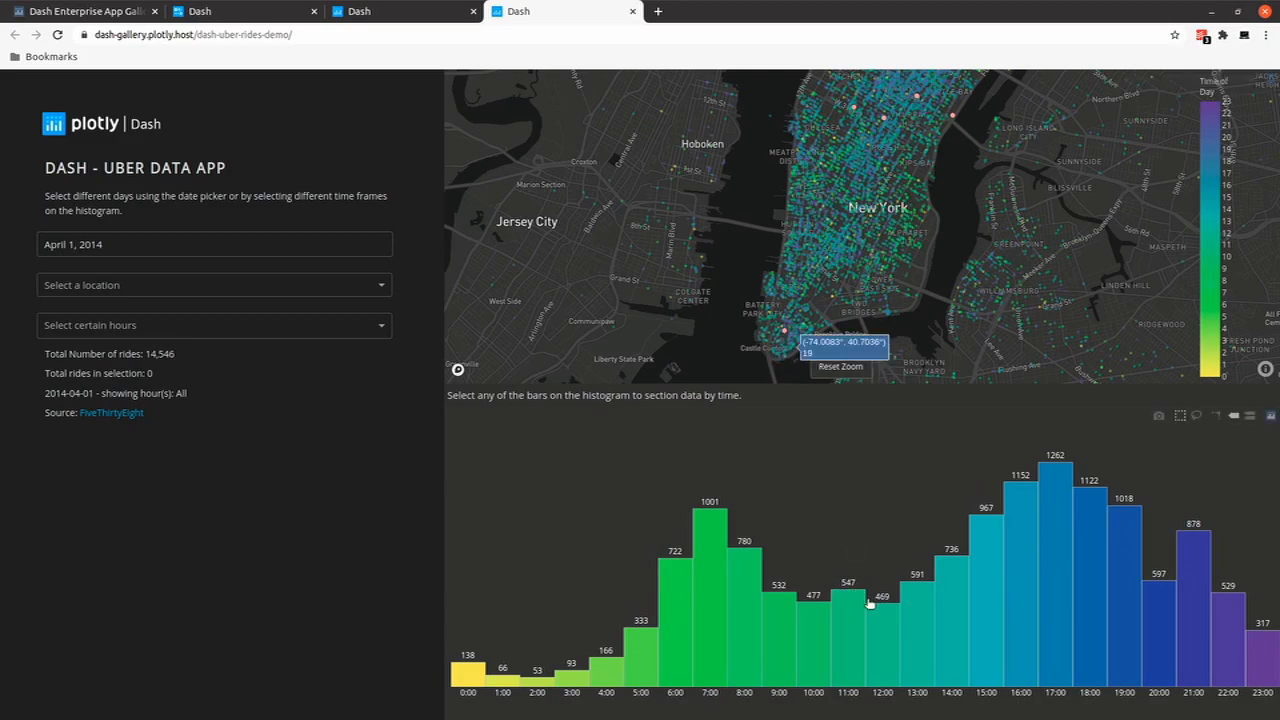
mouse_move(1148, 632)
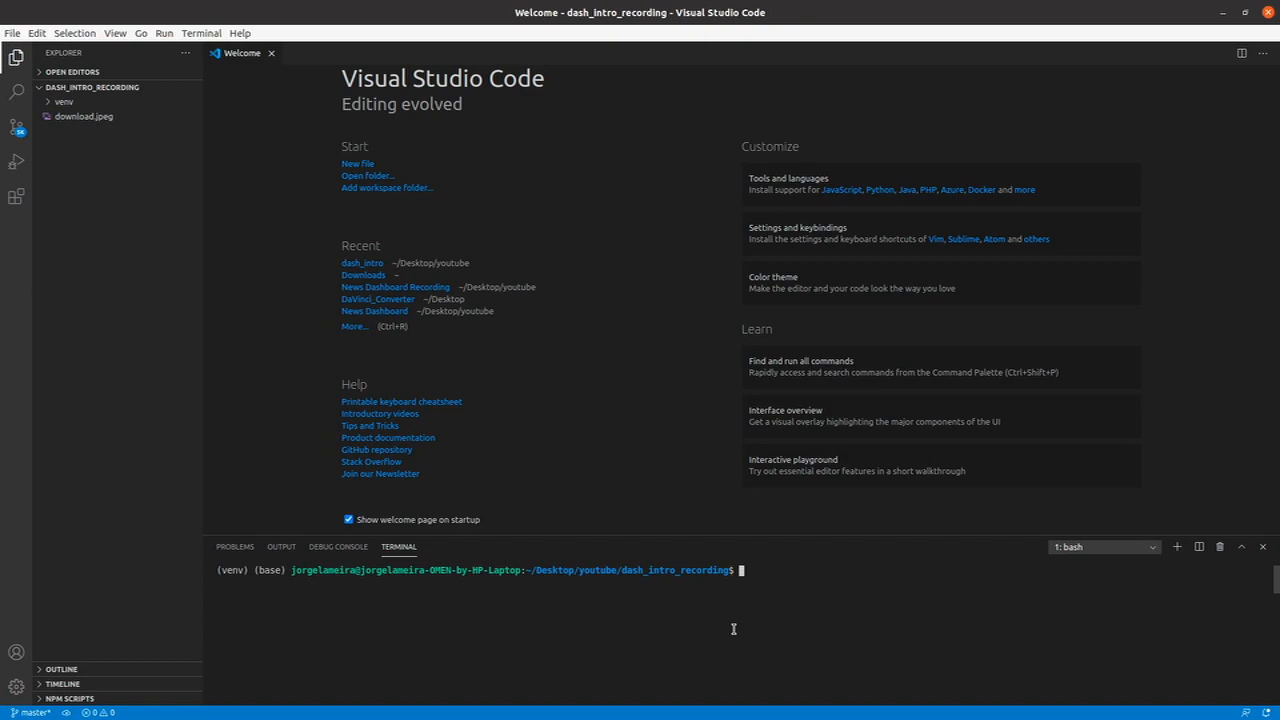
mouse_move(820, 676)
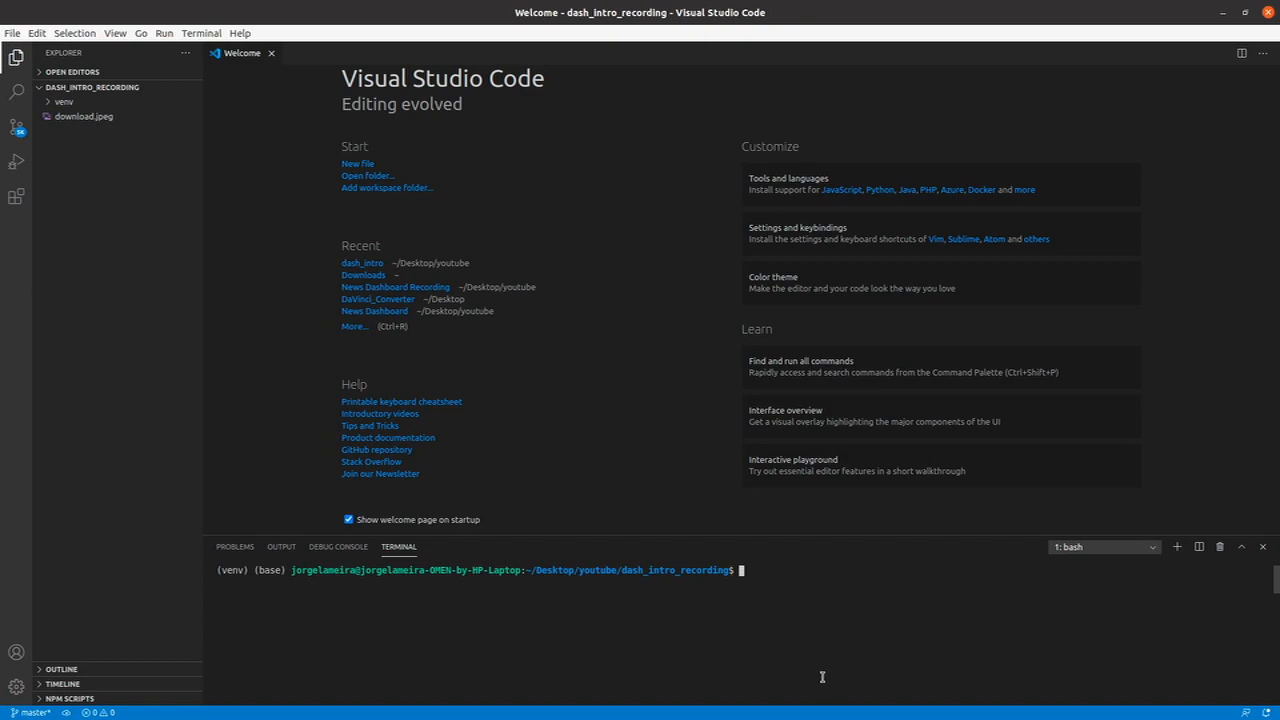
Step: Run pip install dash dash_html_components dash_core_components in the terminal
type("pip install")
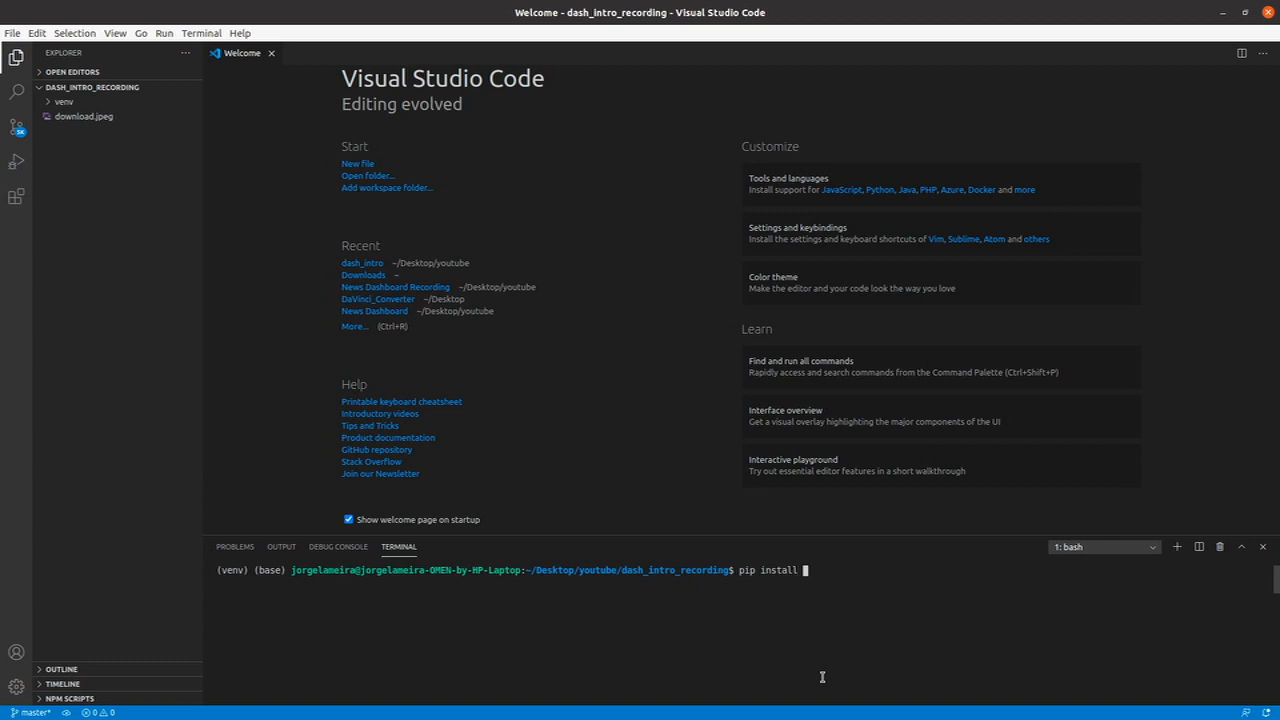
type("dash")
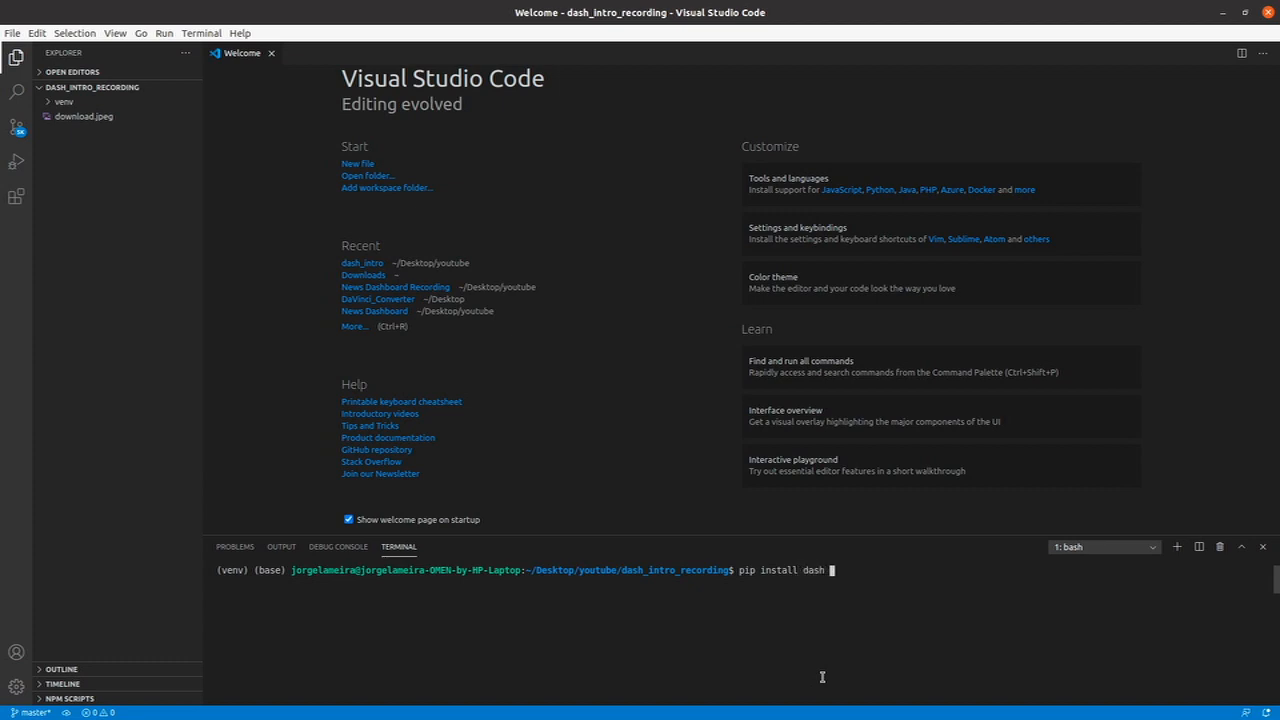
type("dash_html")
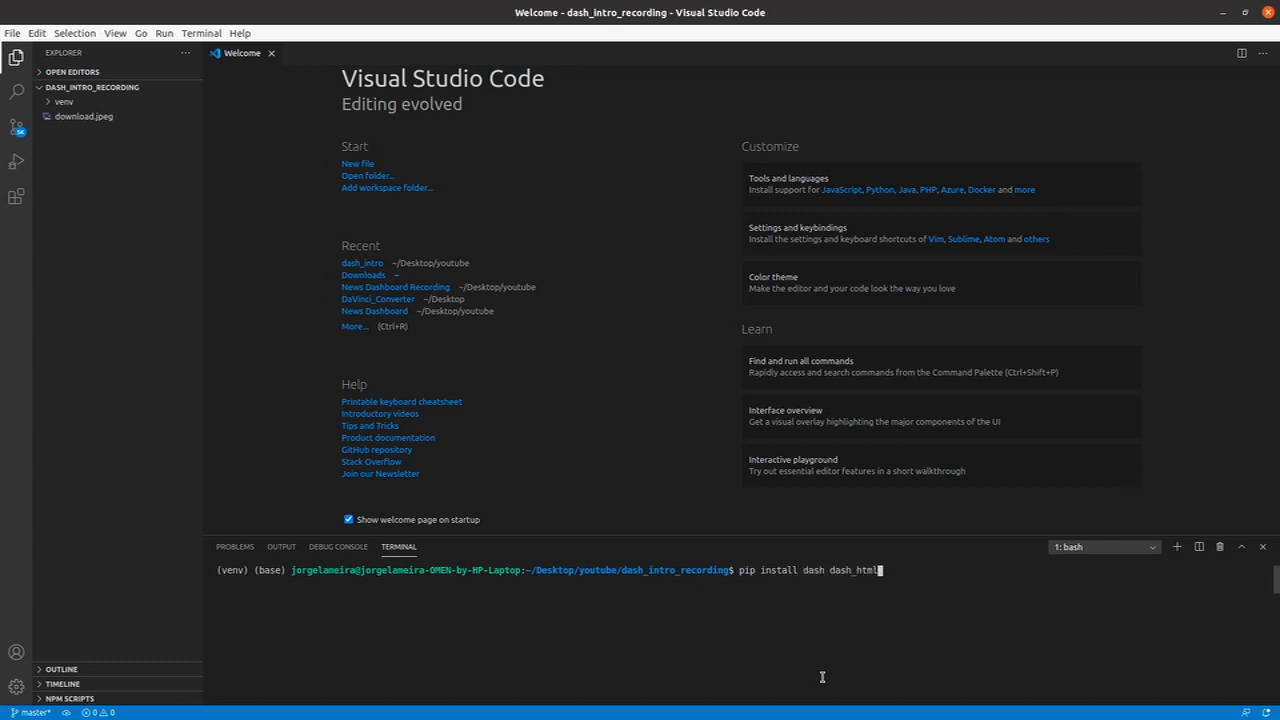
type("_components")
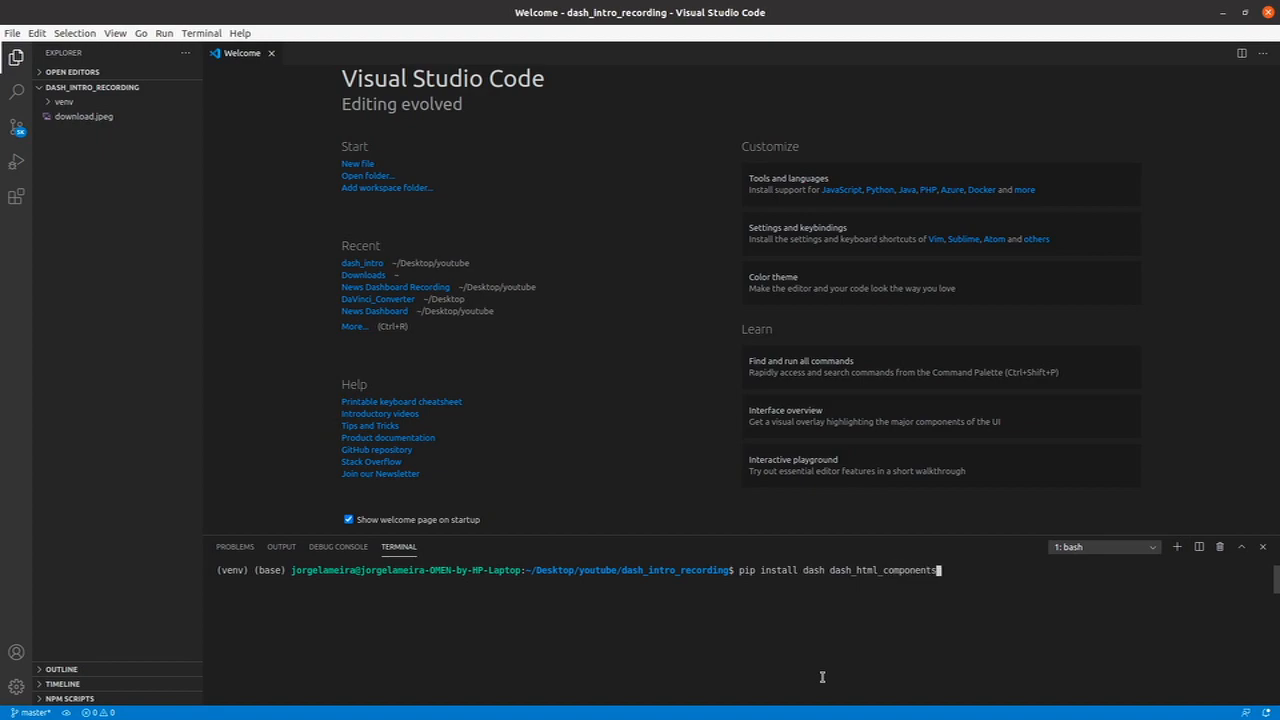
type("dash_c")
type("dash_intro.py")
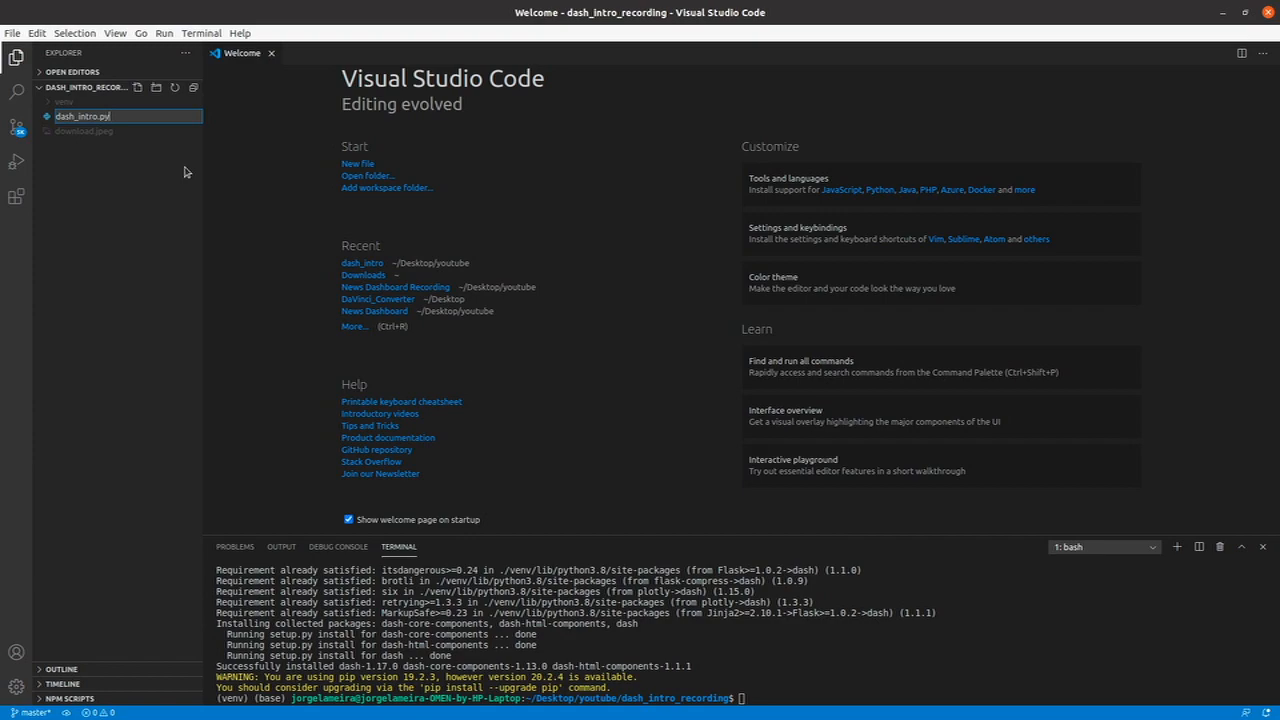
Step: In dash_intro.py, import dash and create app = dash.Dash()
double_click(82, 116)
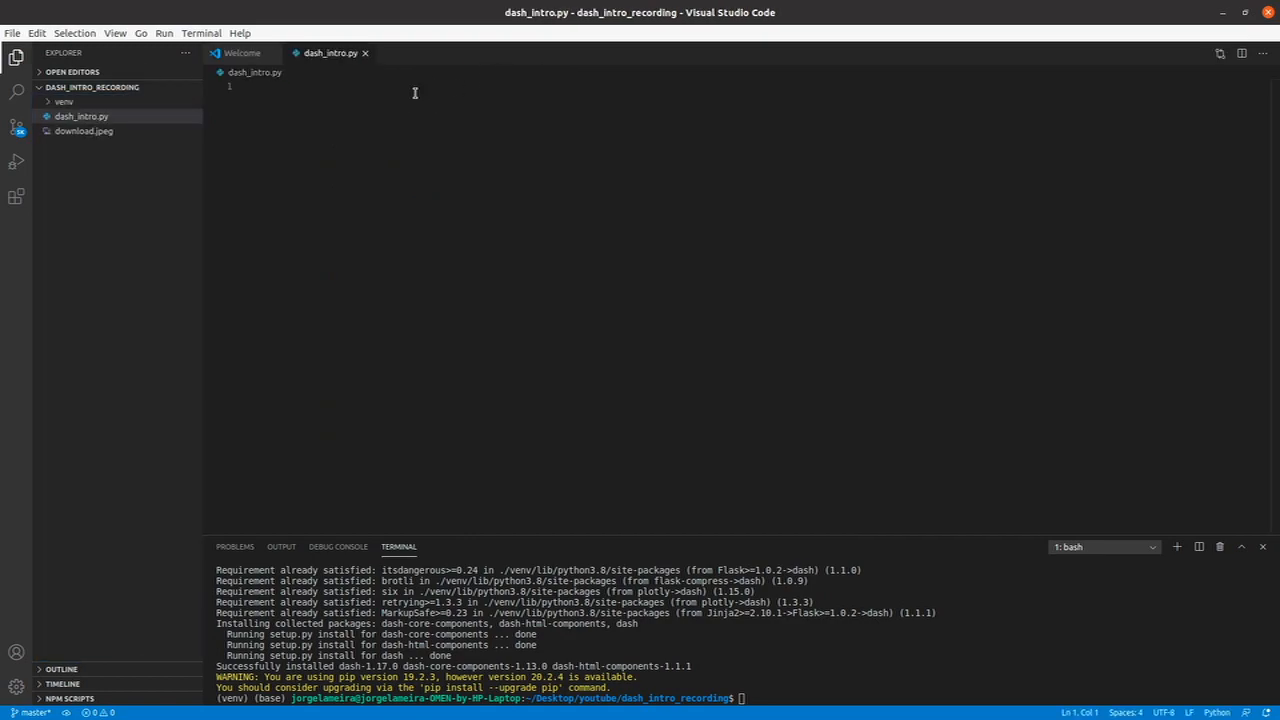
type("import dash")
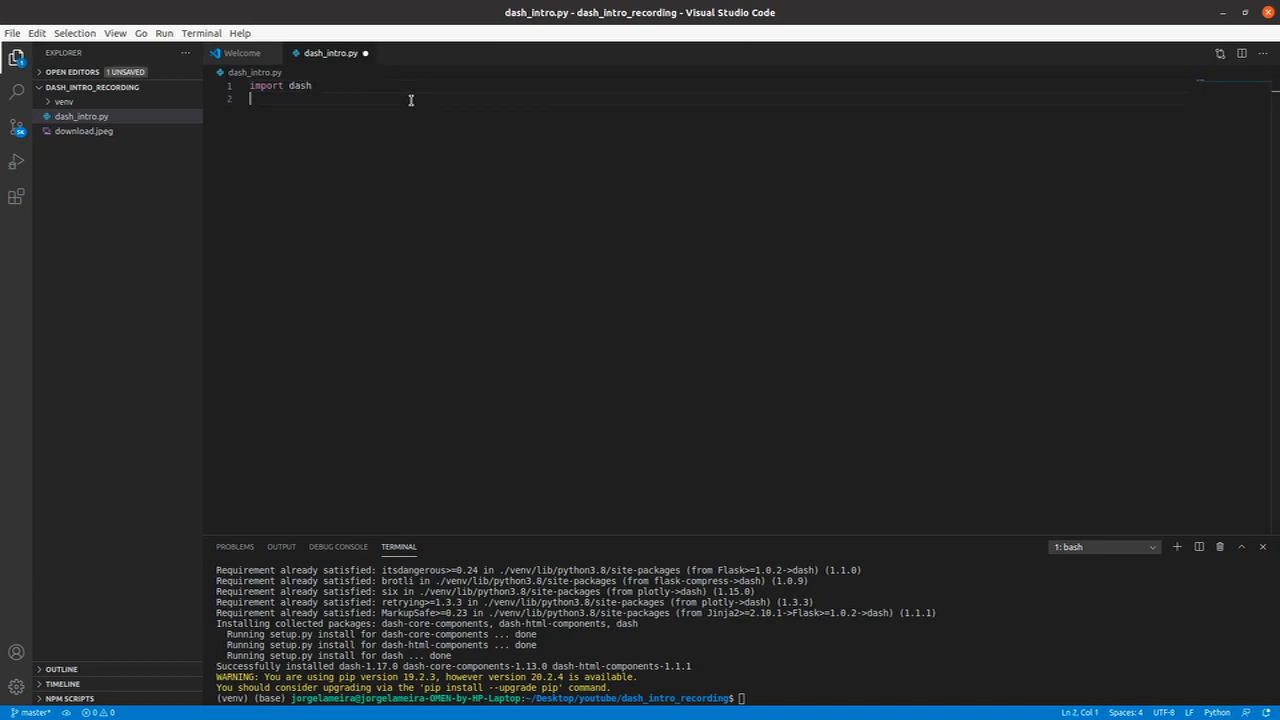
key("Enter")
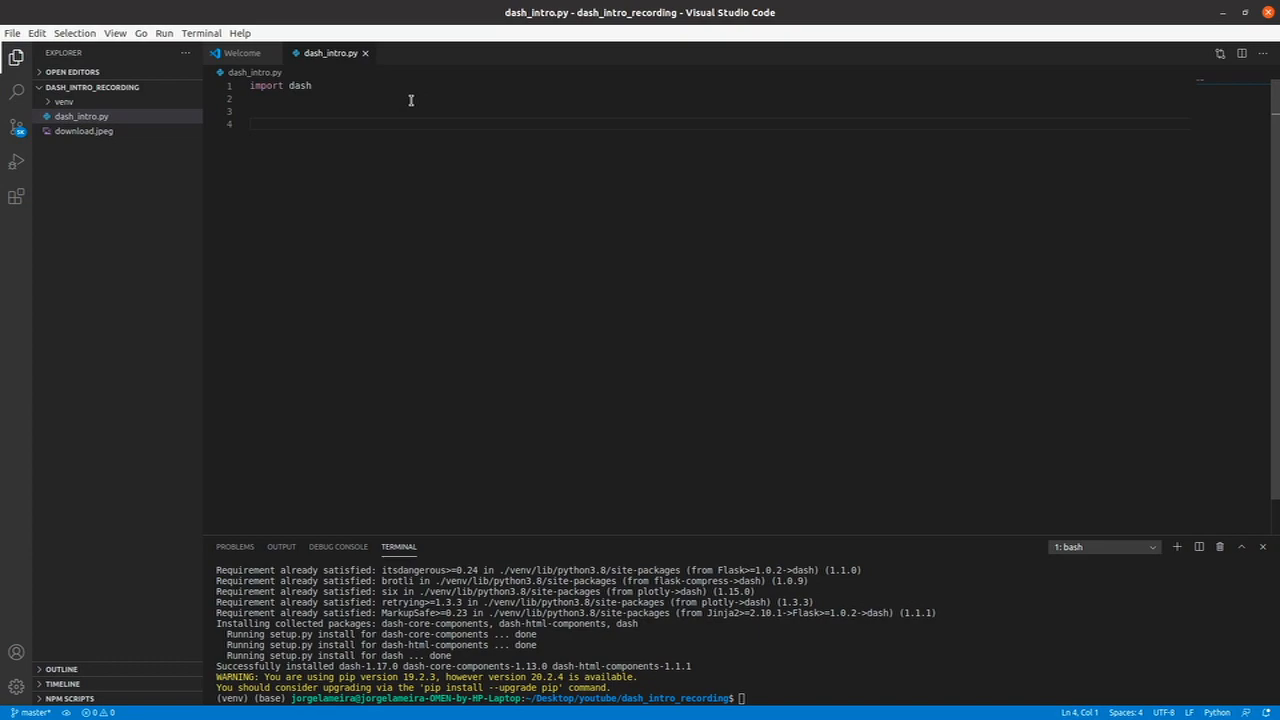
left_click(252, 112)
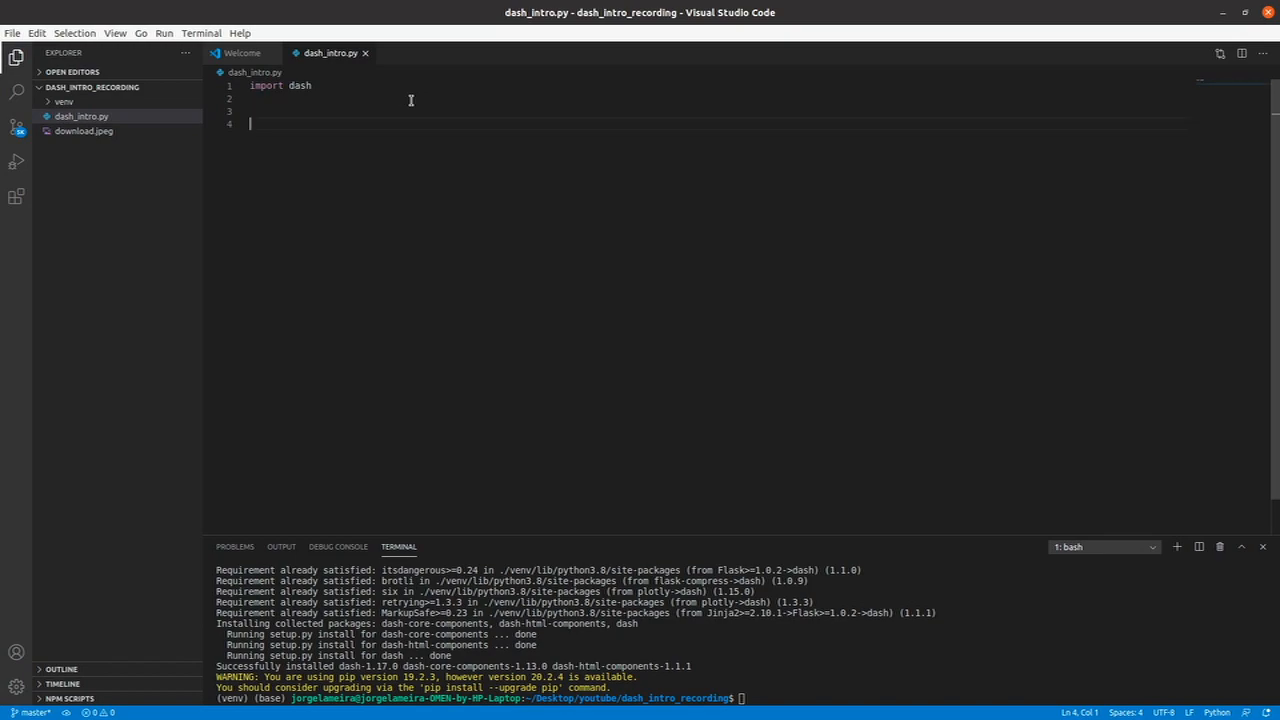
type("a")
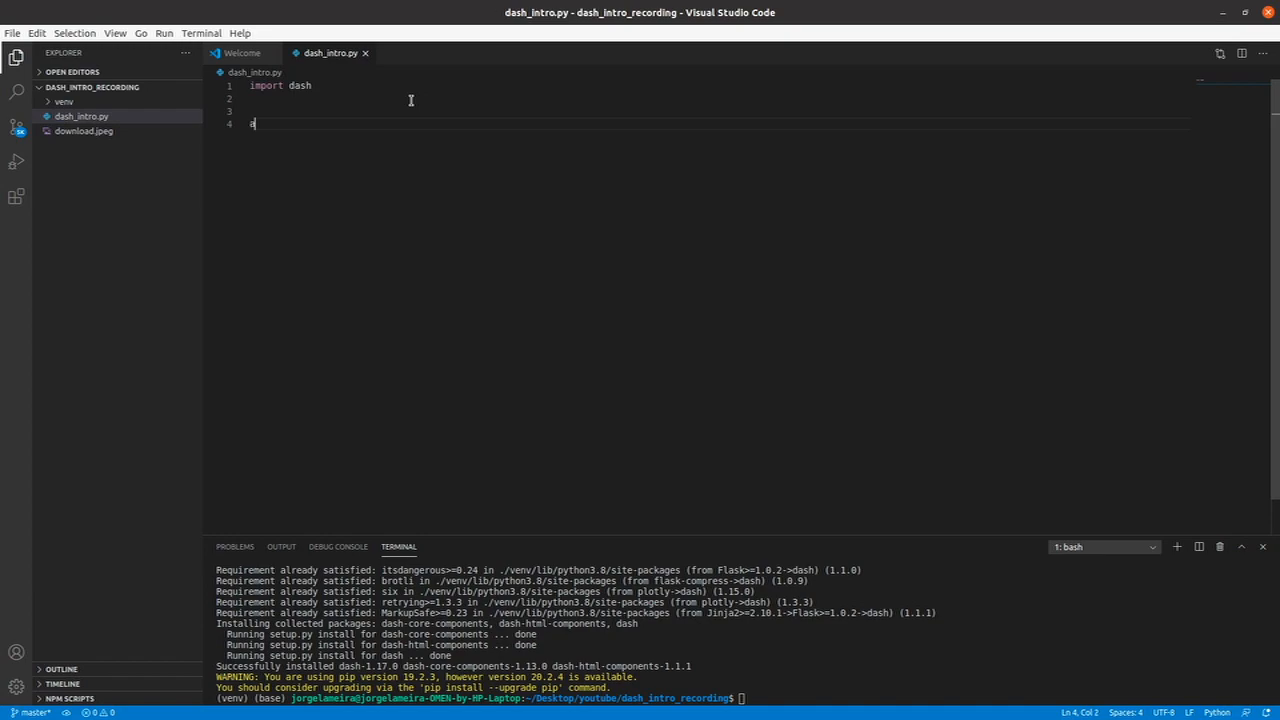
type("pp")
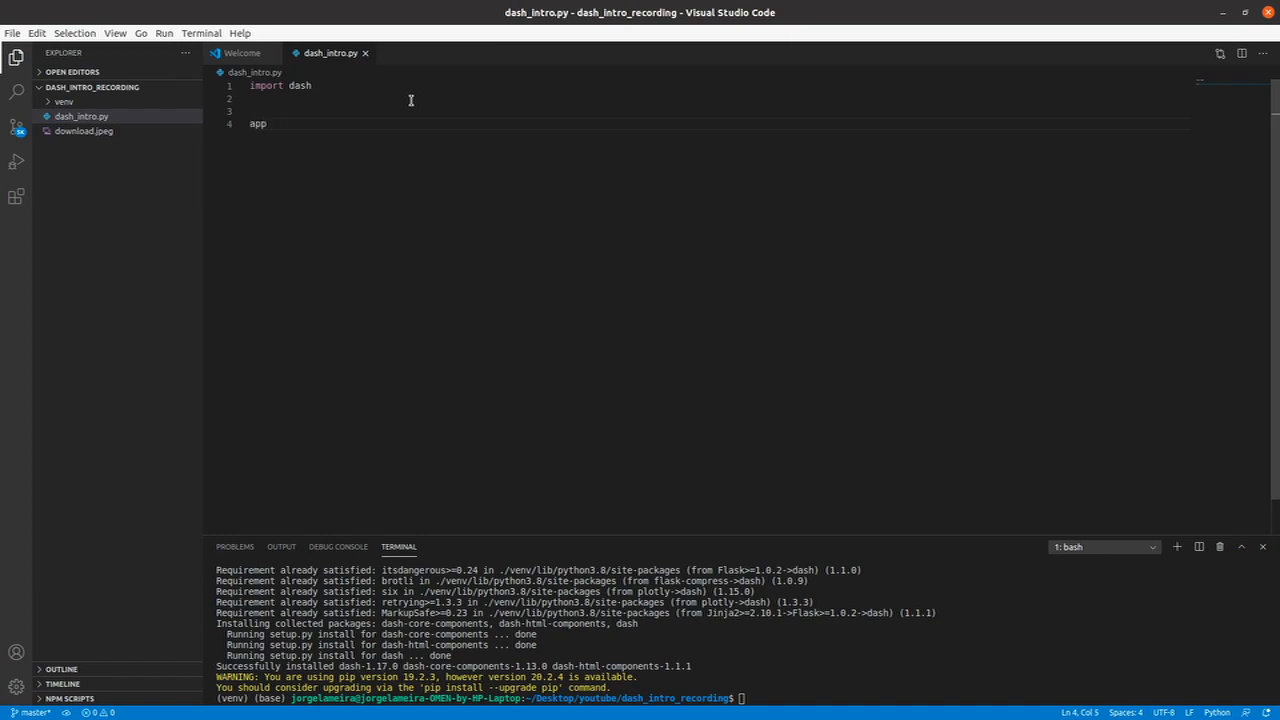
type("= das")
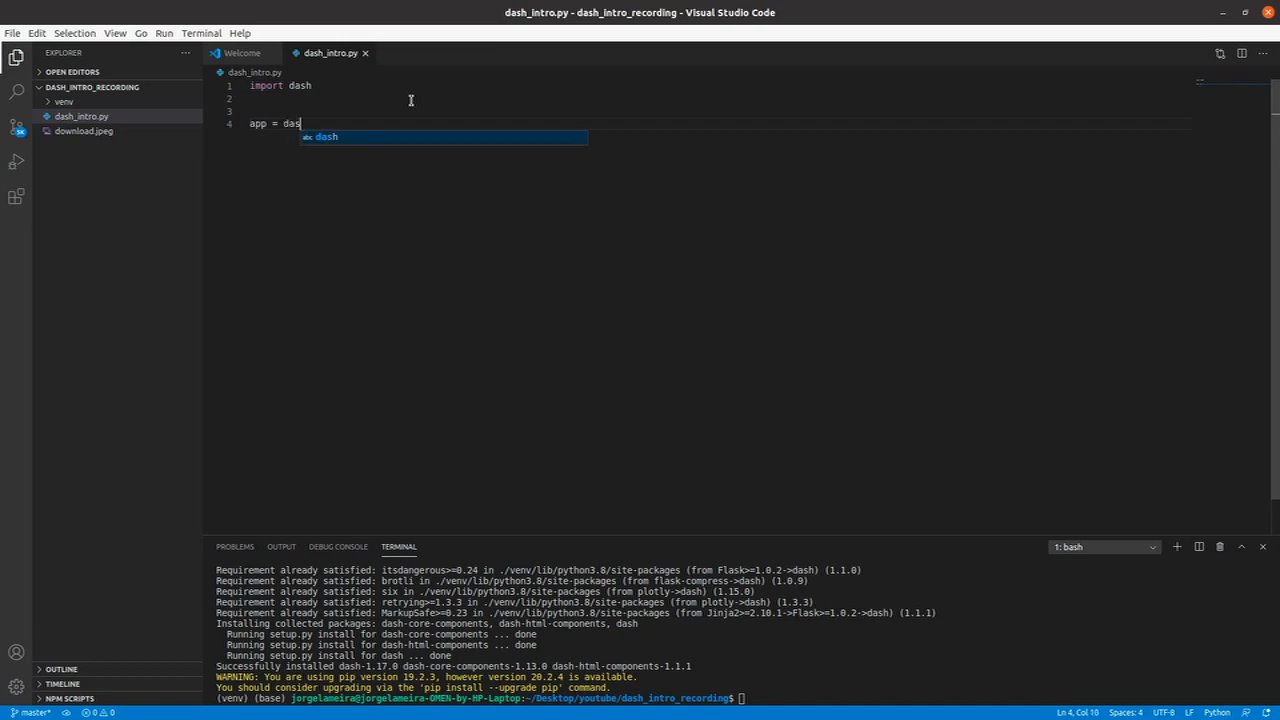
type("h.Dash(")
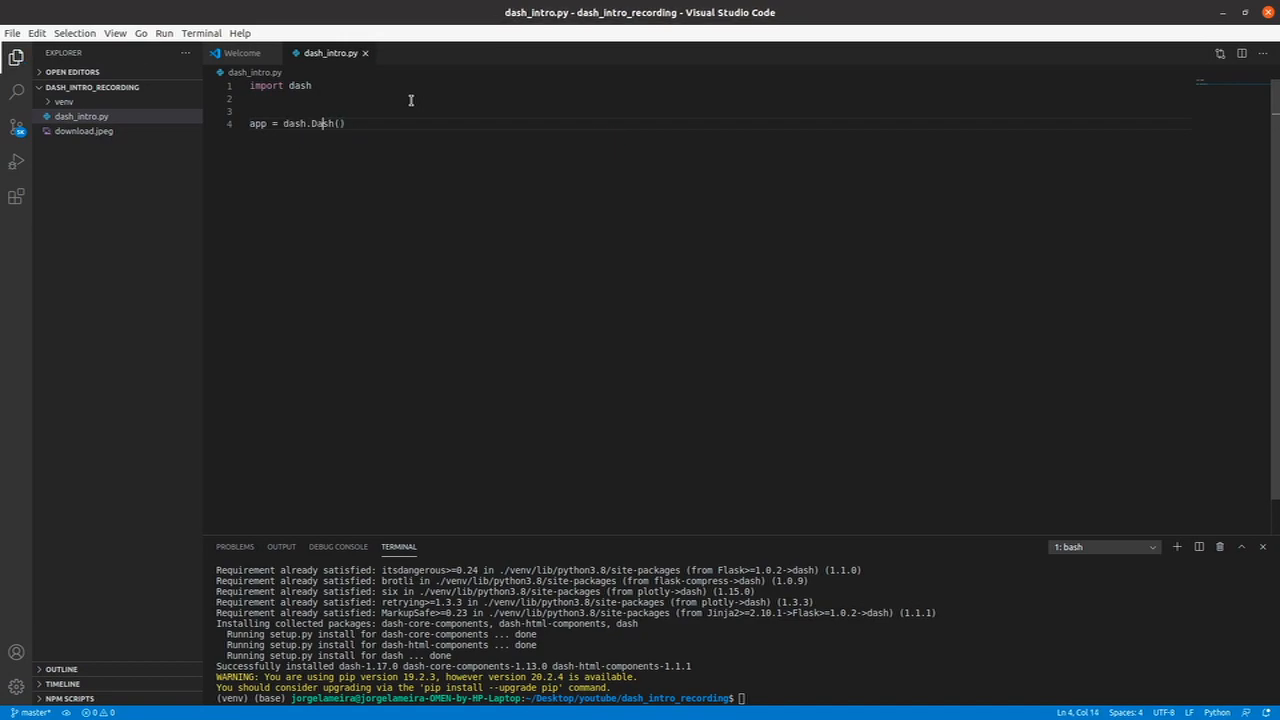
key("enter")
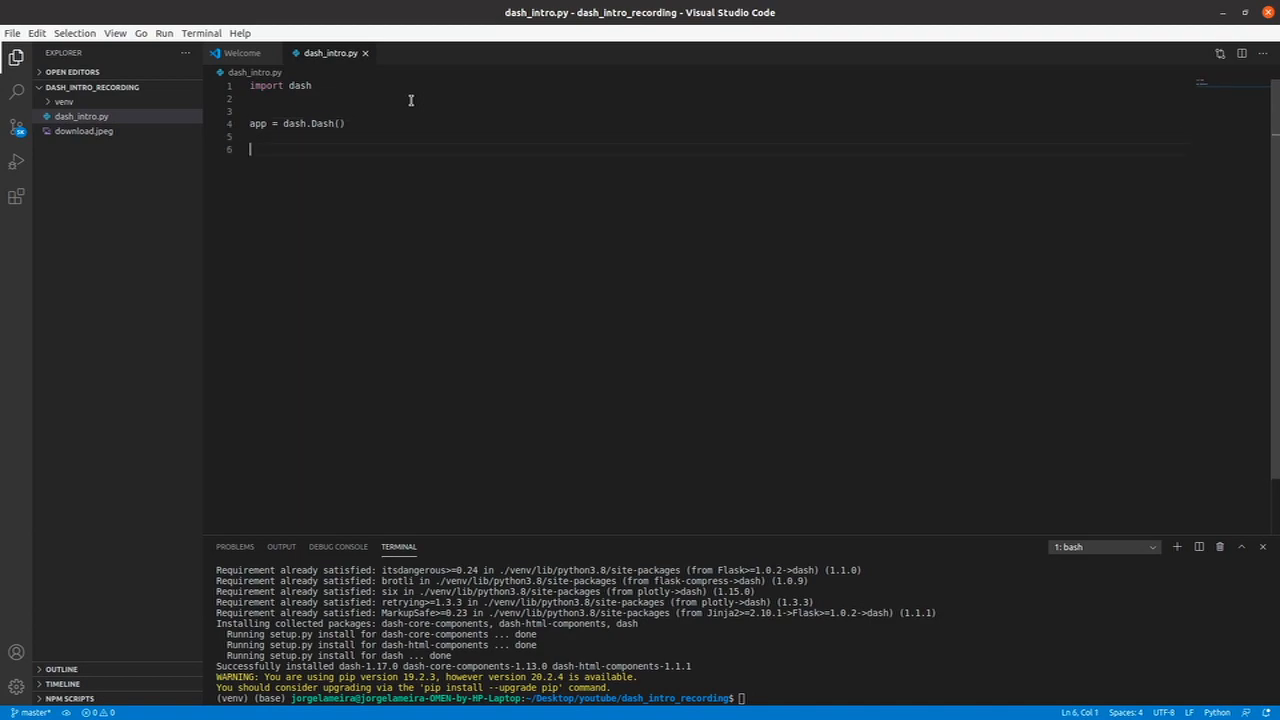
key("Enter")
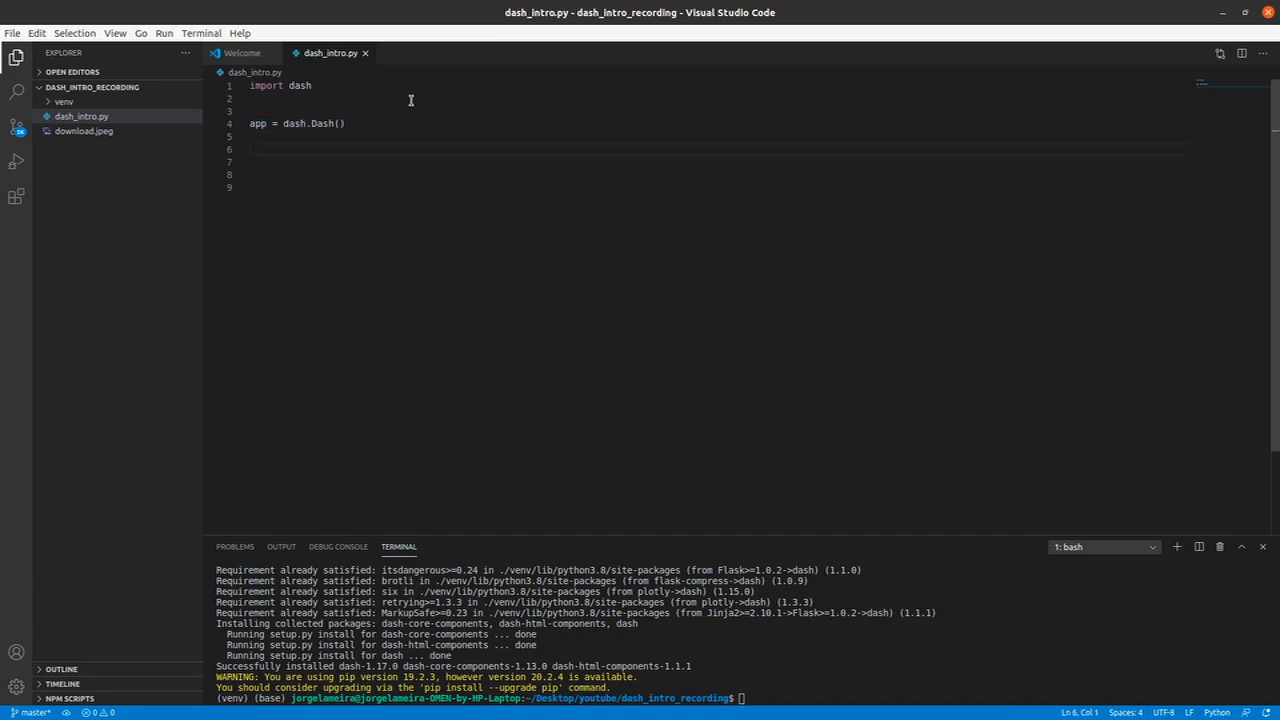
Step: Start an app.layout = line and add app.run_server(debug=True)
type("app.l")
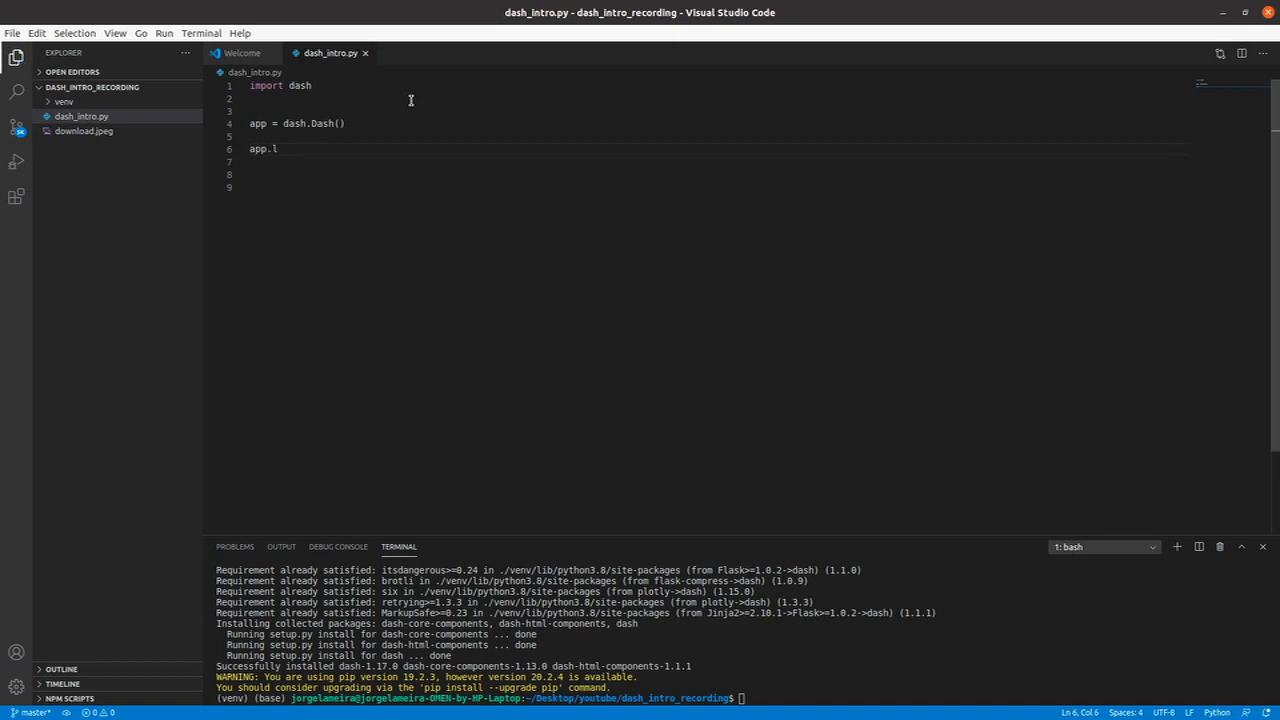
type("ayout")
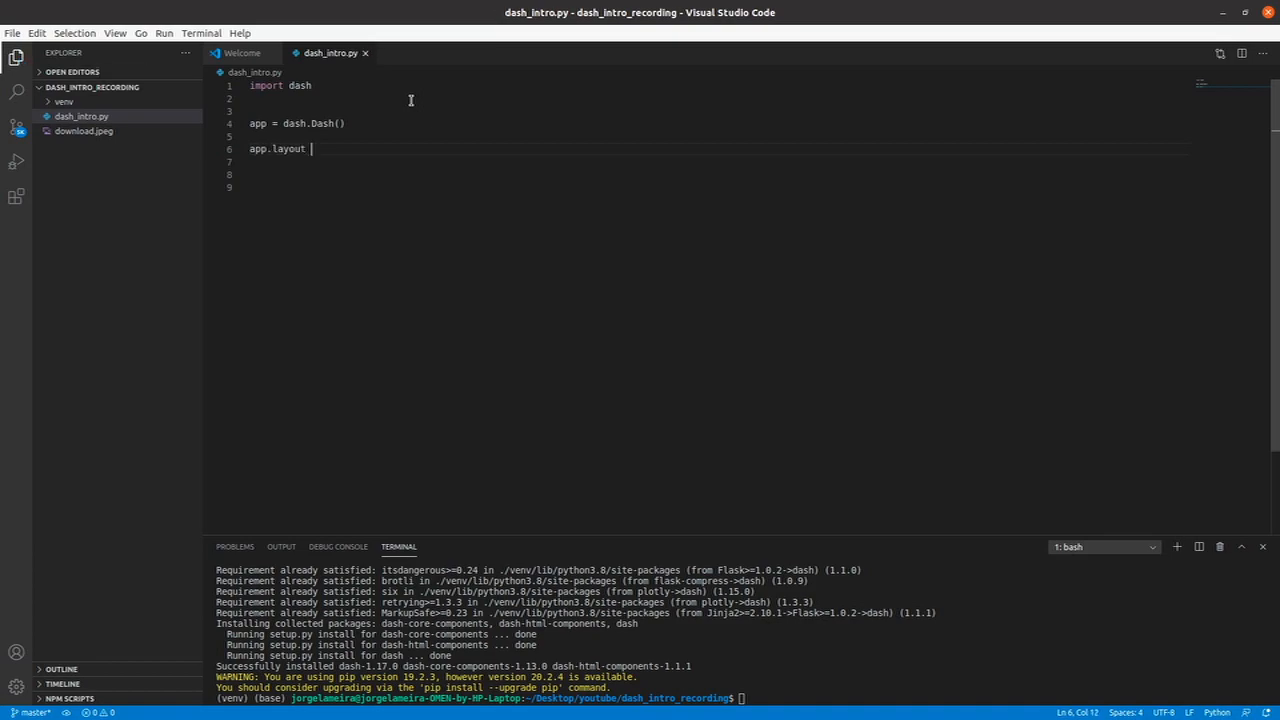
type("=")
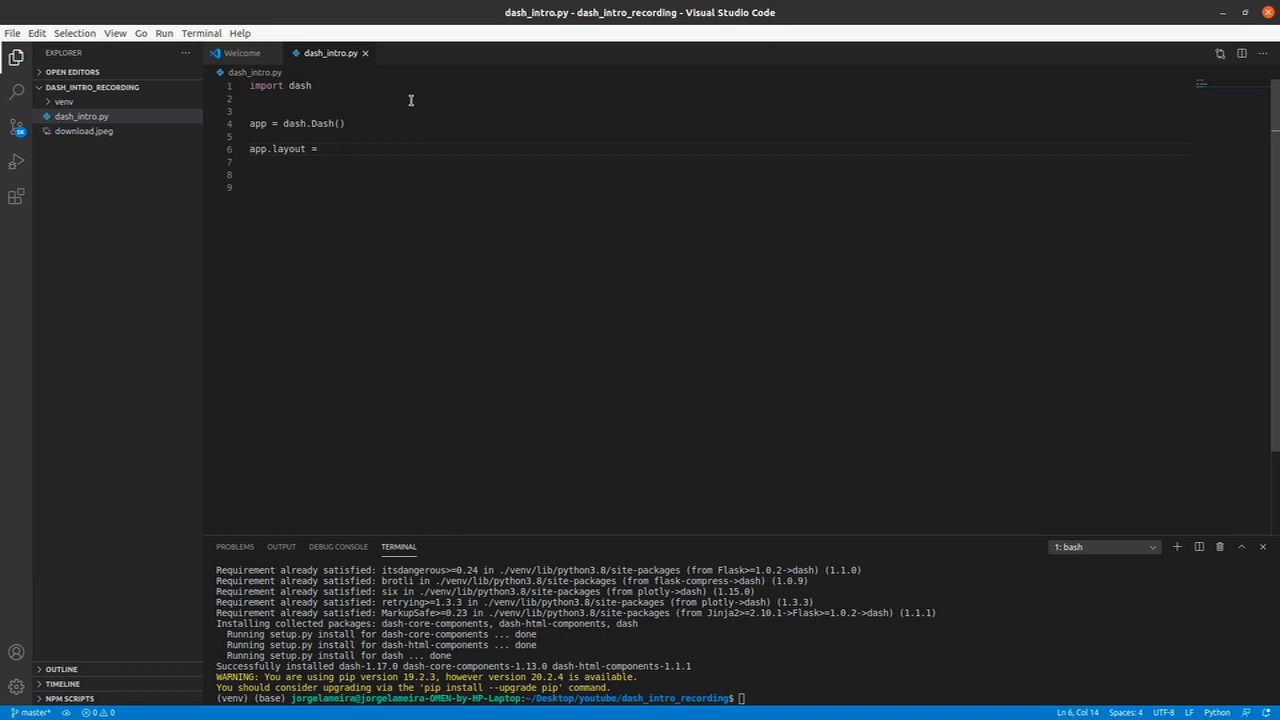
key("Enter")
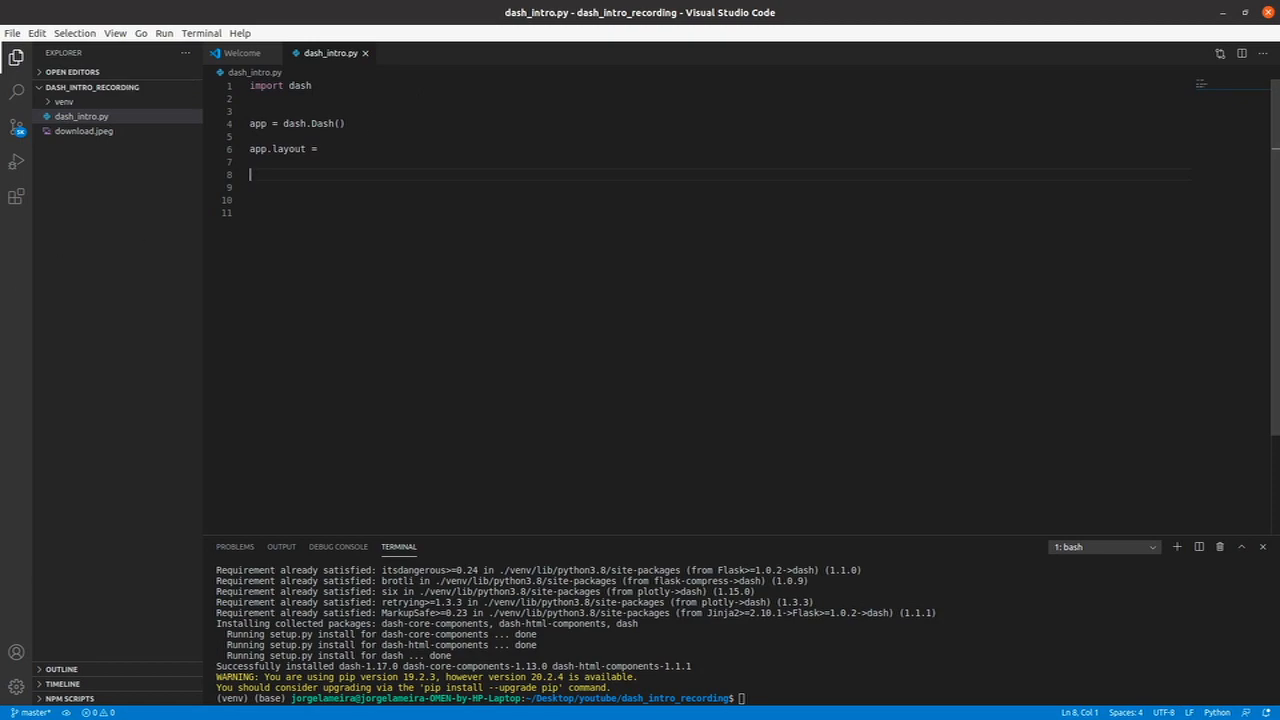
type("app.run_server(")
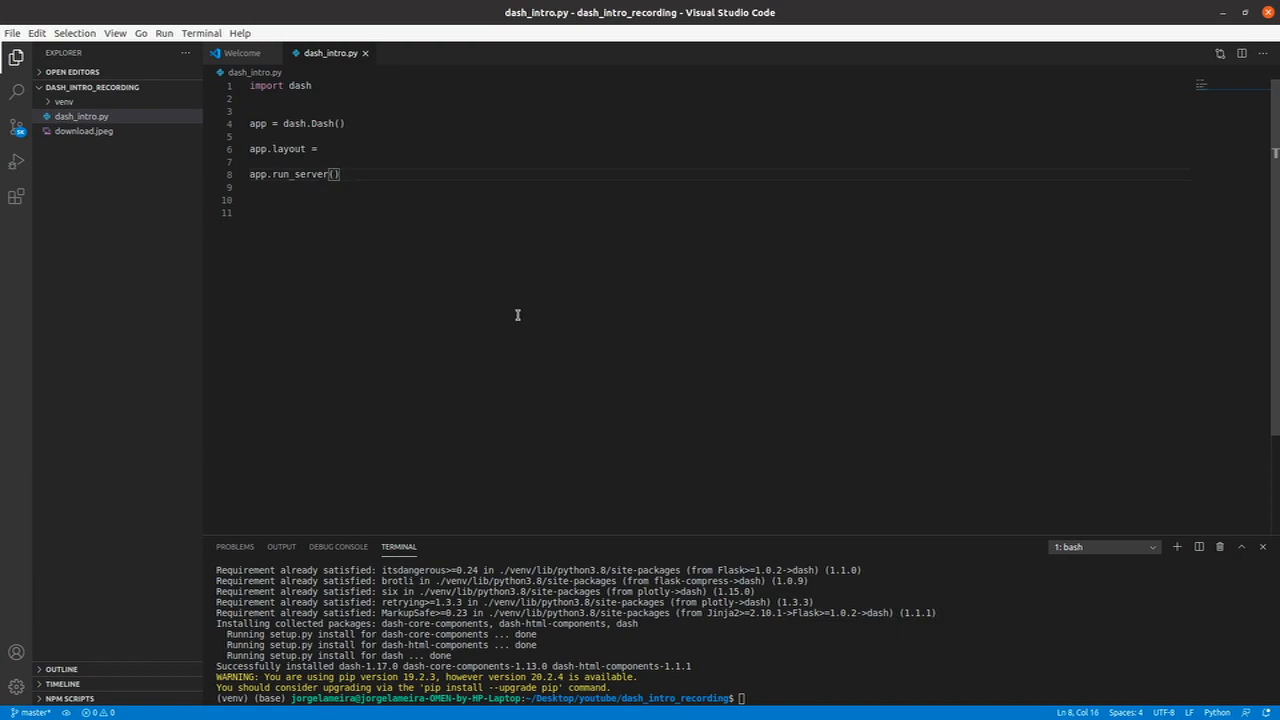
type("debu")
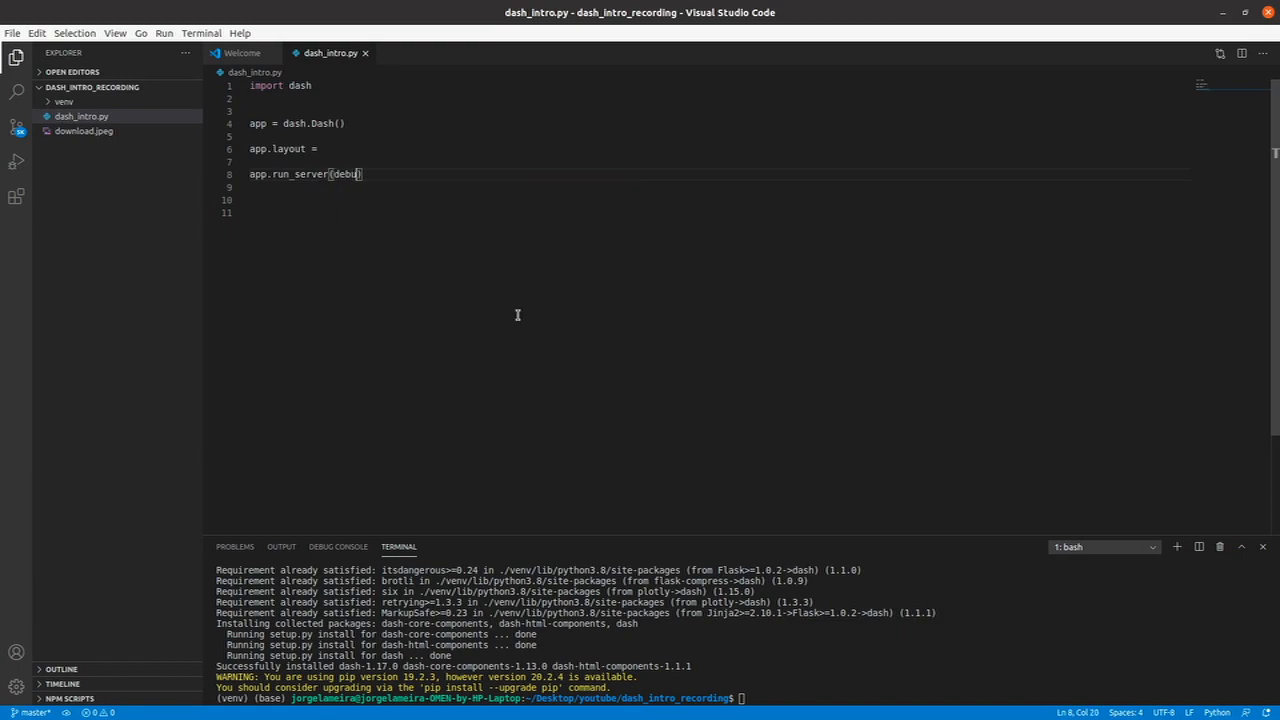
type("=")
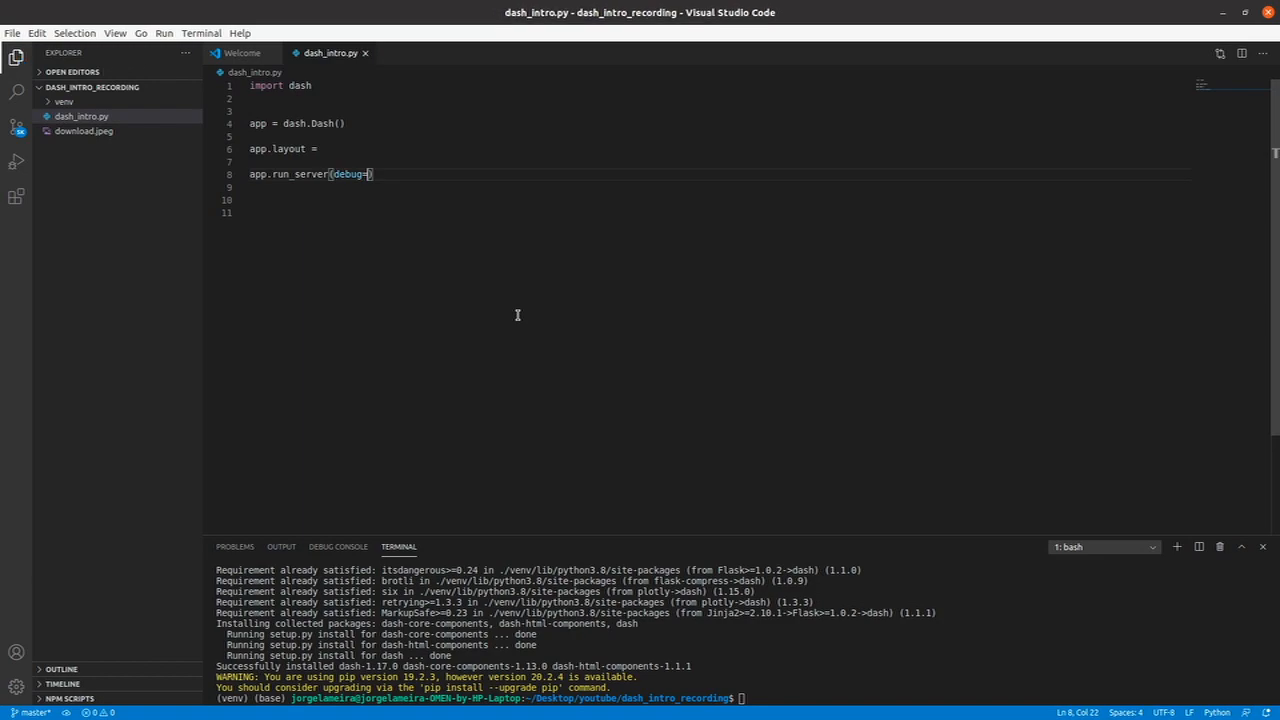
type("True)")
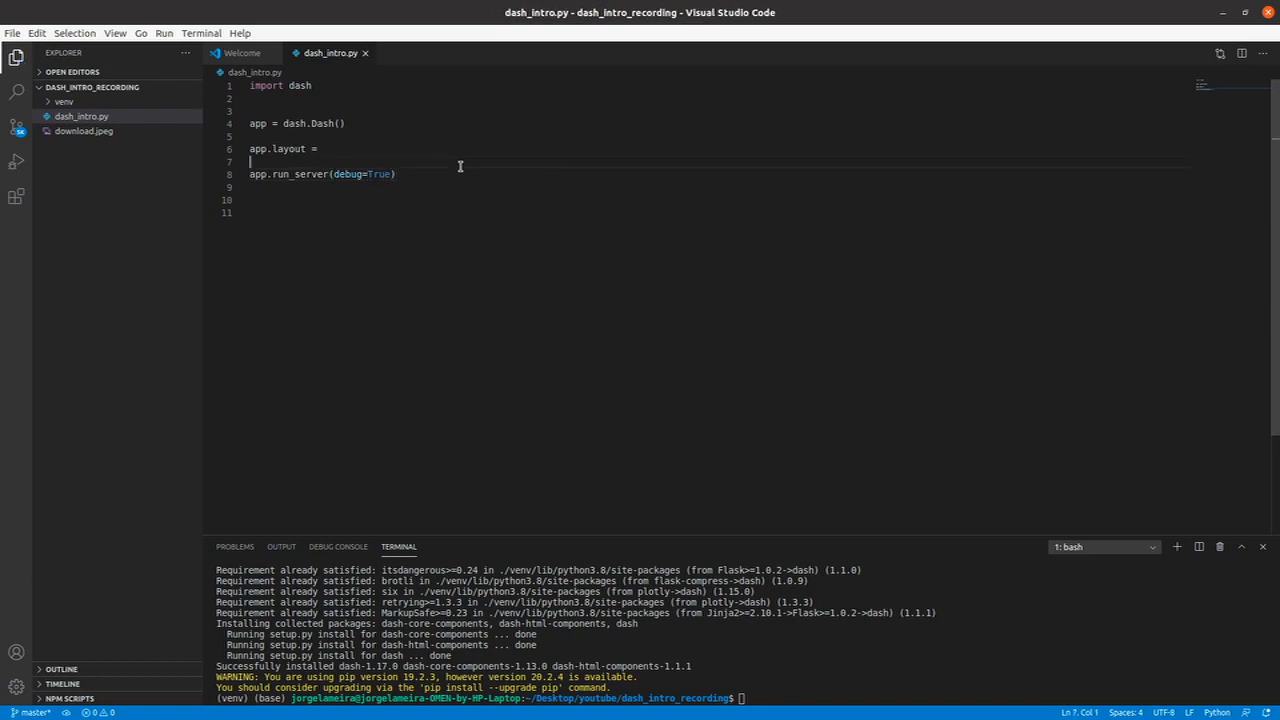
double_click(348, 172)
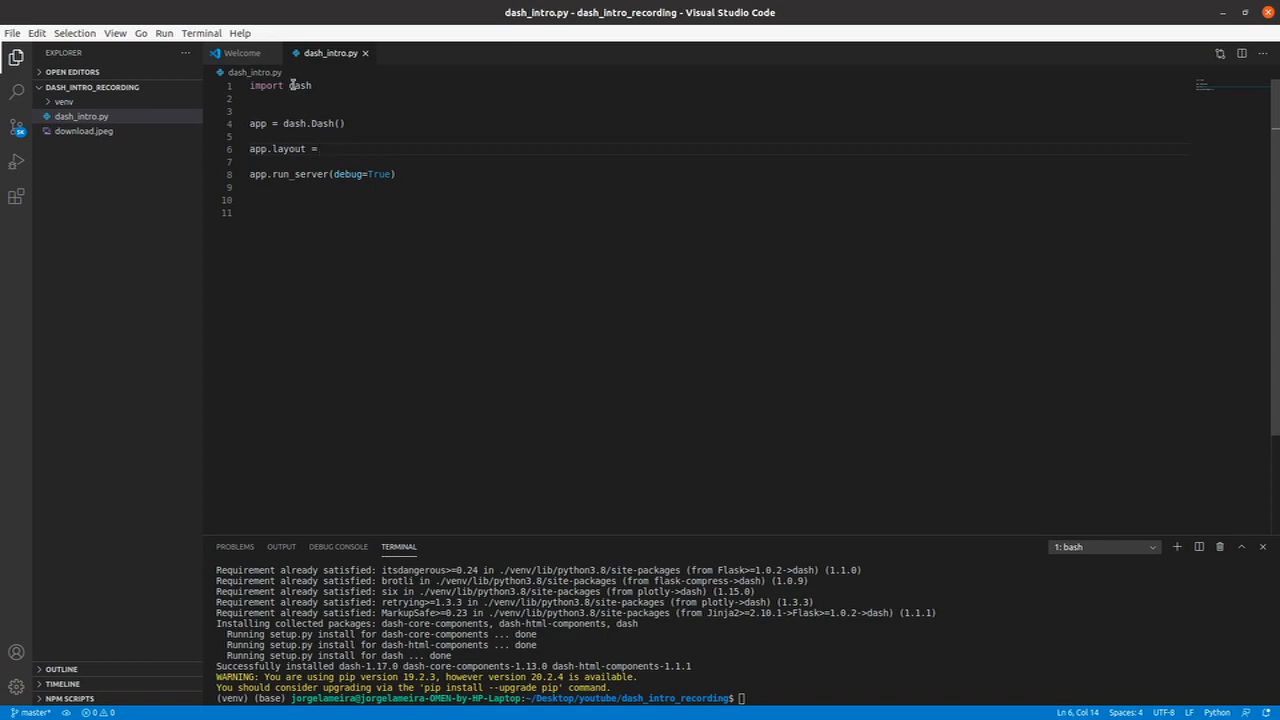
Step: Import dash_html_components as html
type("import dash_html_")
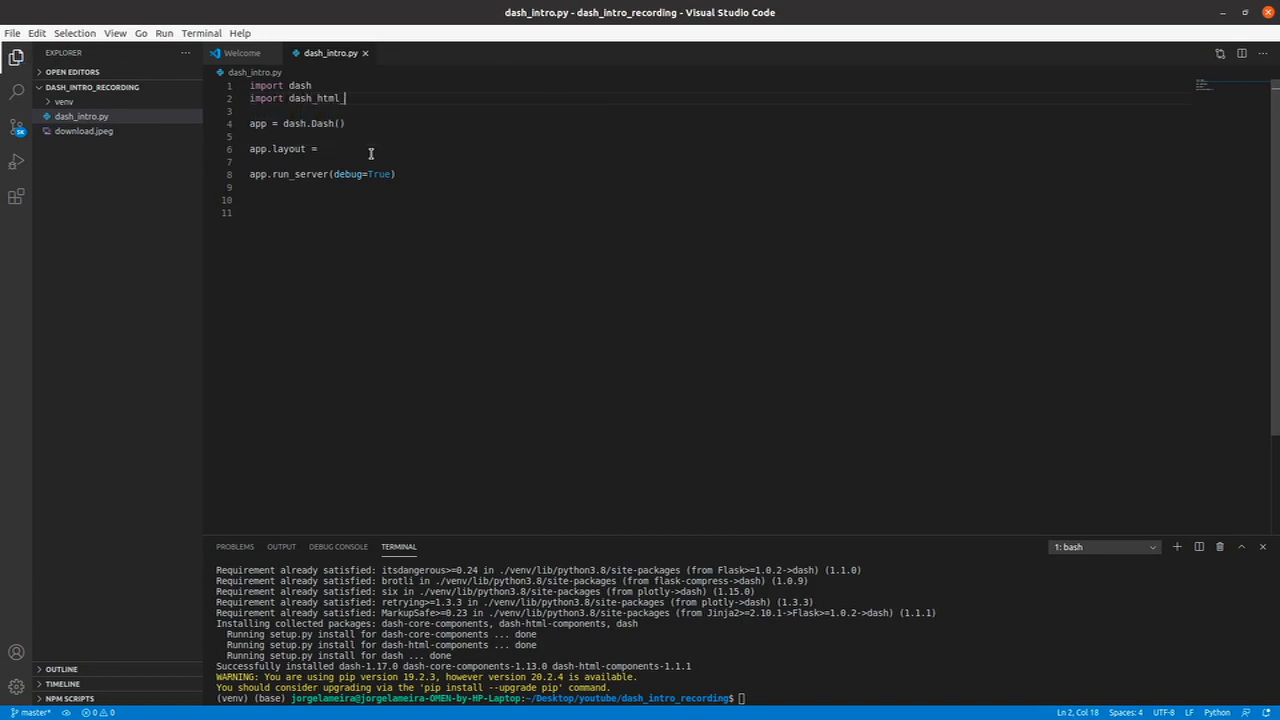
type("components as")
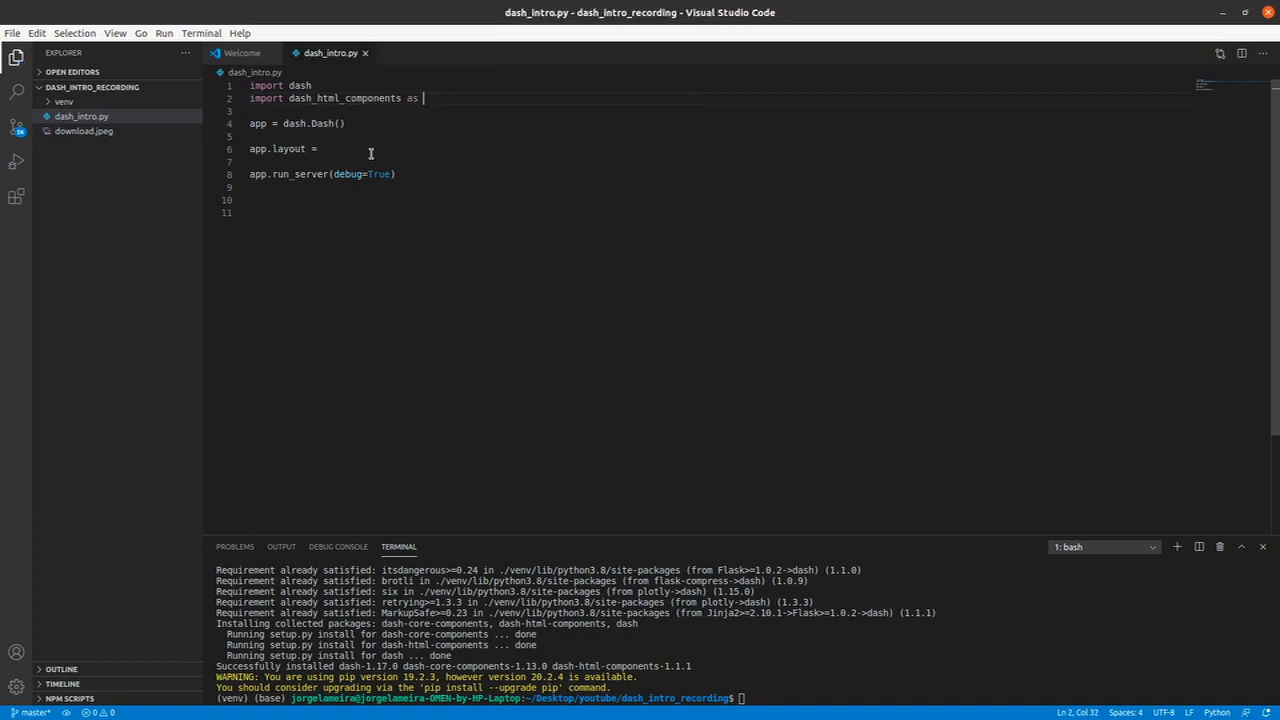
type("html")
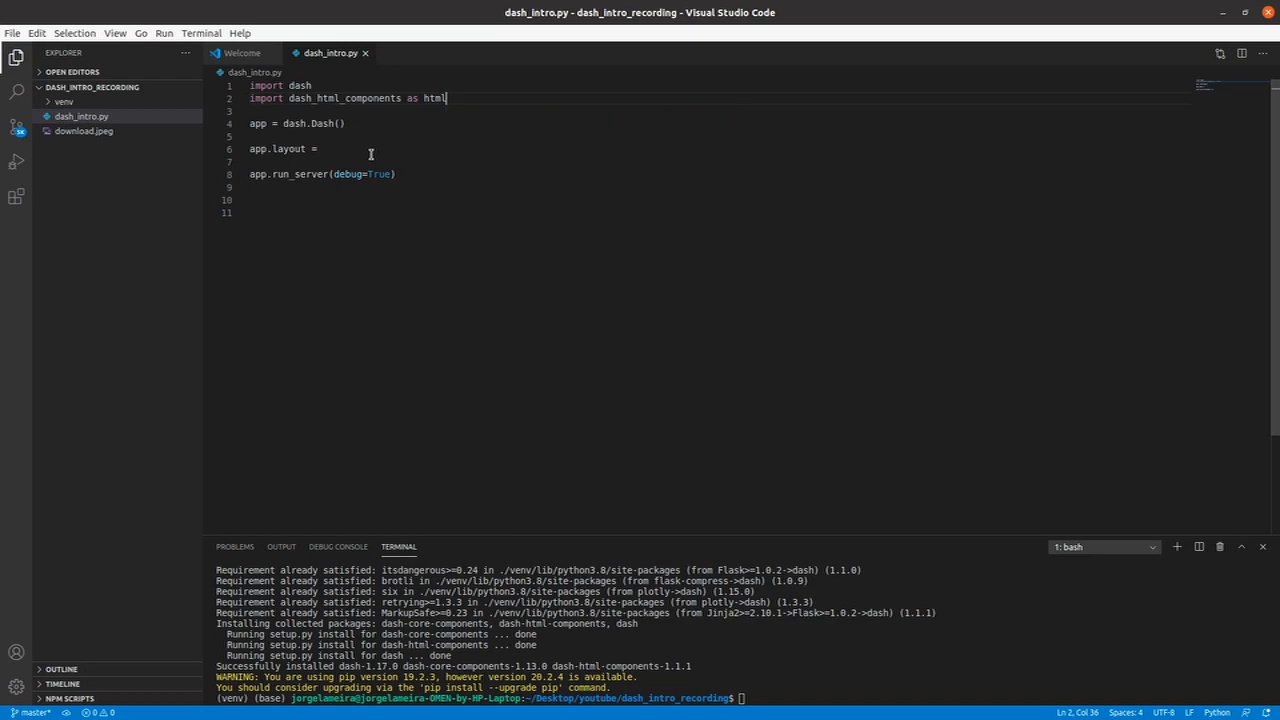
Step: Set app.layout = html.Div("Hello from the dashboard")
left_click(320, 148)
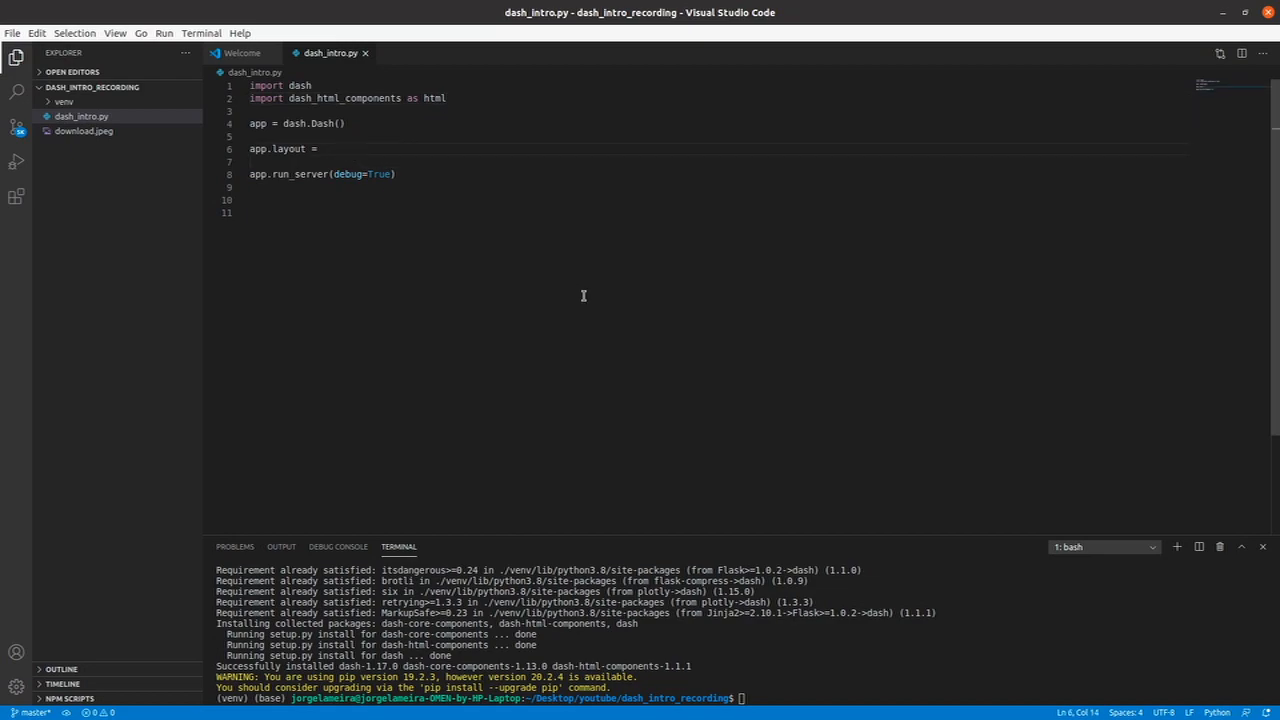
type("html.")
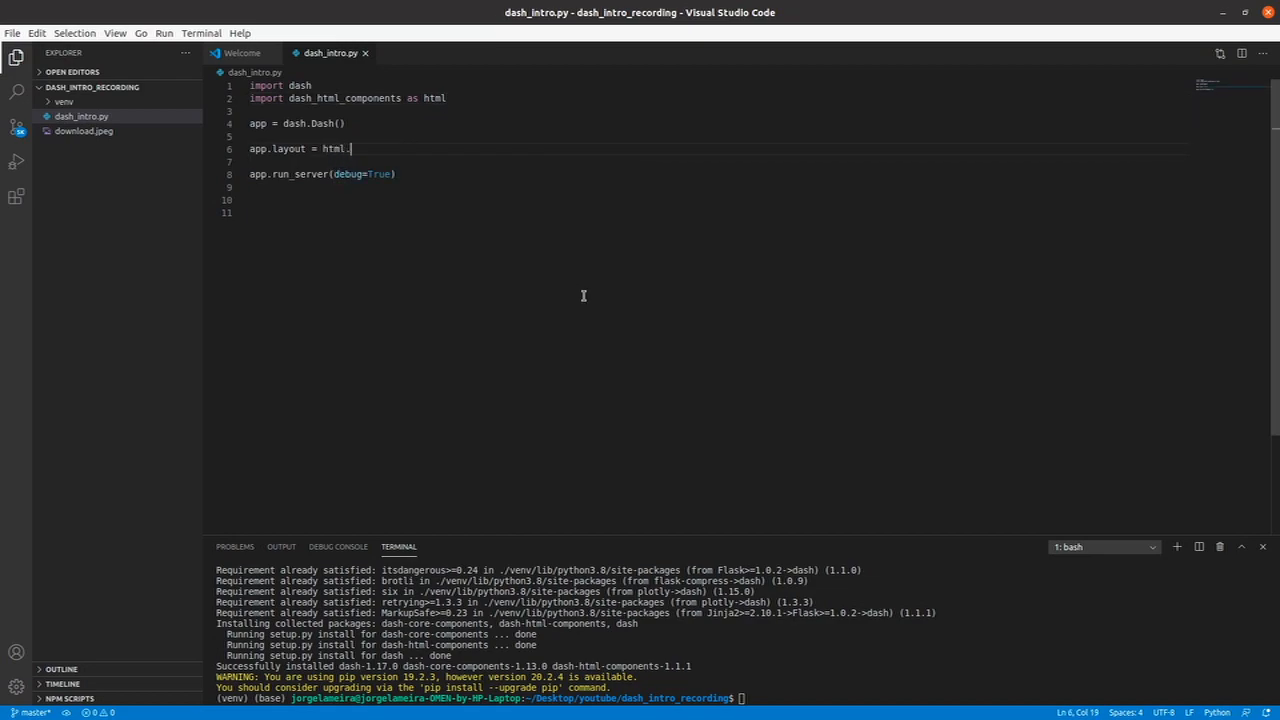
type("Div")
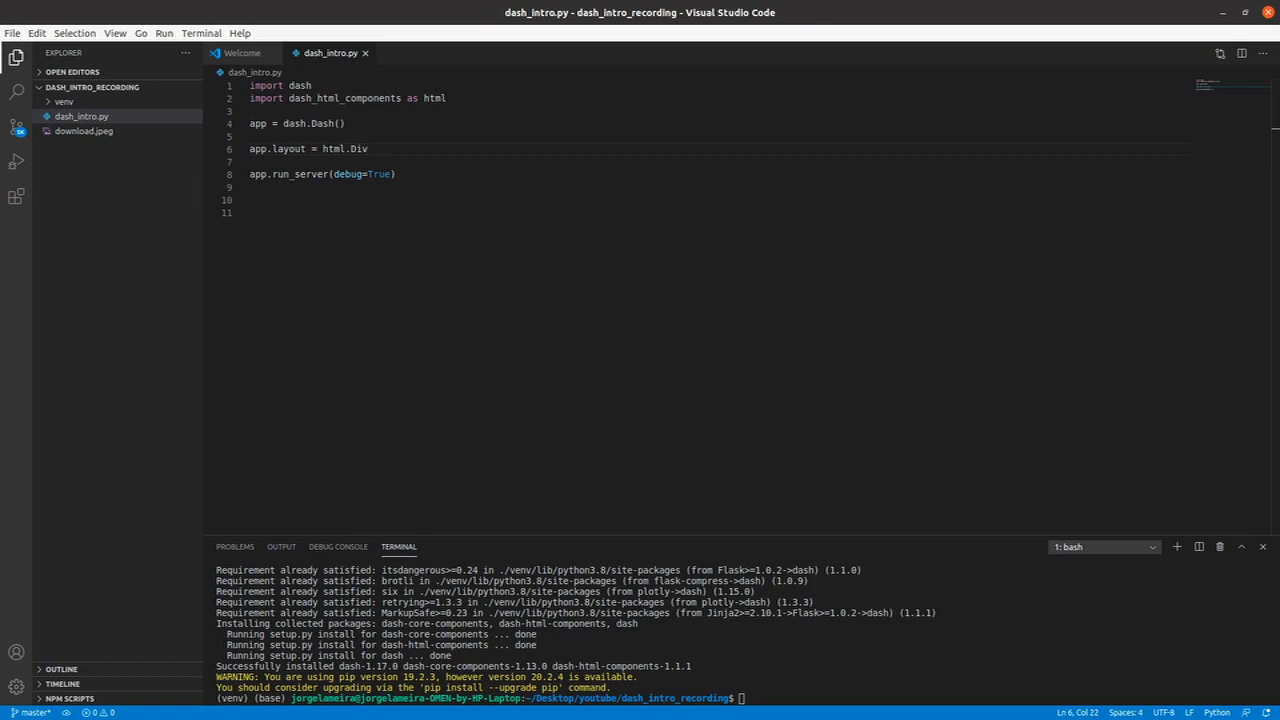
type("()")
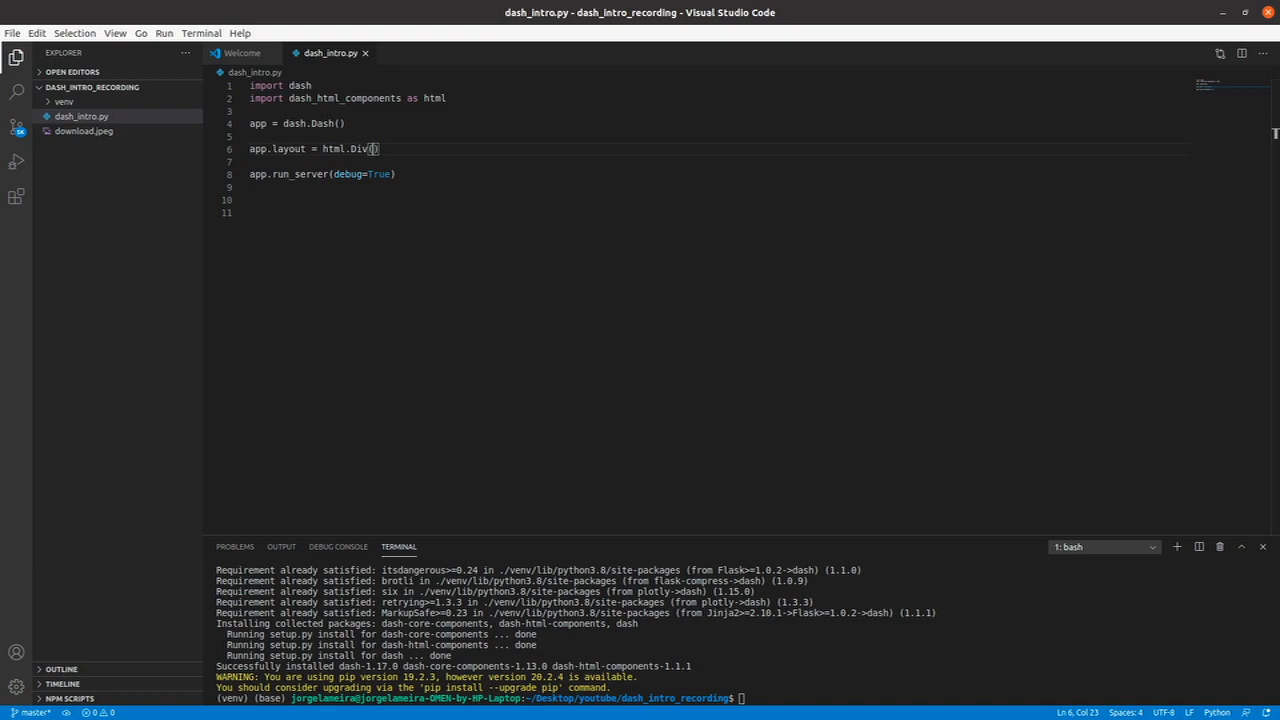
type("\"Hello\"")
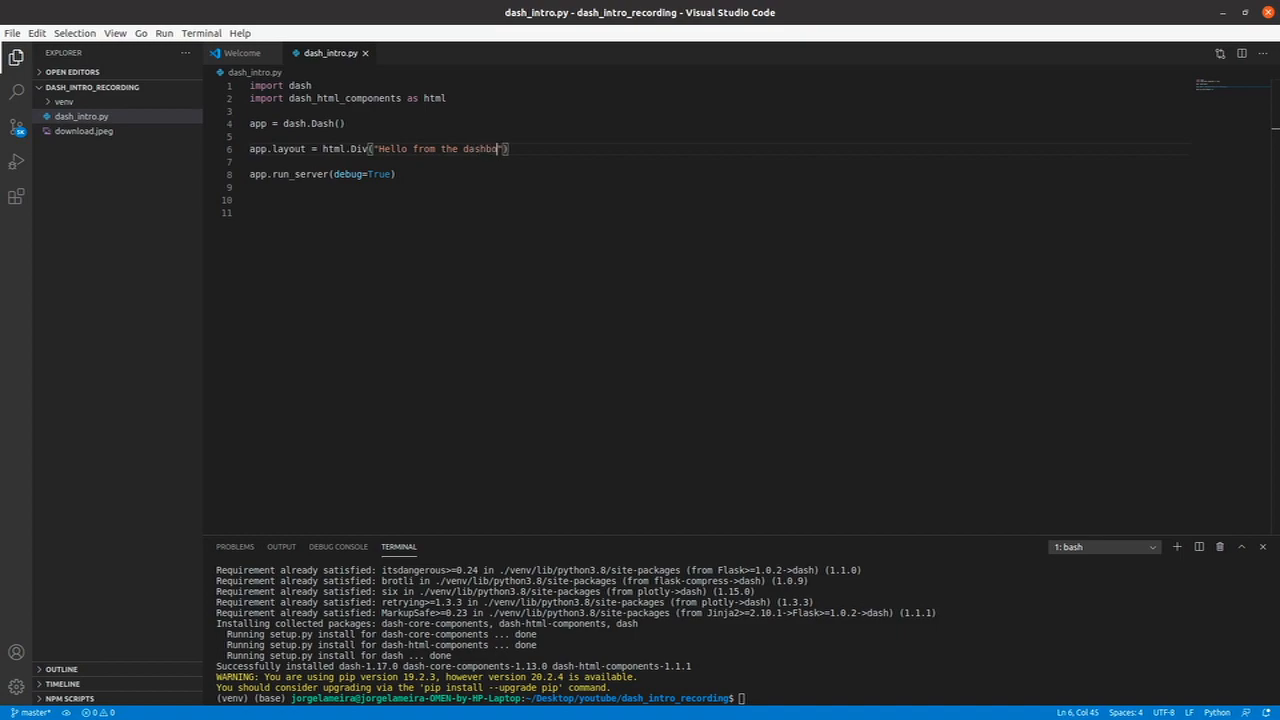
type("ard")
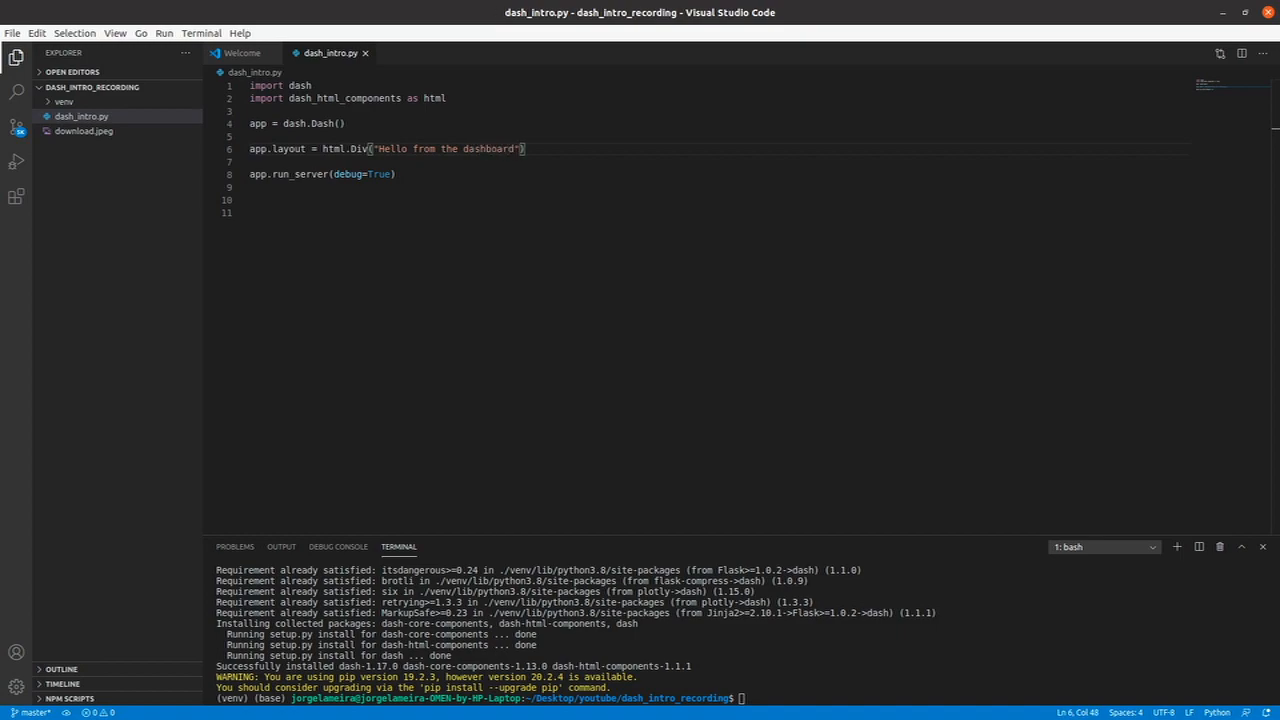
left_click(784, 696)
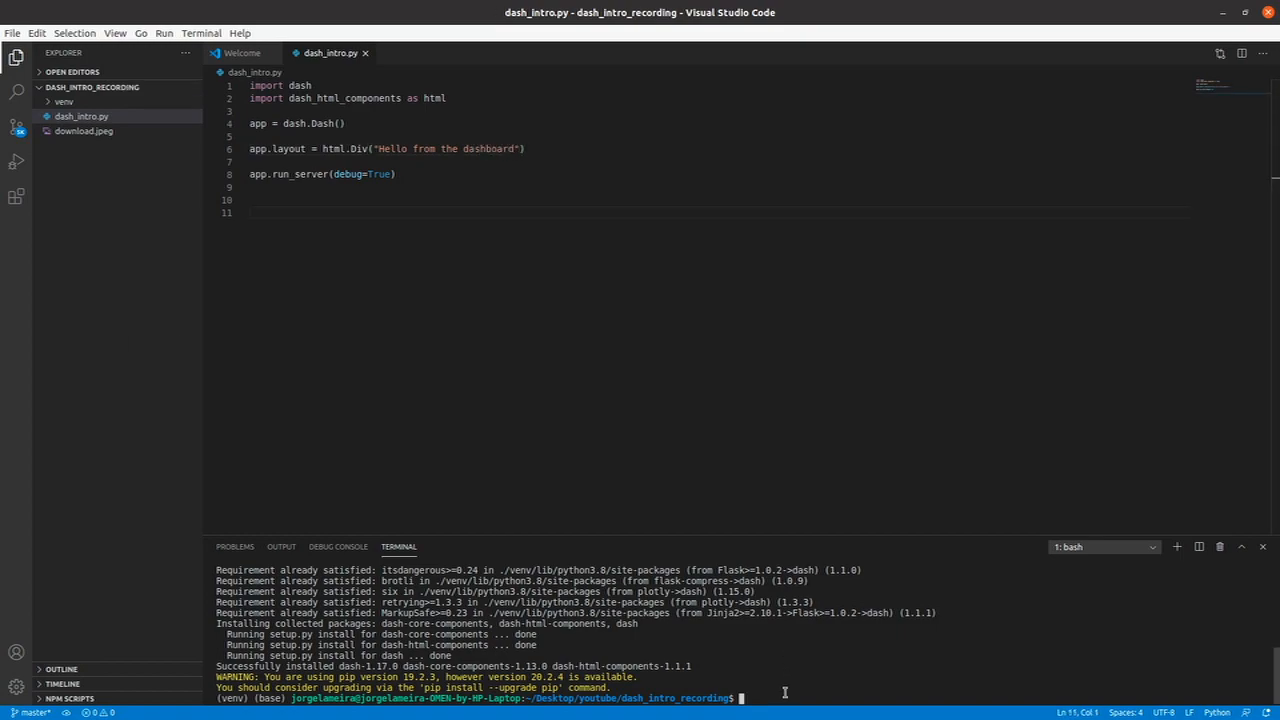
Step: Run python dash_intro.py to start the Dash server on 127.0.0.1:8050
type("python")
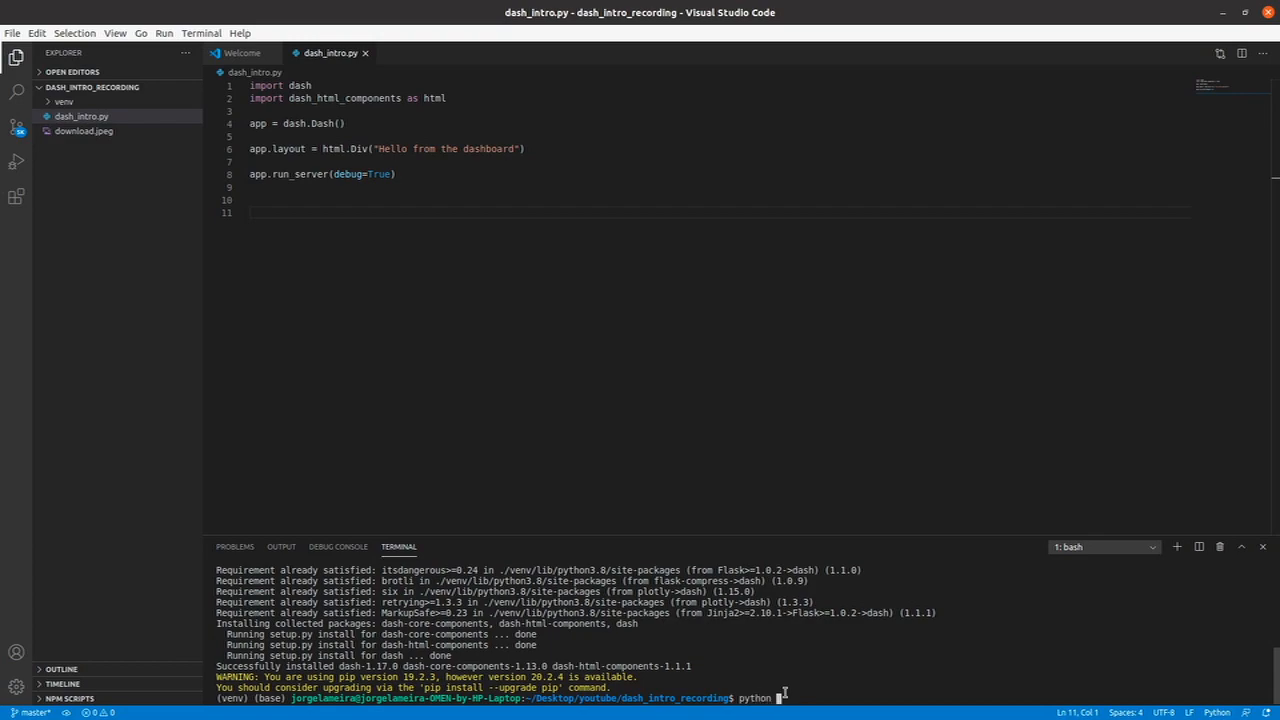
type("dash_intro.py")
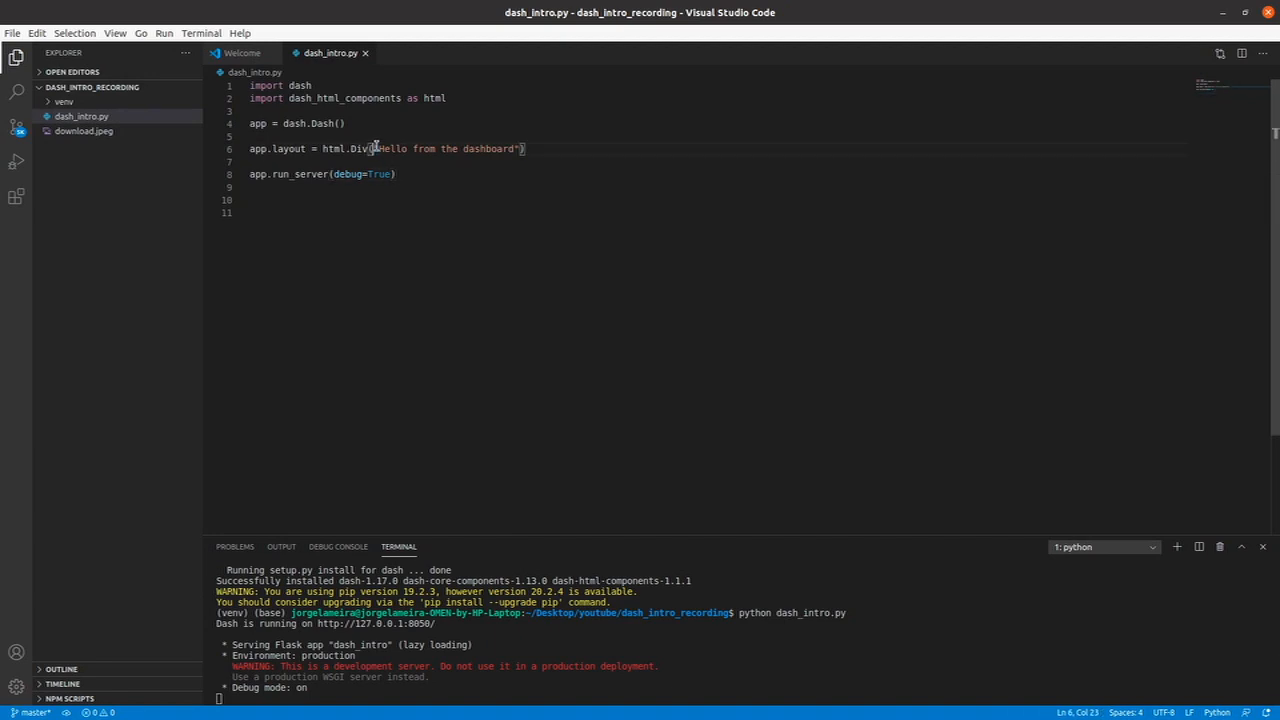
mouse_move(680, 152)
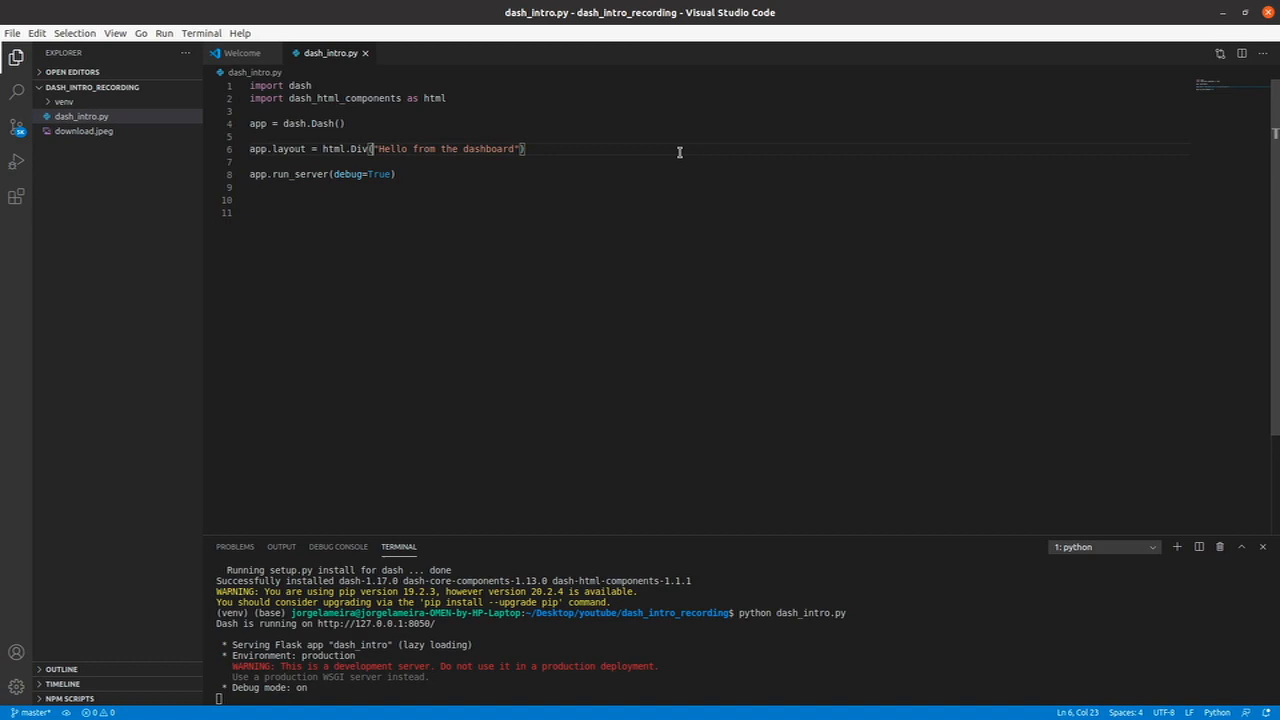
Step: Draft html.H1 and html.Button() lines below the layout, then select them for removal
key("Enter")
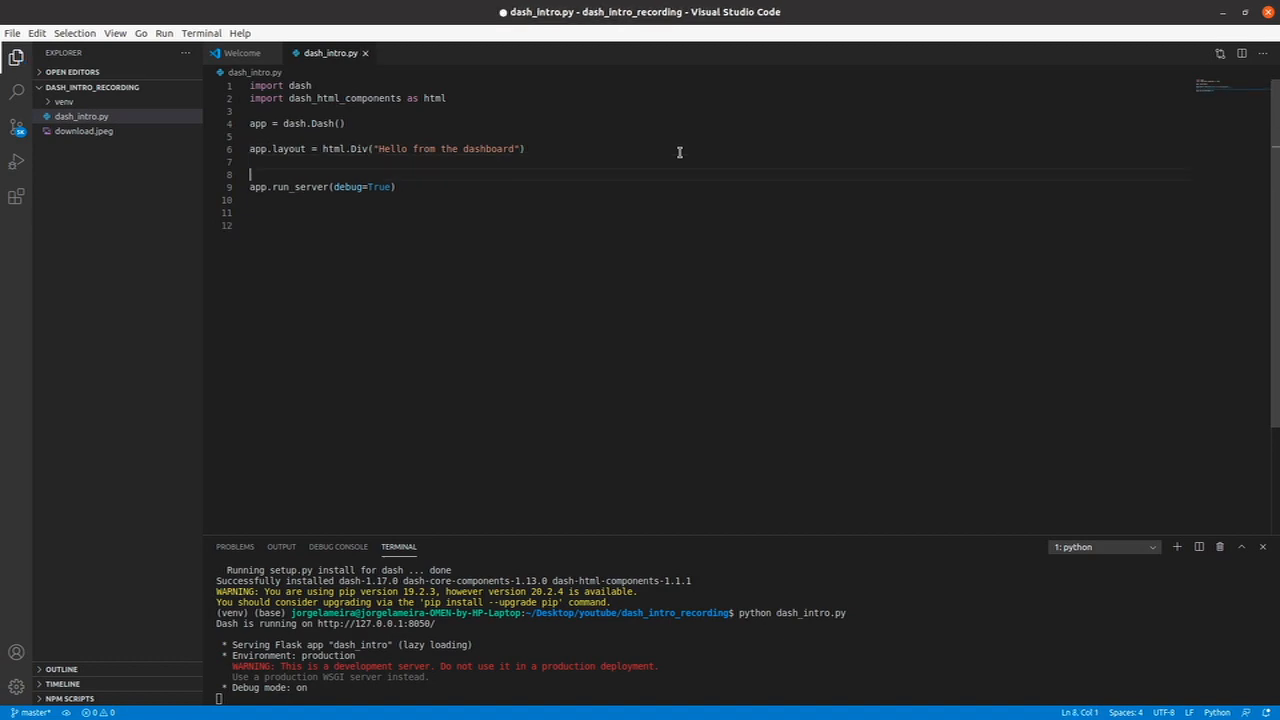
type("html.")
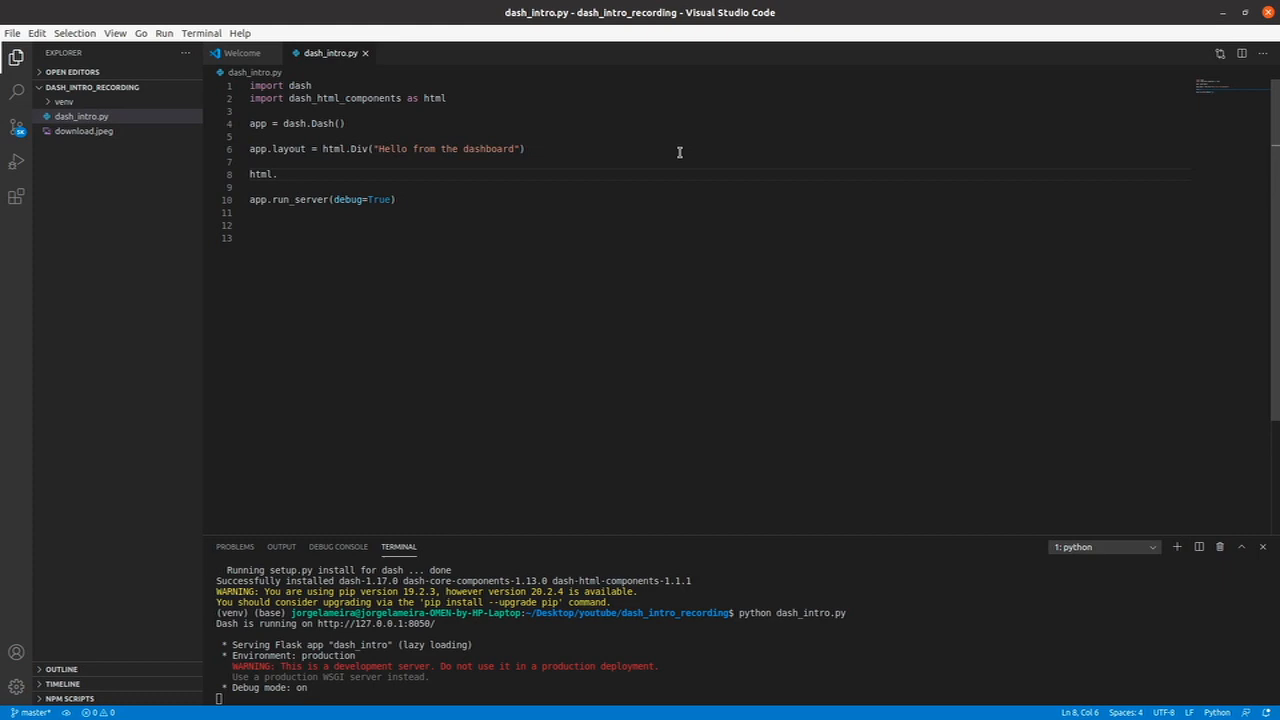
mouse_move(366, 96)
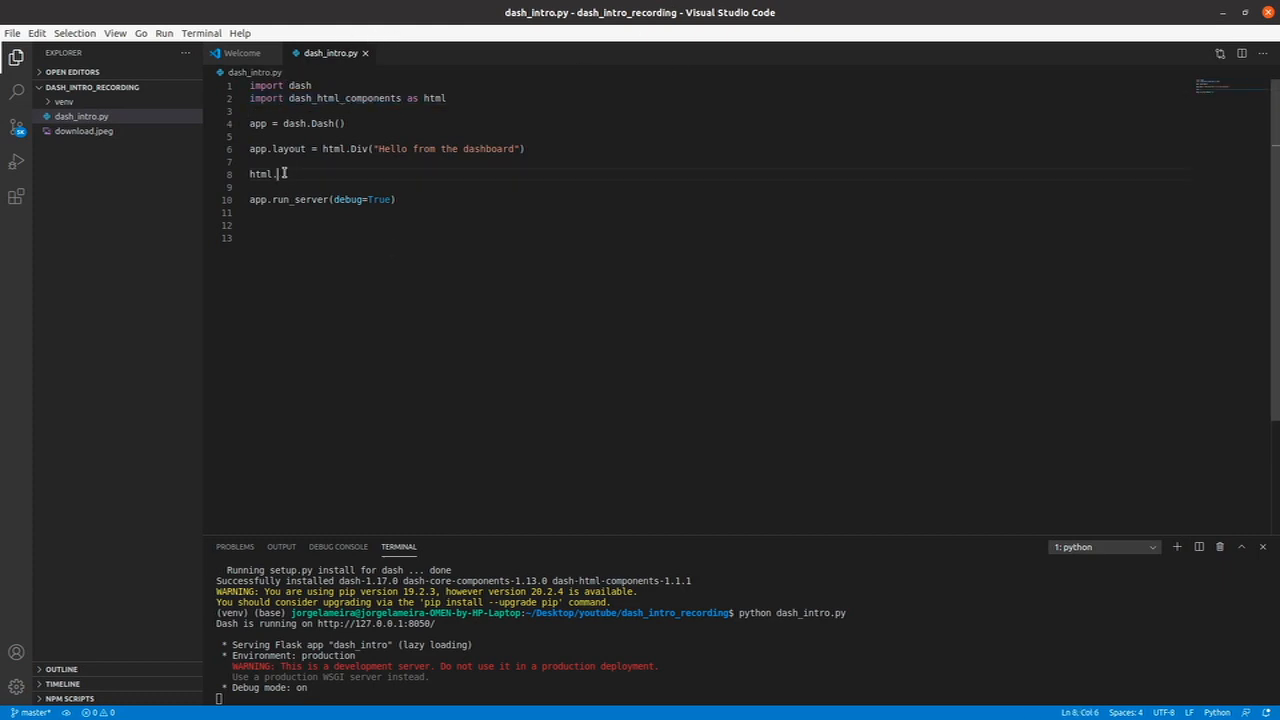
type("H1")
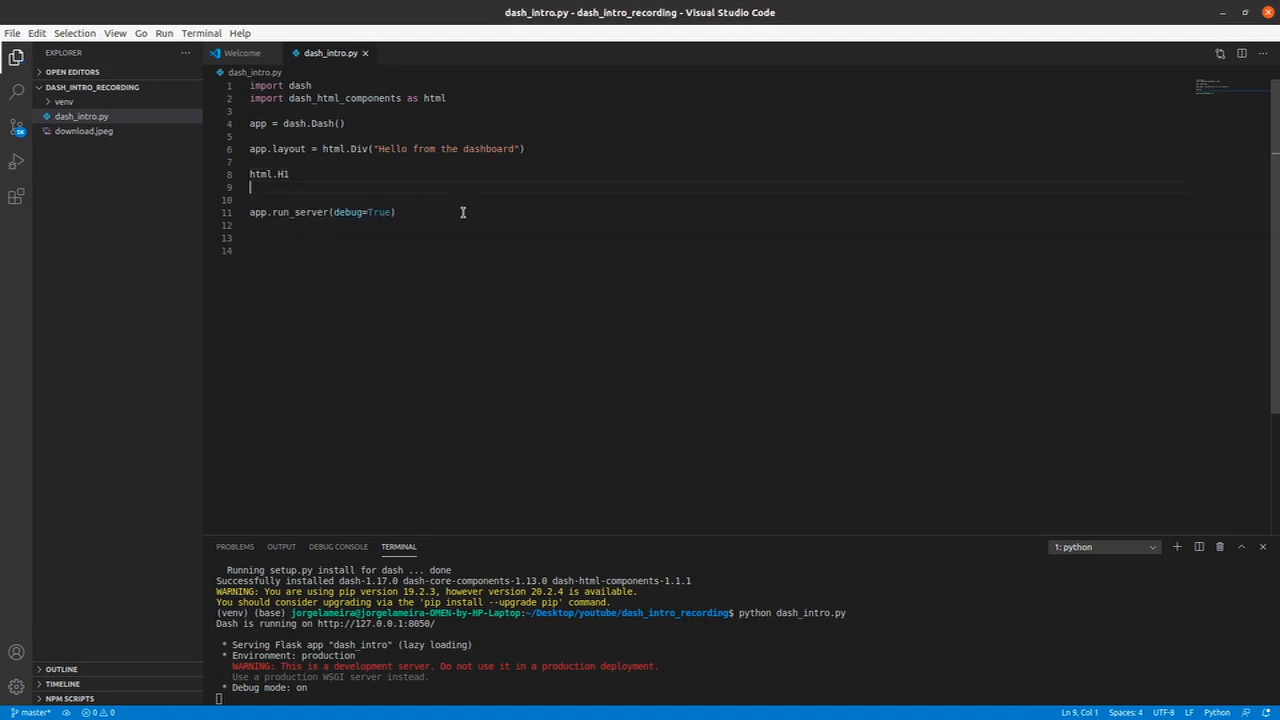
type("html.")
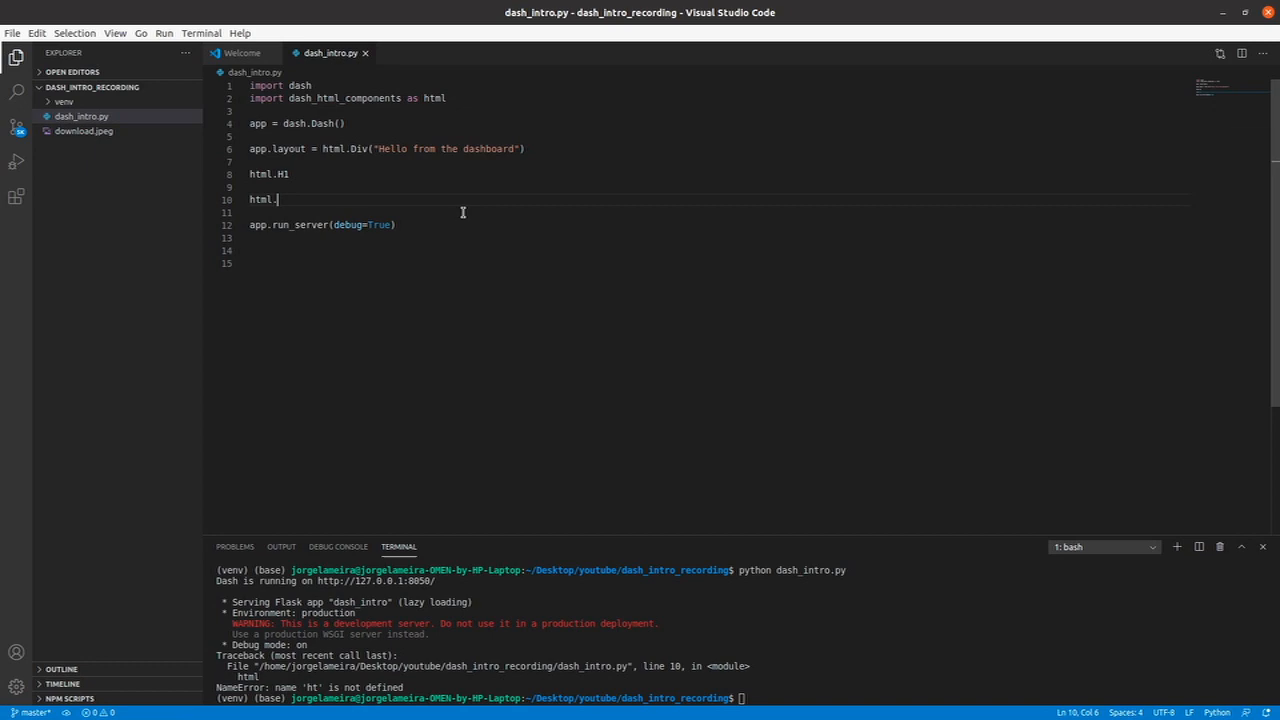
type("Button")
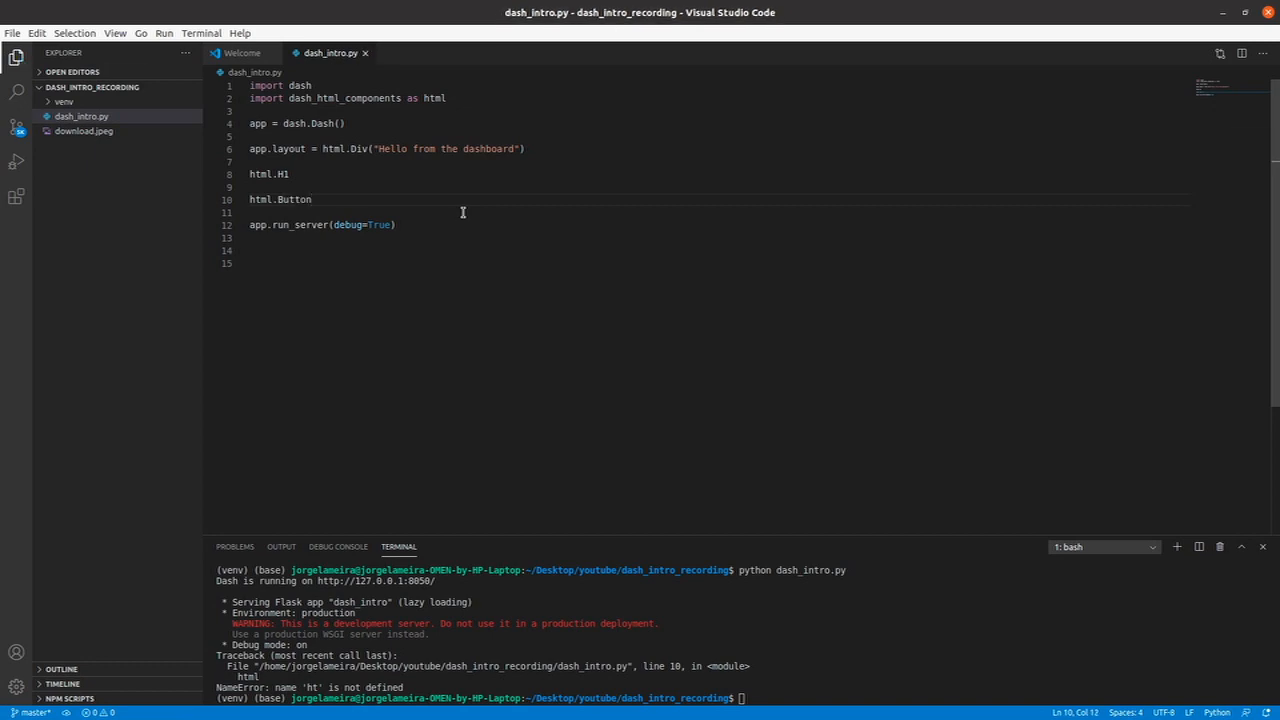
type("()")
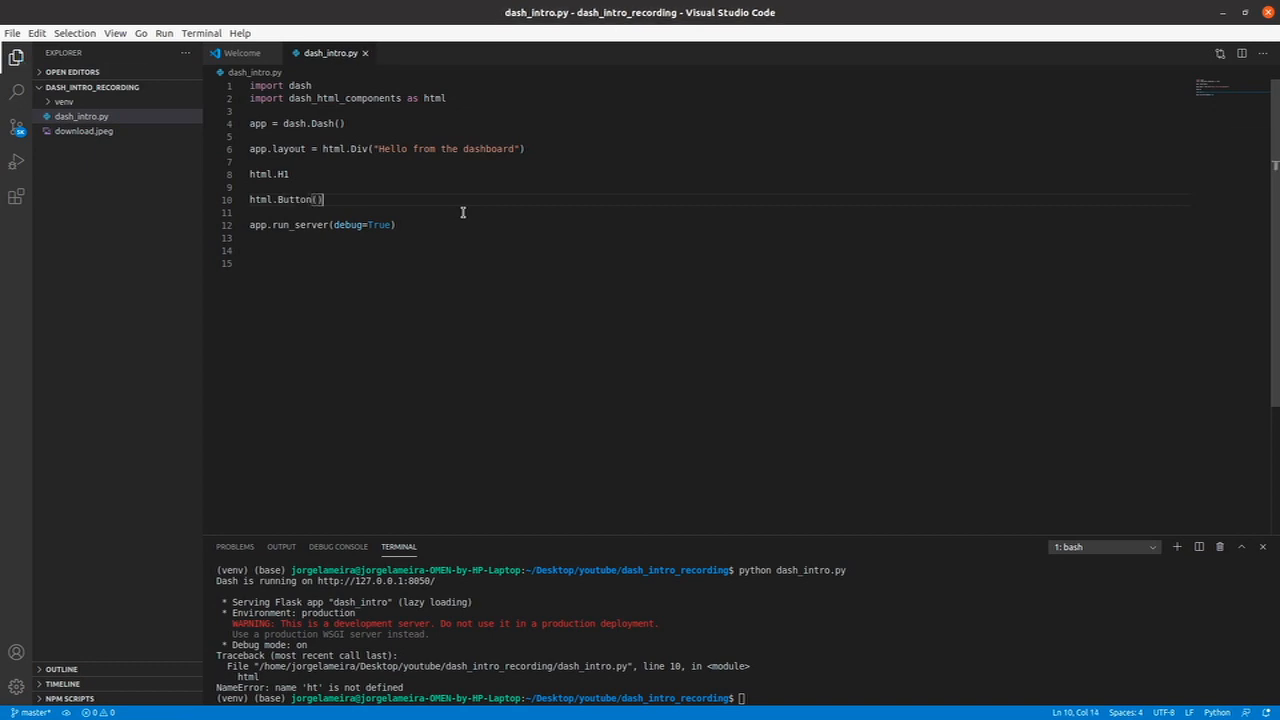
left_click_drag(250, 160, 324, 200)
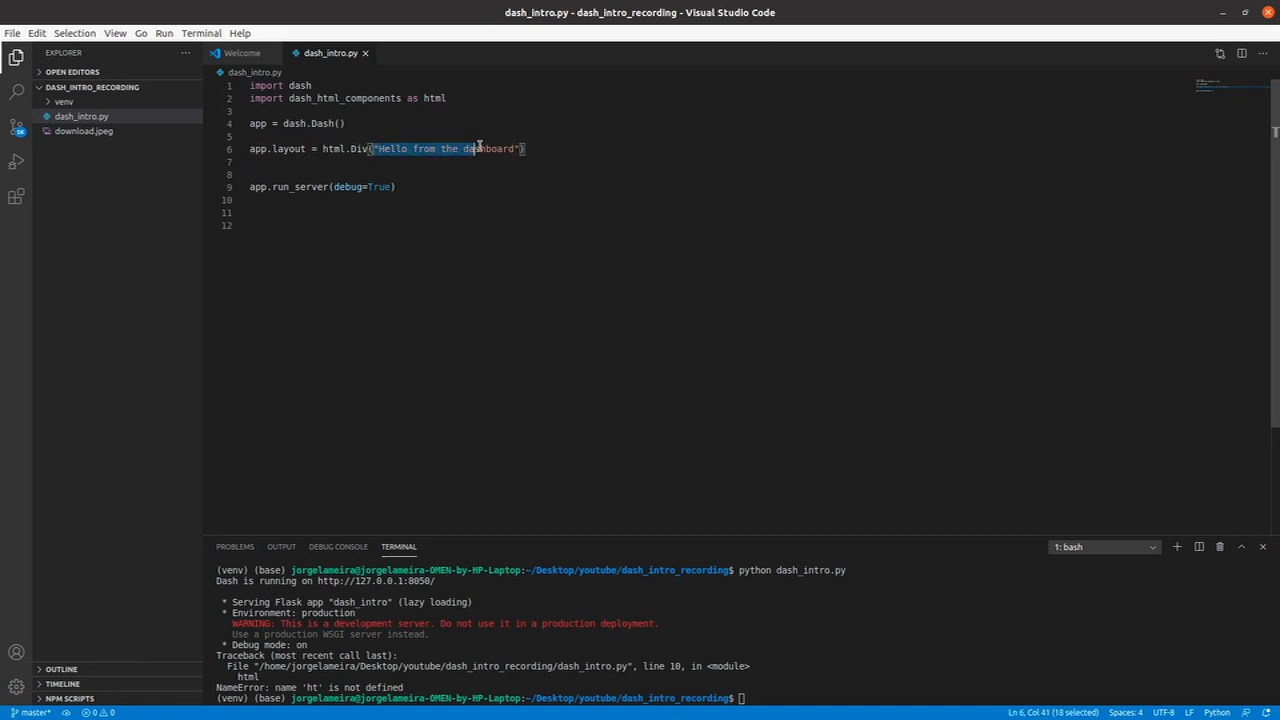
Step: Replace the Div's string with a list of html.H1("Title 1"), html.H2("Title 2"), html.H3("Title 3")
key("Delete")
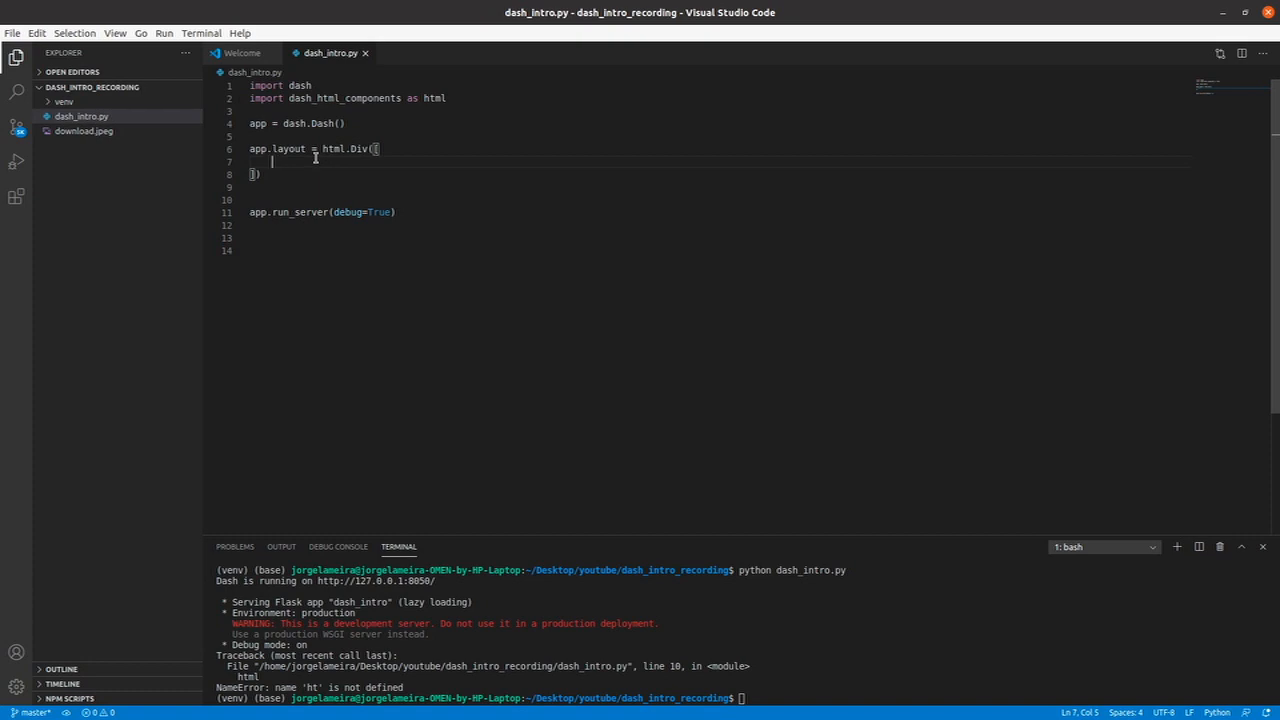
mouse_move(456, 122)
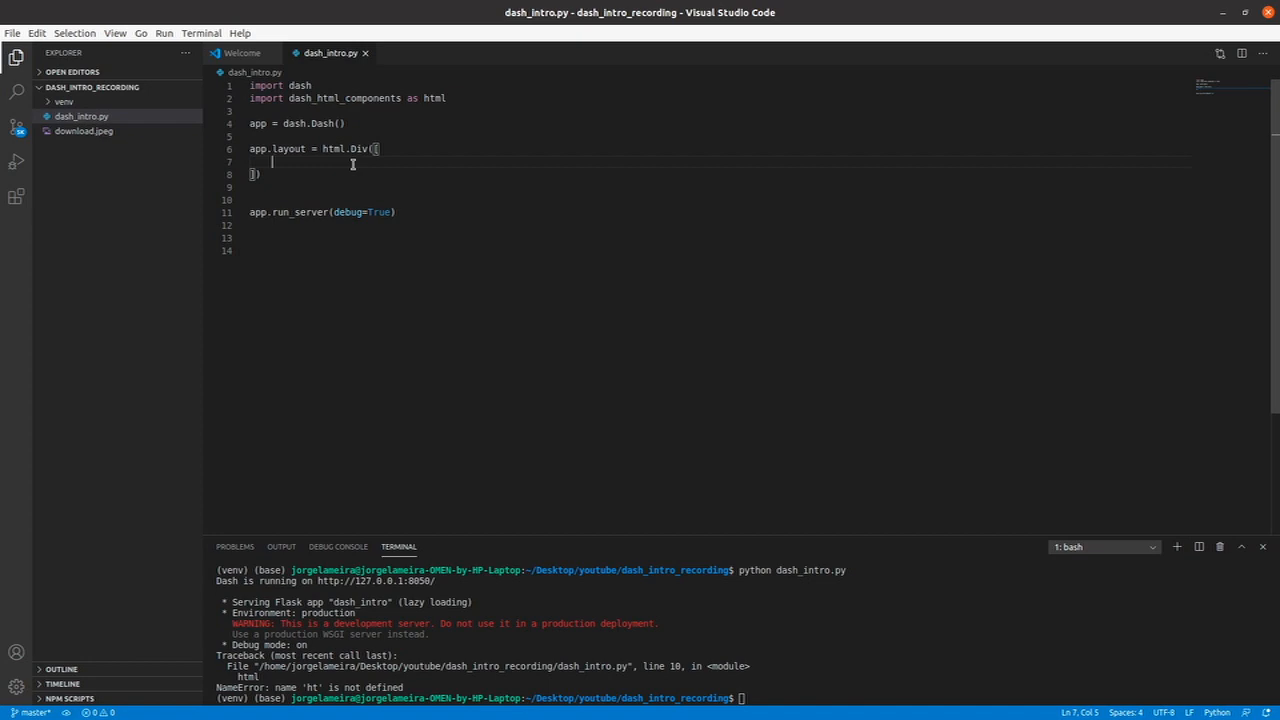
type("html.H1(\"Title 1")
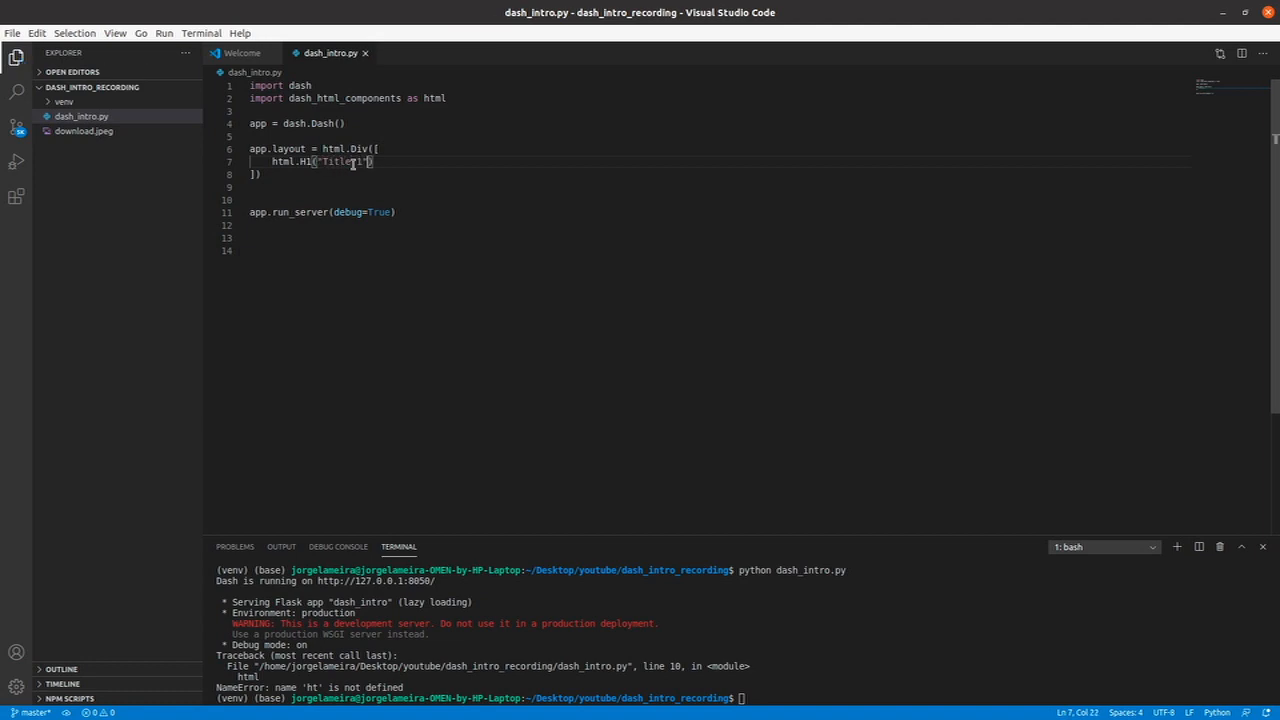
type(",")
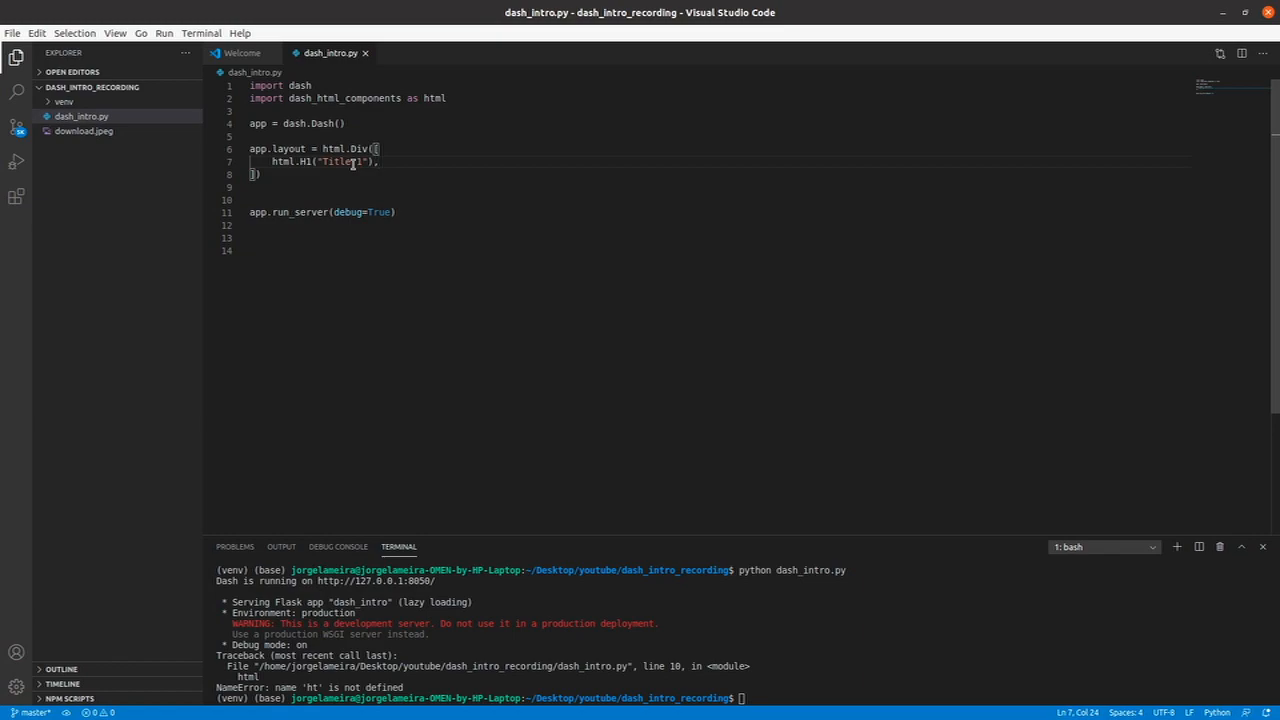
type("html.H1(\"Title 1\"),")
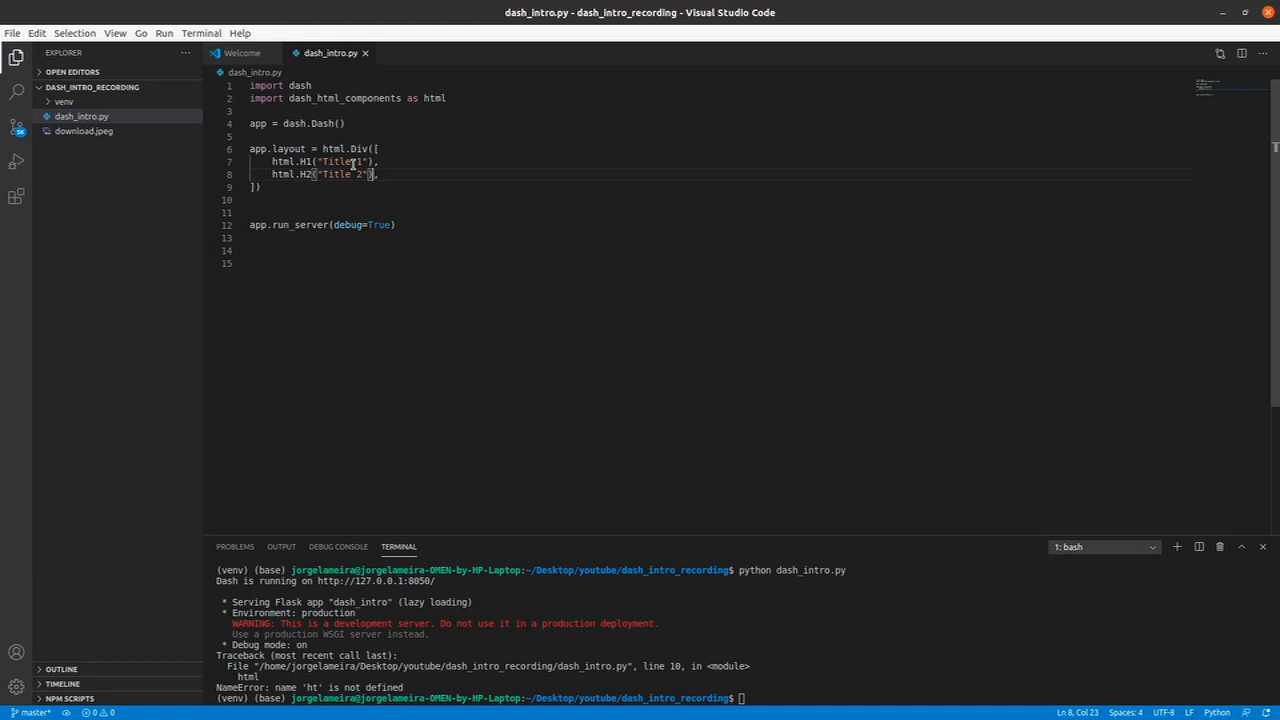
type("html.H1(\"Title 1\"),")
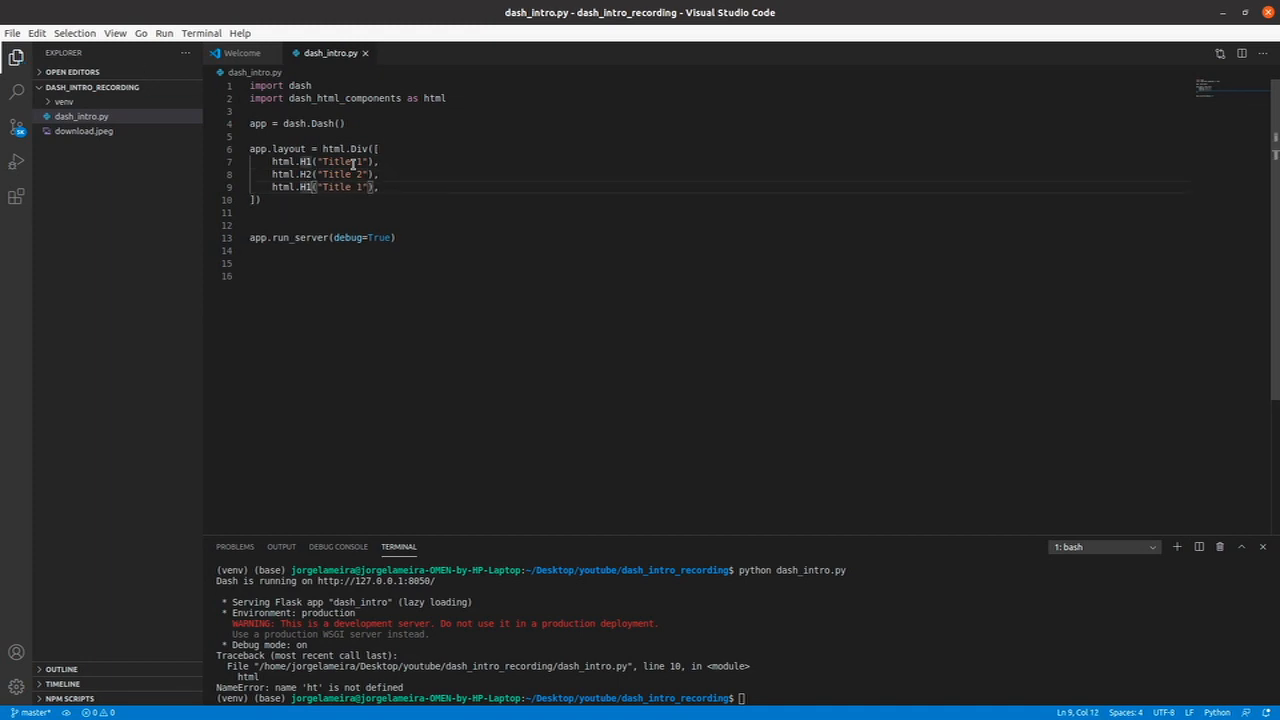
type("3")
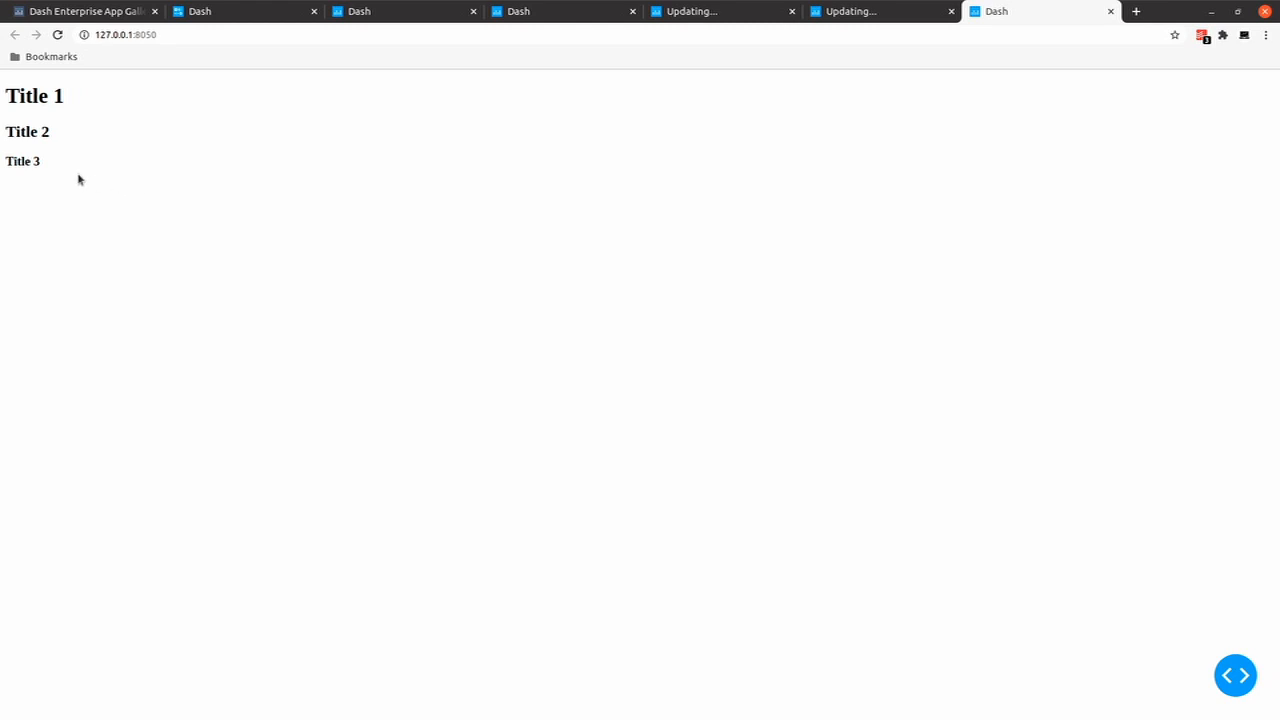
Step: View the rendered Title 1–3 headings in Chrome and return to the editor
double_click(34, 96)
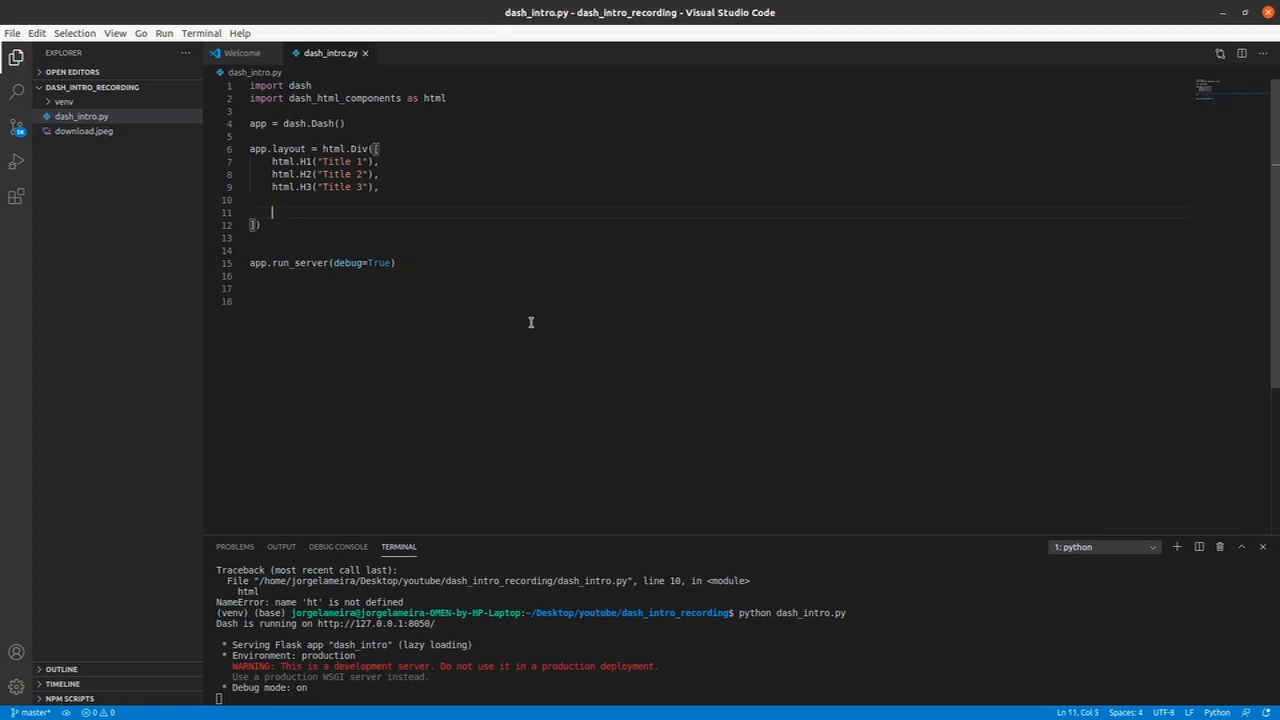
Step: Add html.Button("Click me !!") beneath the three headings in the Div list
type("ht")
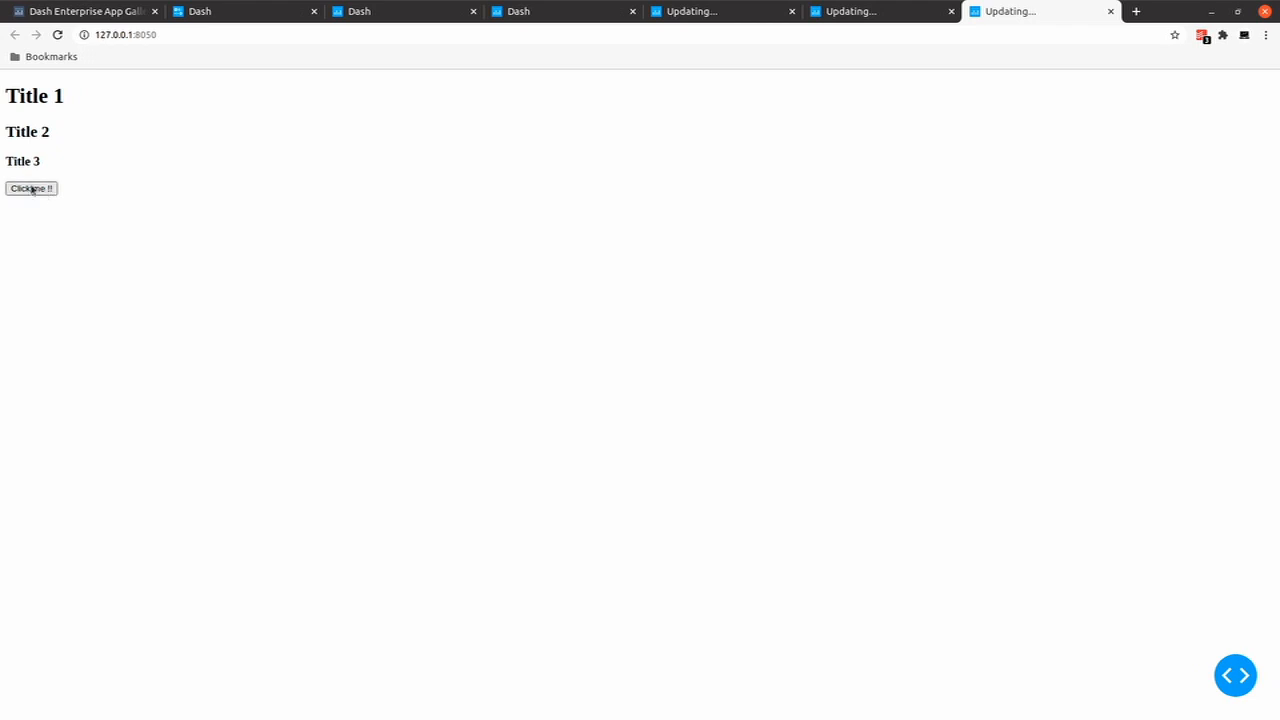
Step: Try the new Click me !! button in the running Dash app
left_click(32, 188)
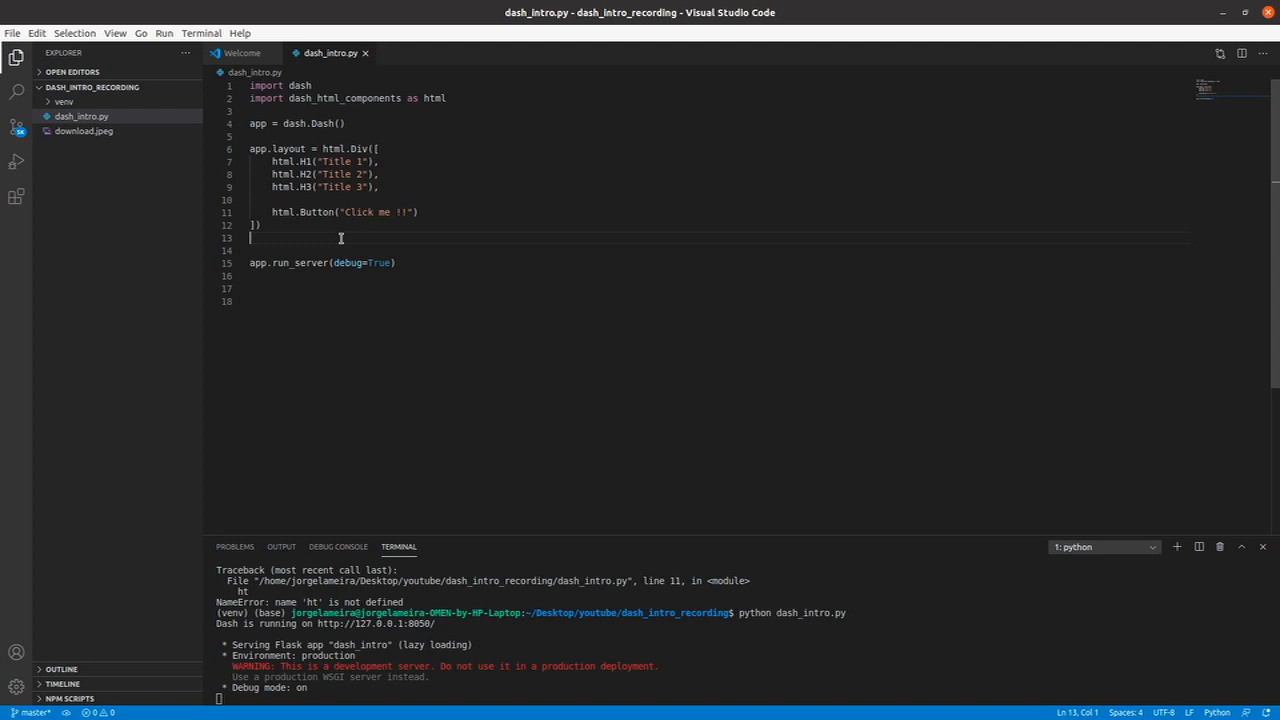
Step: Add a blank line after the layout definition, before app.run_server
key("enter")
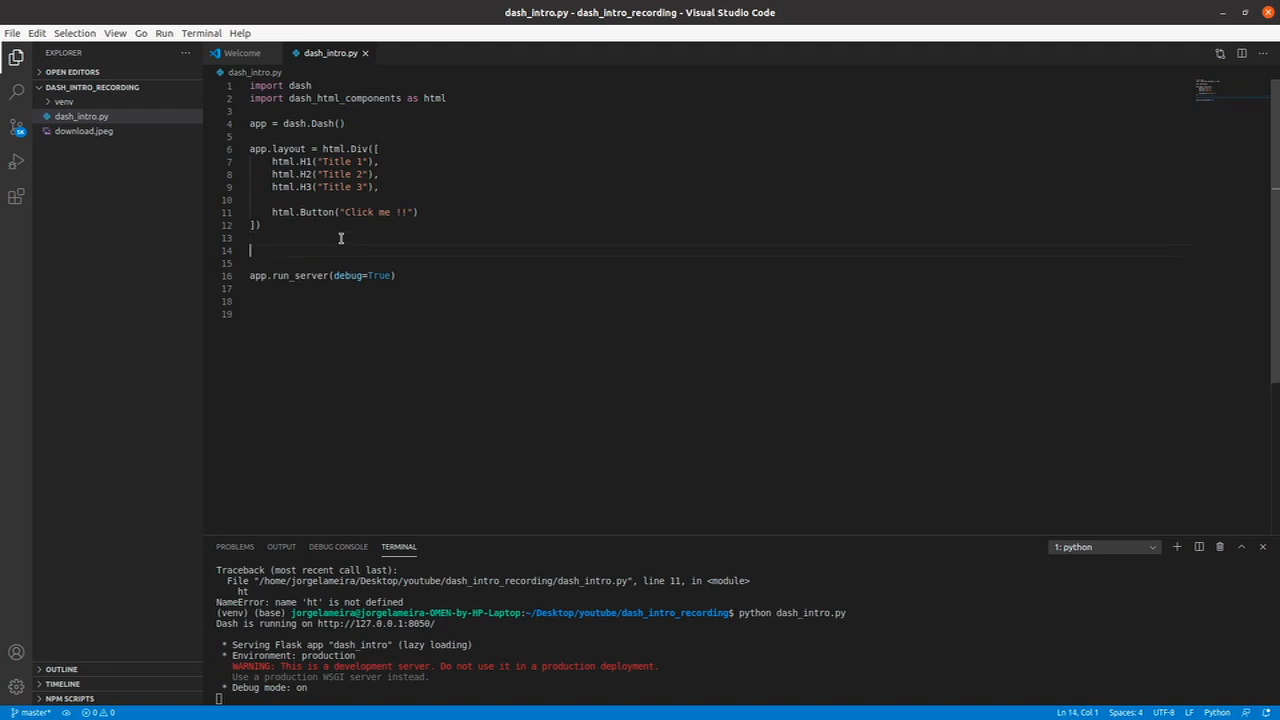